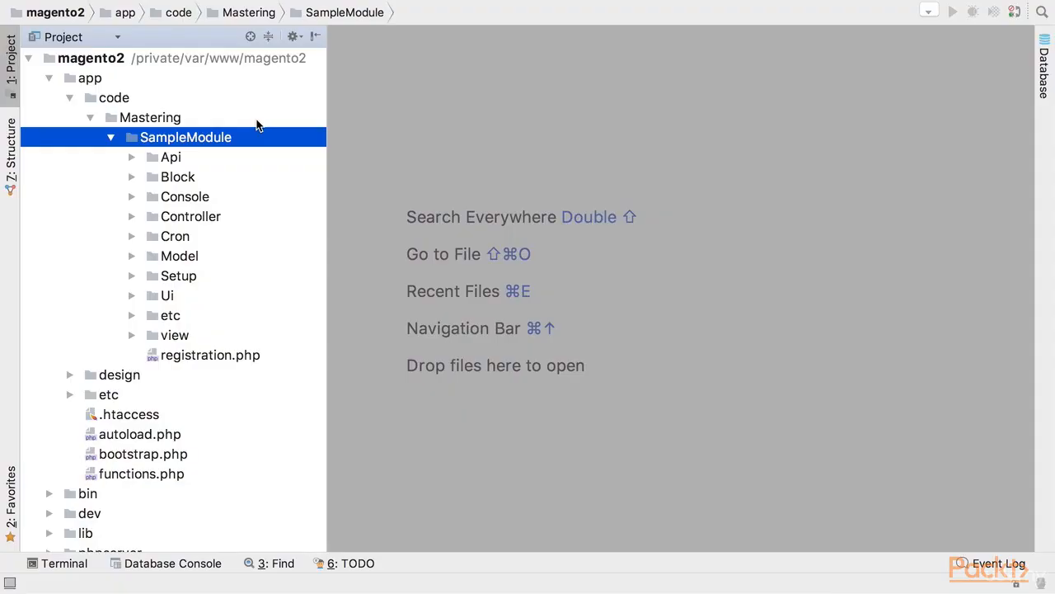
{"action": "mouse_move", "coordinate": [254, 145]}
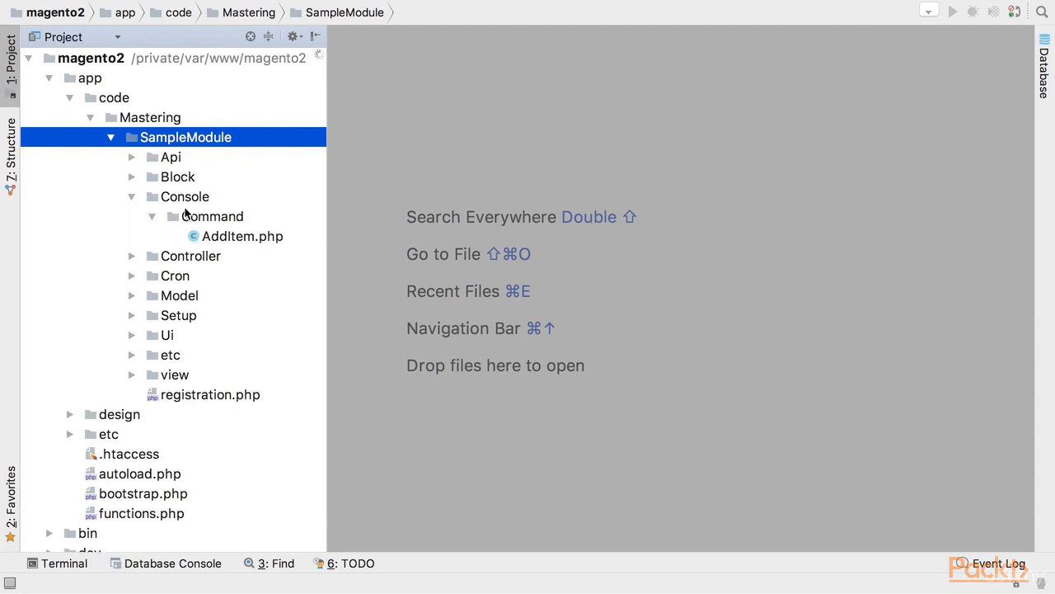
Open AddItem.php from SampleModule's Console/Command folder in the editor
{"action": "double_click", "coordinate": [242, 236]}
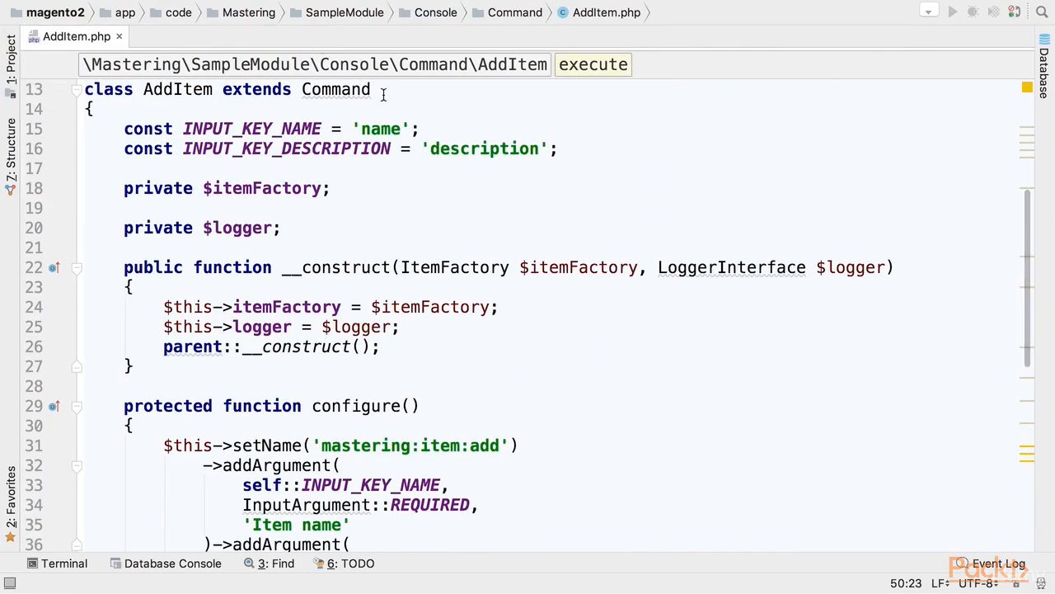
Rename the $logger property in the AddItem constructor to $eventManager
{"action": "left_click", "coordinate": [834, 267]}
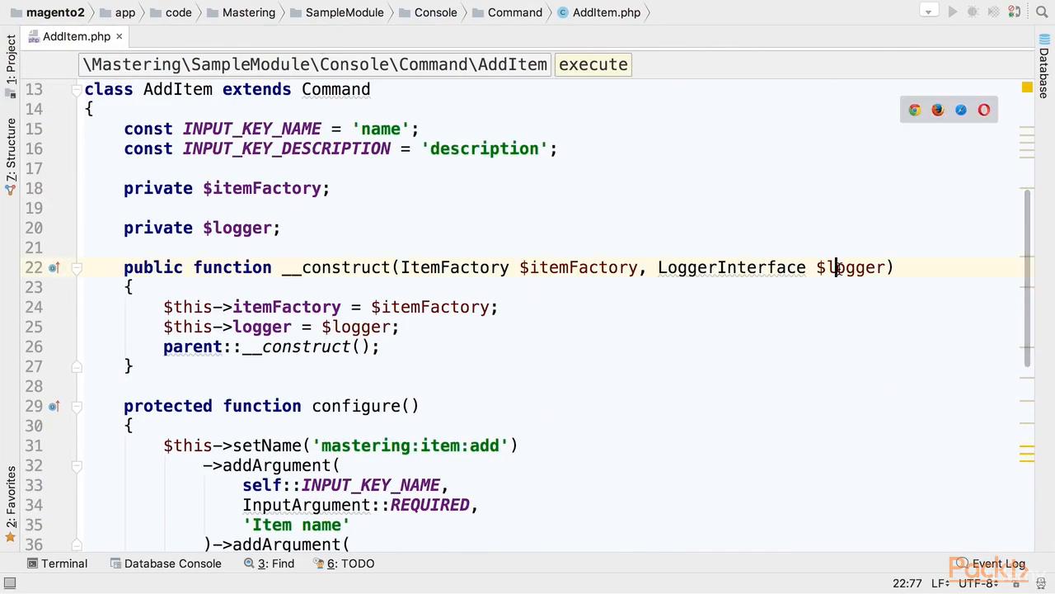
{"action": "left_click", "coordinate": [849, 267]}
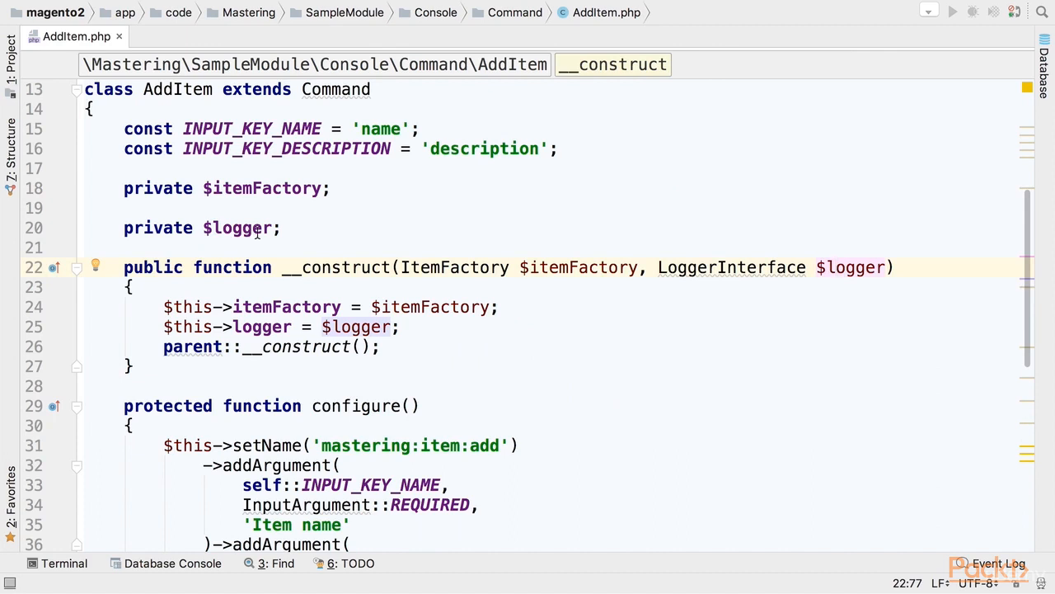
{"action": "double_click", "coordinate": [237, 227]}
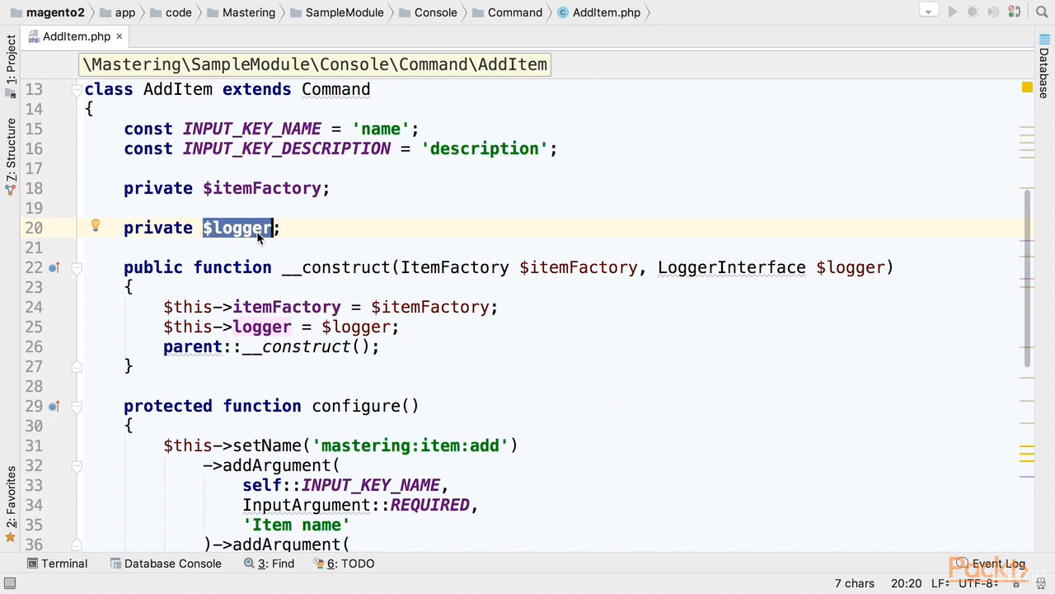
{"action": "type", "text": "$e"}
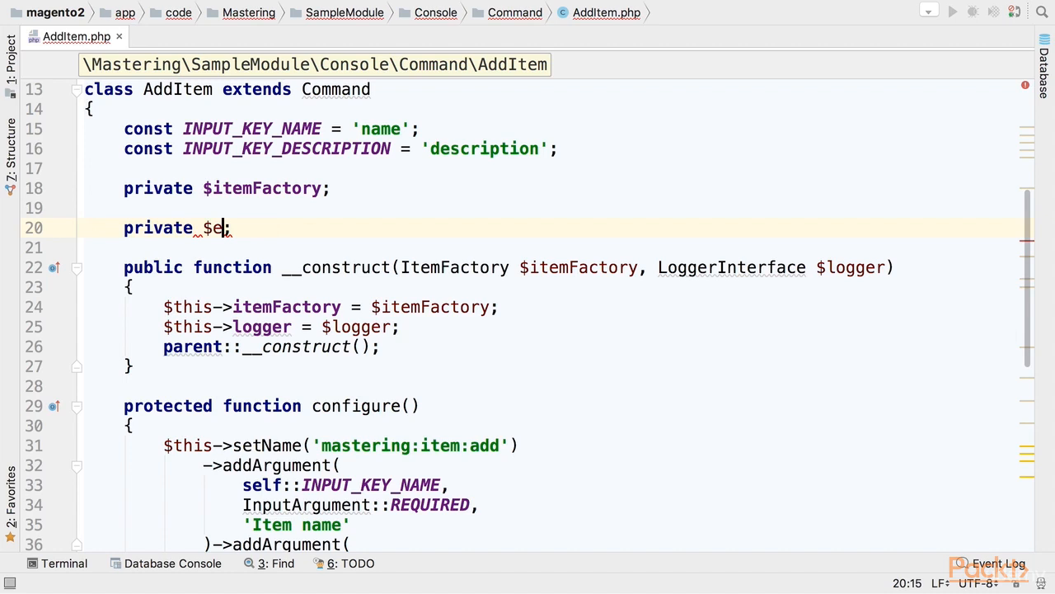
{"action": "type", "text": "vent"}
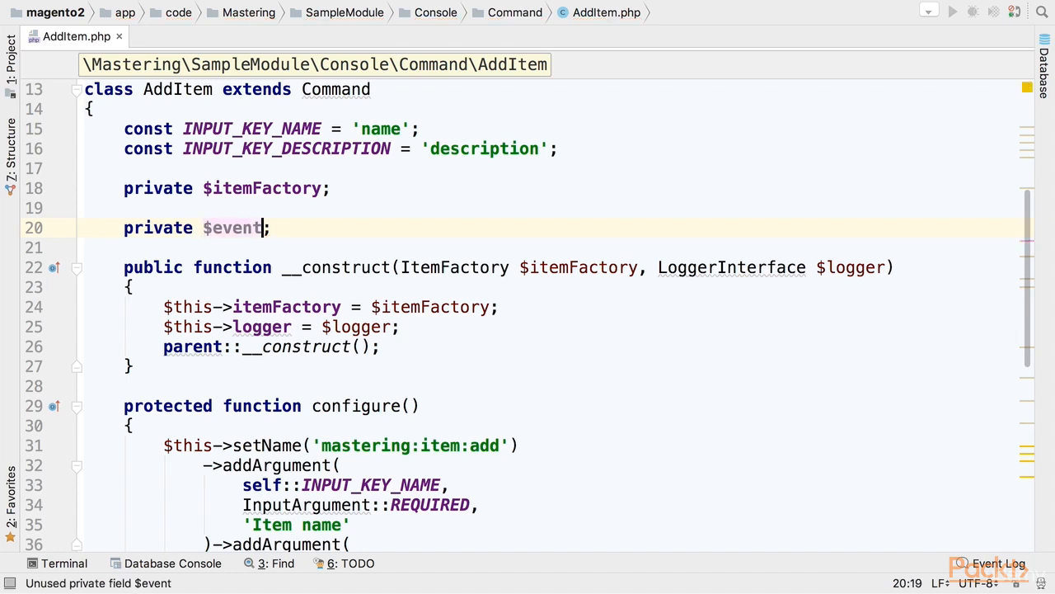
{"action": "type", "text": "Manager"}
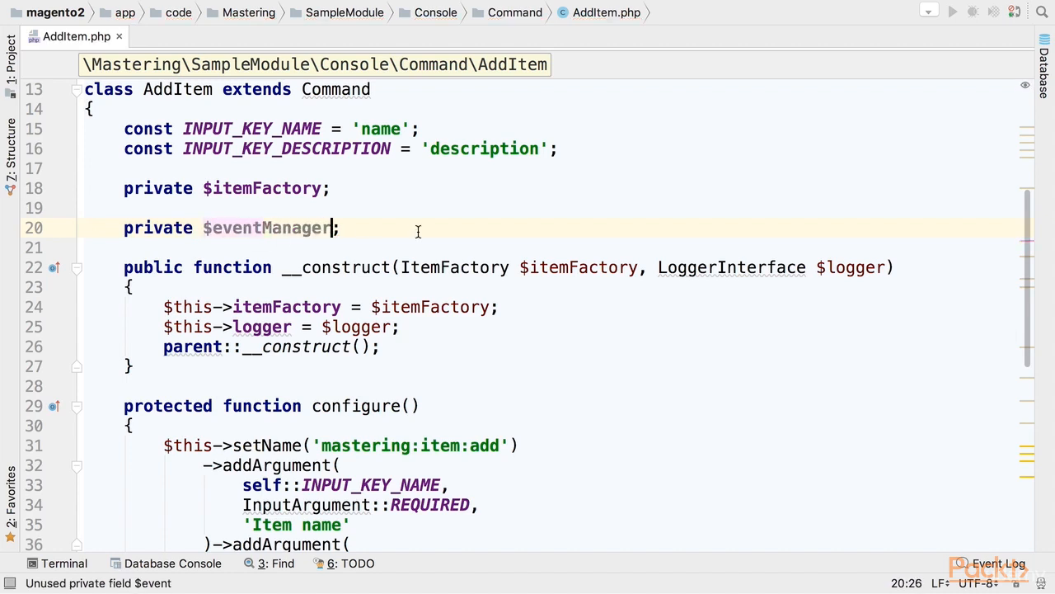
Replace the LoggerInterface type with ManagerInterface from Magento\Framework\Event
{"action": "double_click", "coordinate": [267, 228]}
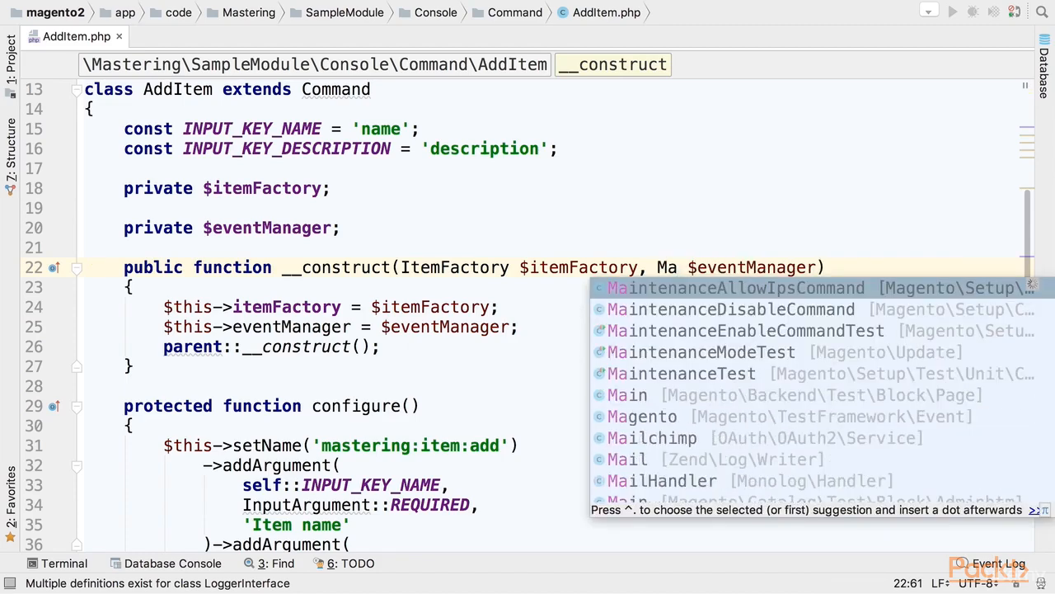
{"action": "type", "text": "g"}
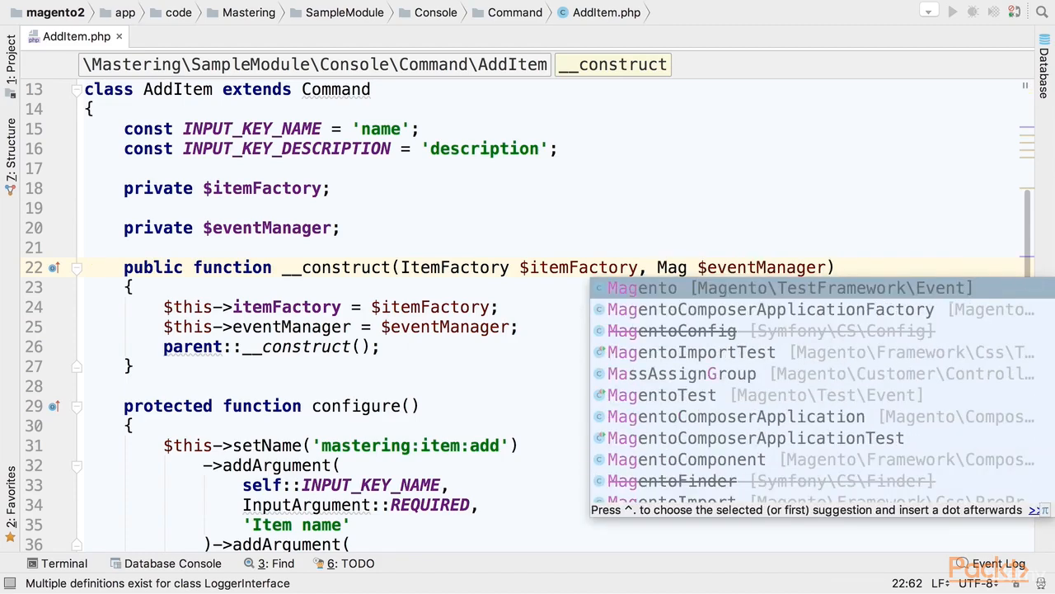
{"action": "type", "text": "nagerInter"}
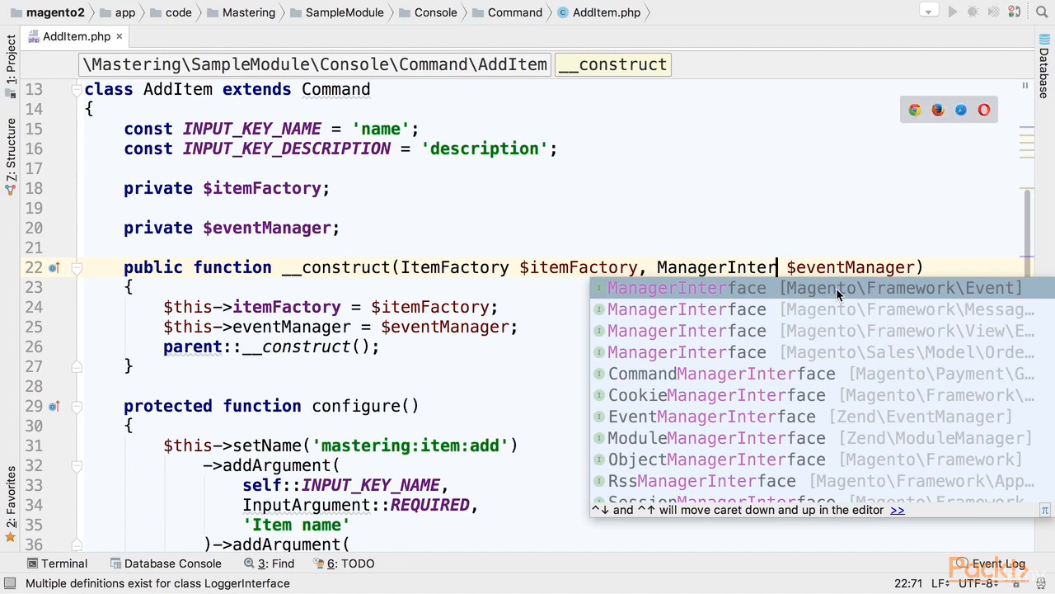
{"action": "left_click", "coordinate": [686, 287]}
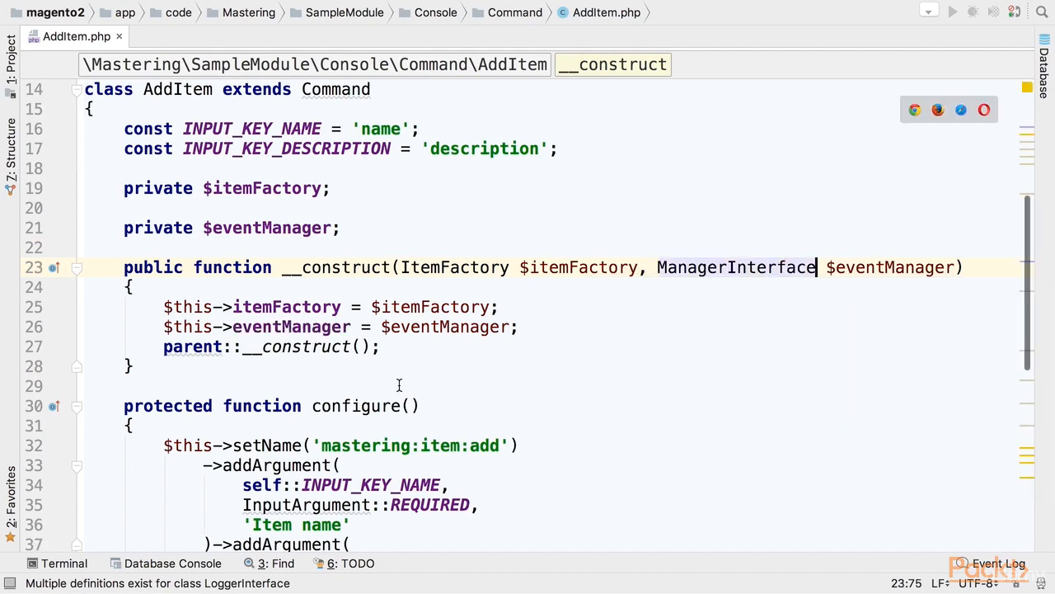
Replace the debug log line with $this->eventManager->dispatch('mastering_command')
{"action": "scroll", "scroll_direction": "down", "scroll_amount": 3}
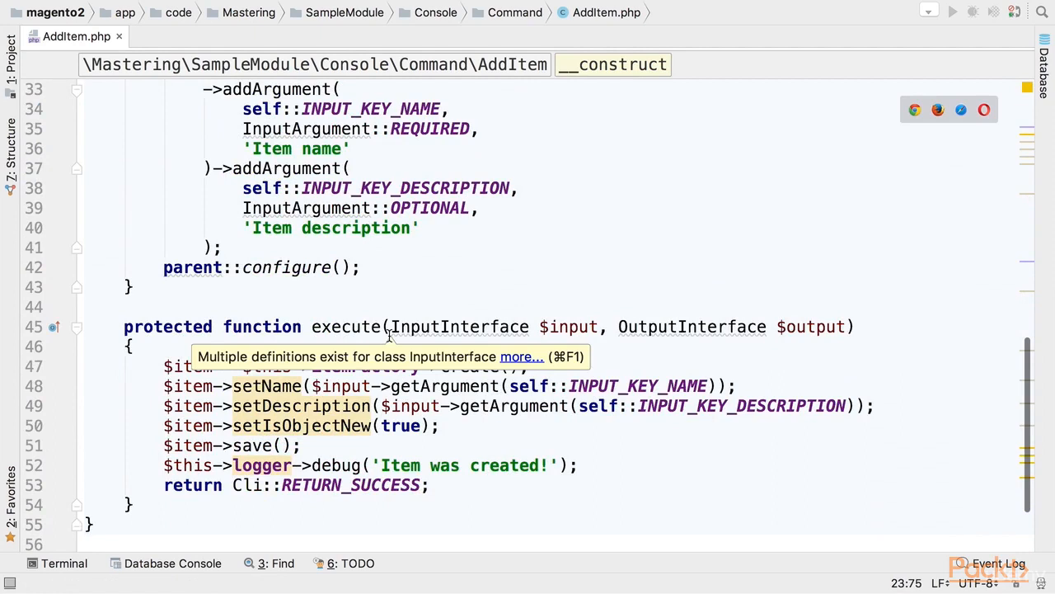
{"action": "mouse_move", "coordinate": [262, 465]}
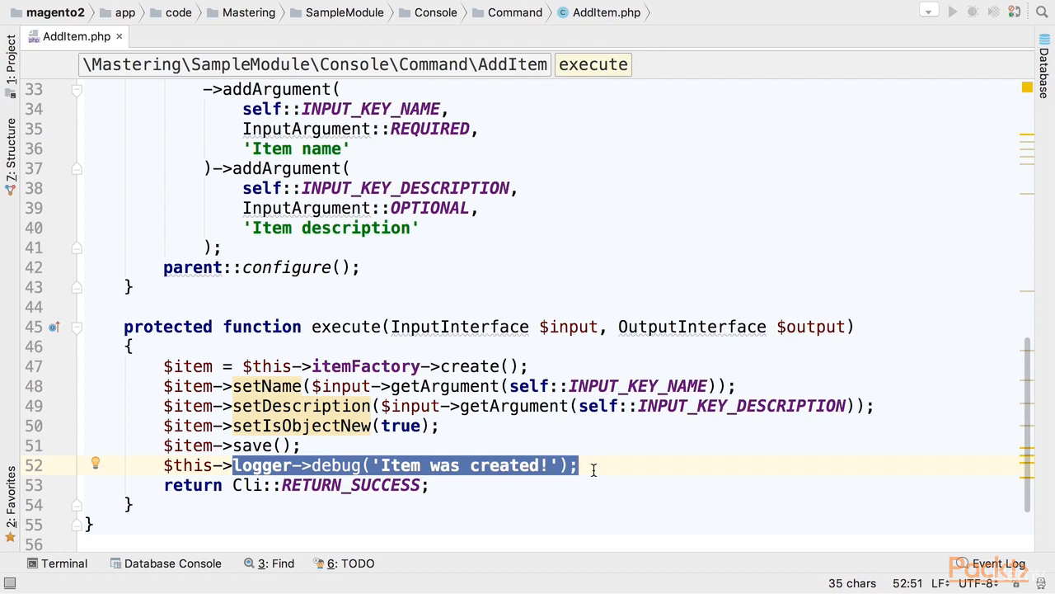
{"action": "type", "text": "eventManager"}
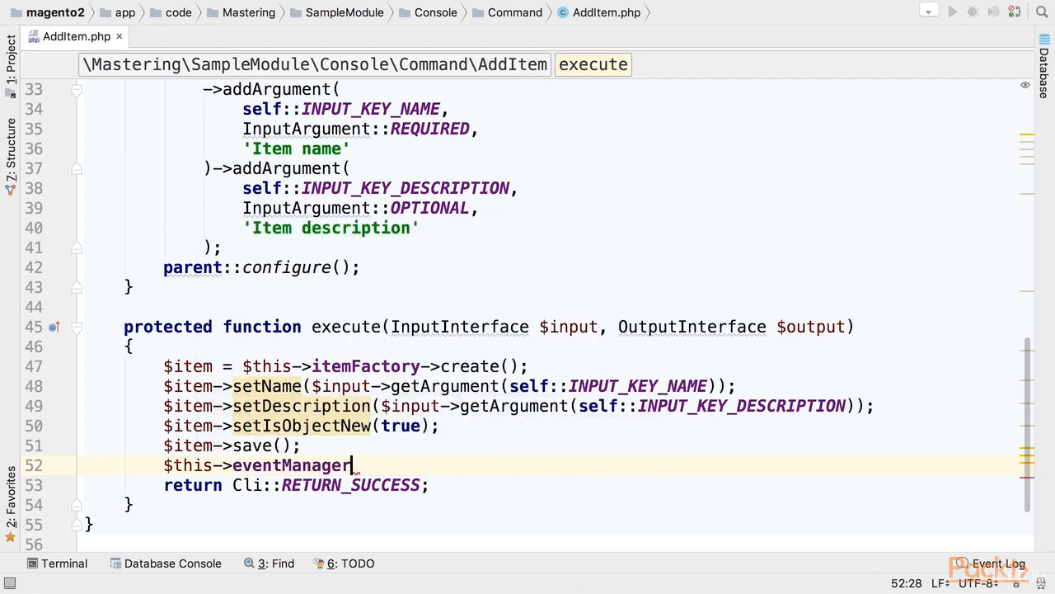
{"action": "type", "text": "->dispatch()"}
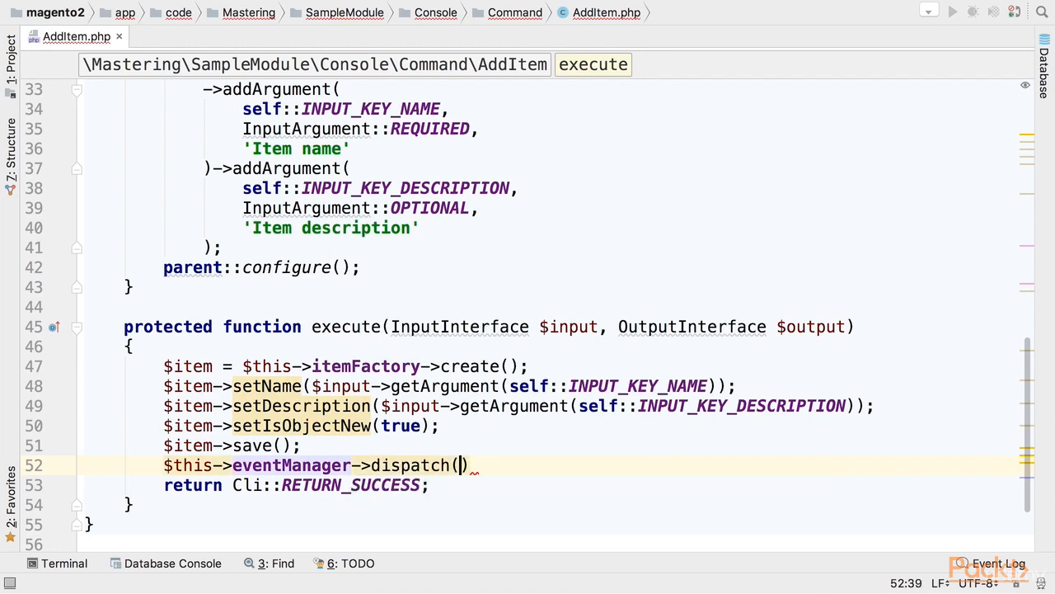
{"action": "type", "text": "''"}
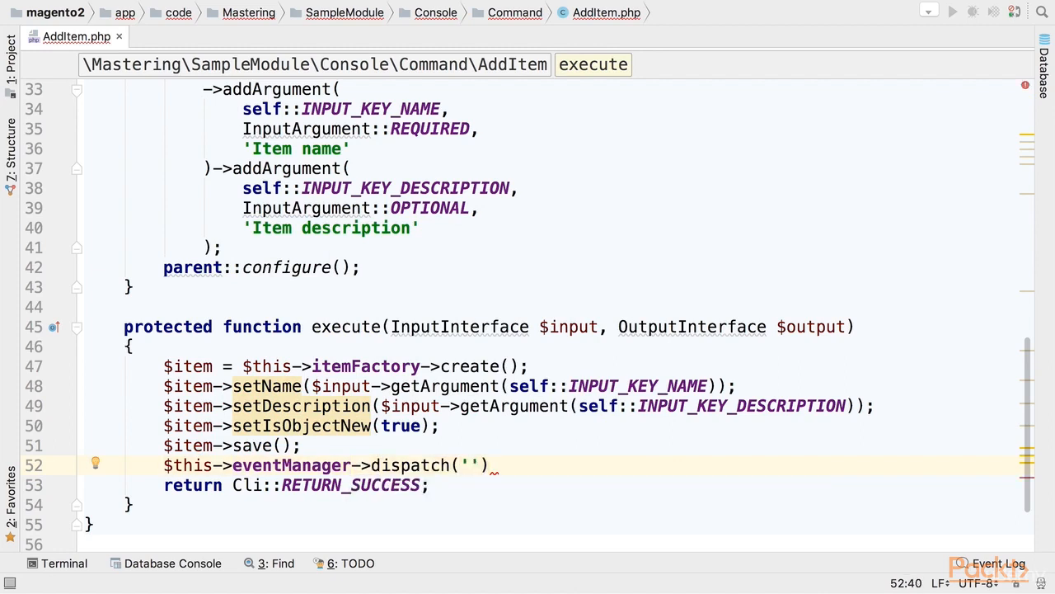
{"action": "type", "text": "m"}
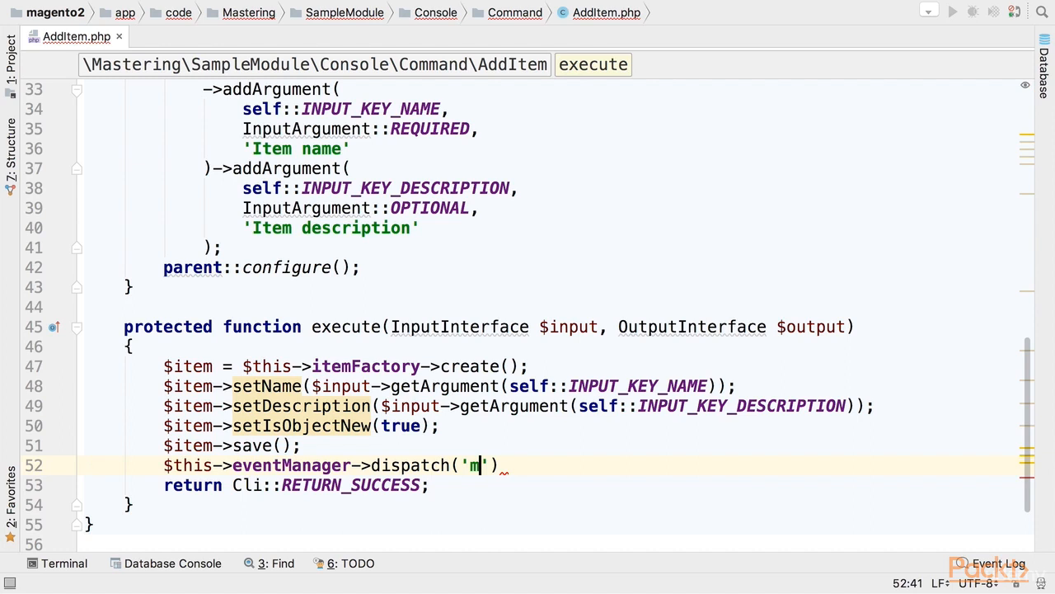
{"action": "type", "text": "astering_"}
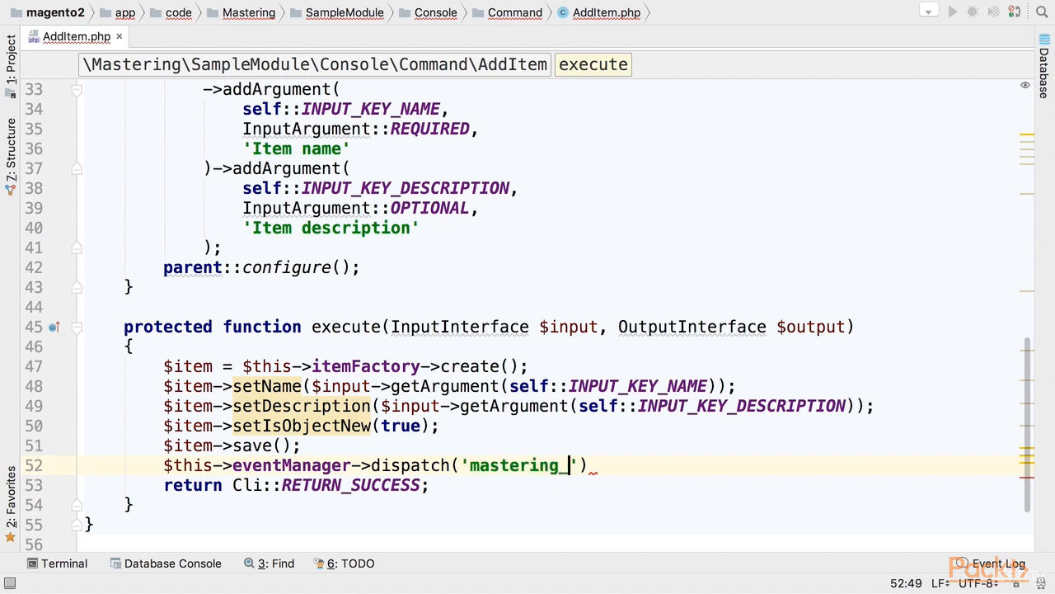
{"action": "type", "text": "command"}
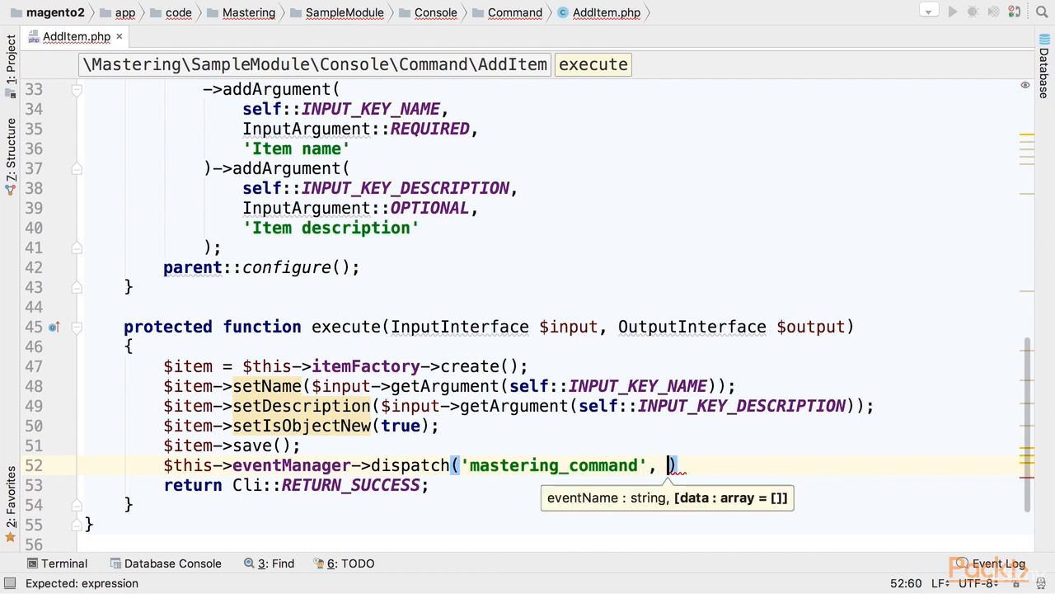
Pass ['object' => $item] as the event data and end the statement with a semicolon
{"action": "type", "text": "[]"}
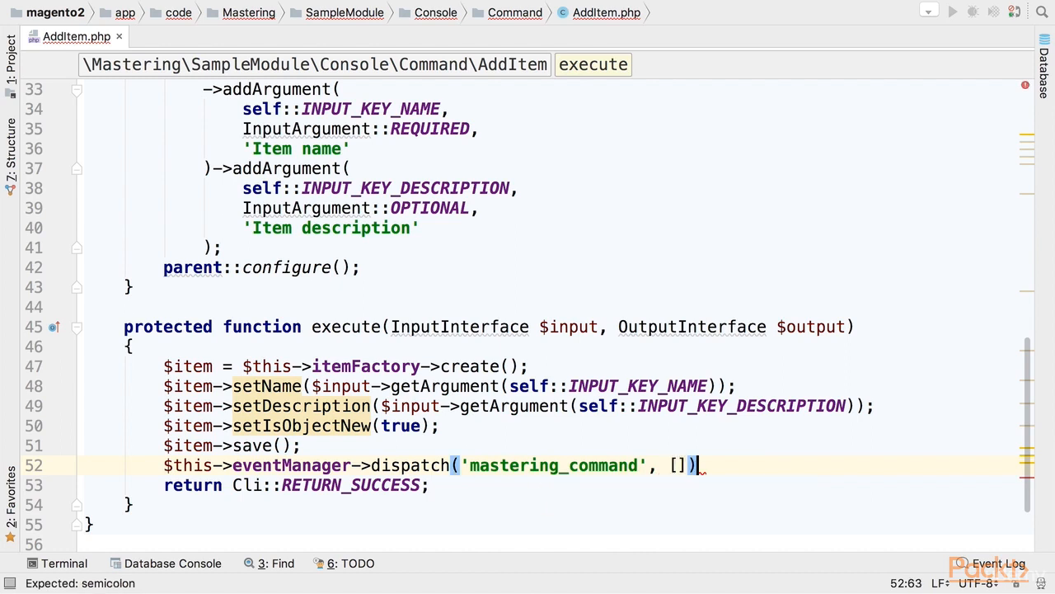
{"action": "key", "text": "BackSpace"}
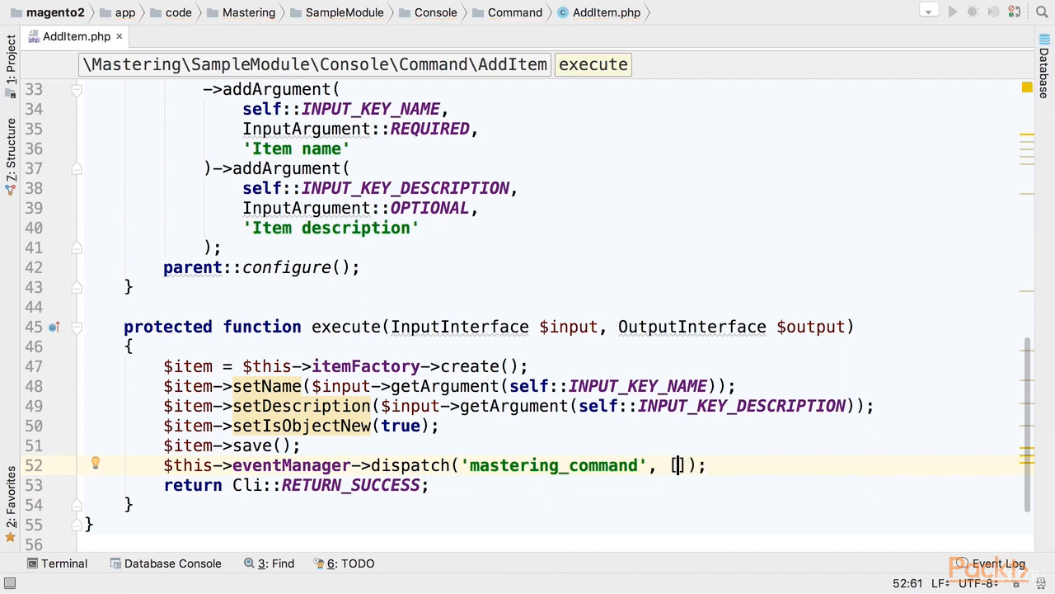
{"action": "type", "text": "'"}
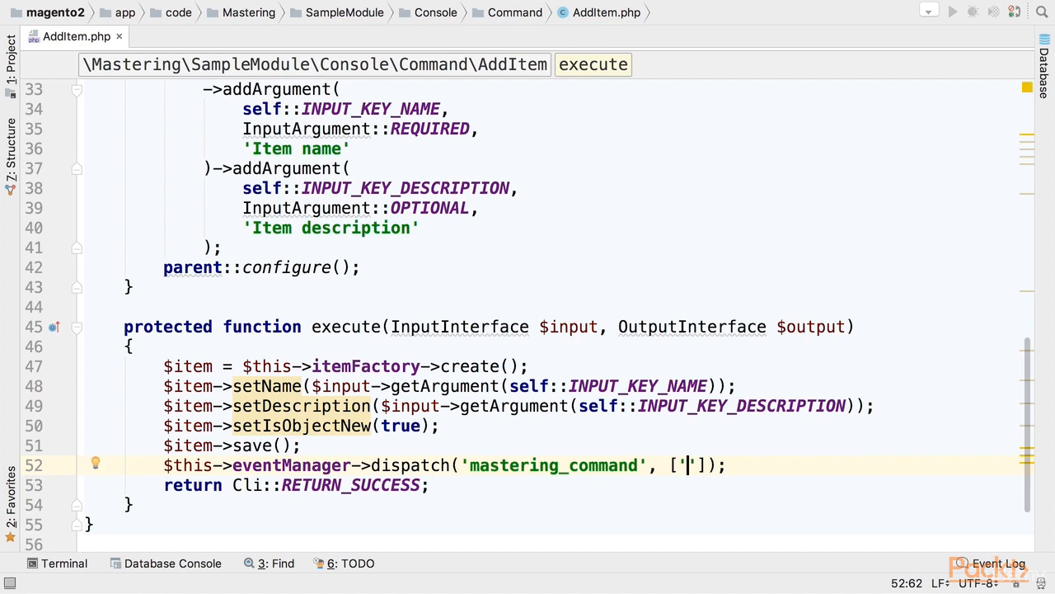
{"action": "type", "text": "object"}
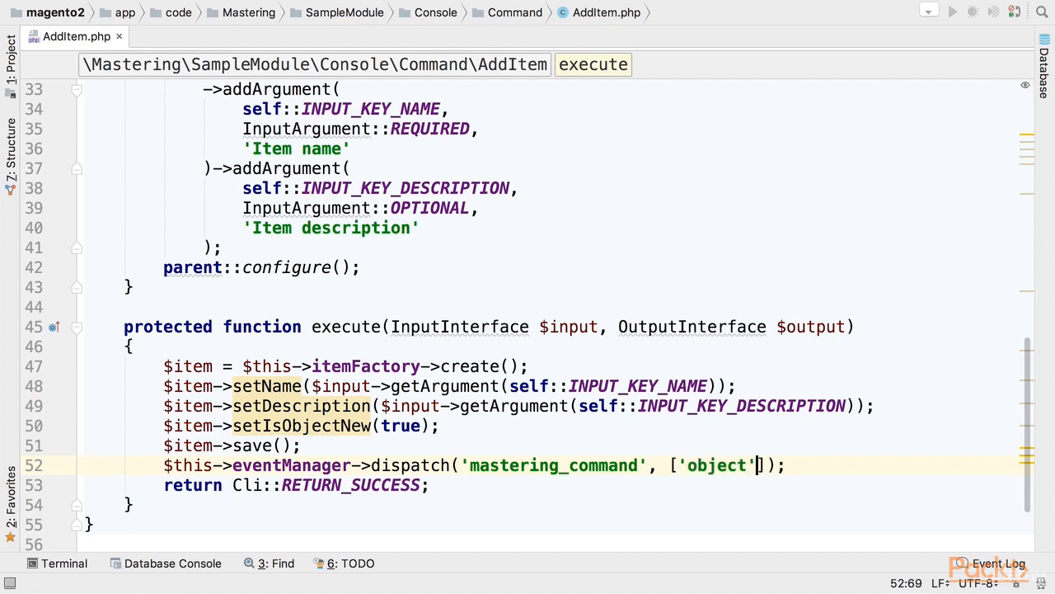
{"action": "type", "text": "=>"}
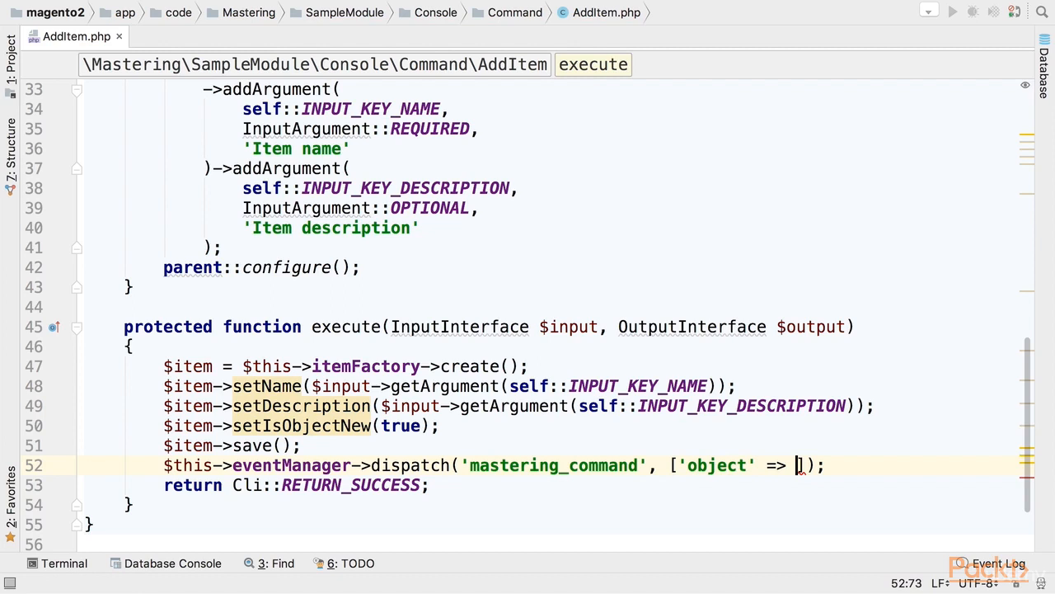
{"action": "type", "text": "$item"}
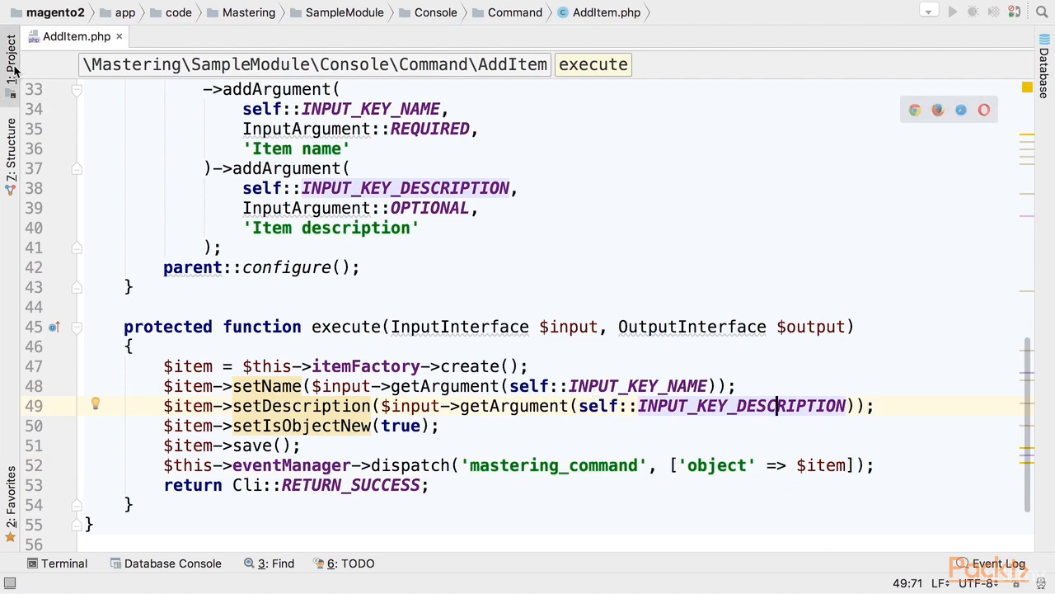
Create an Observer directory in SampleModule containing a new Logger.php file
{"action": "left_click", "coordinate": [13, 60]}
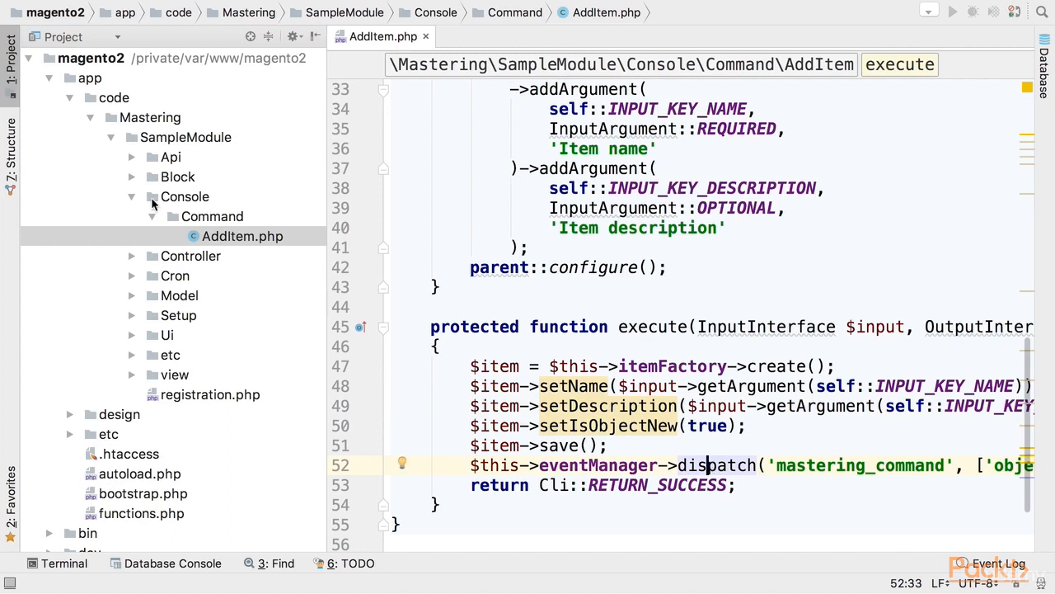
{"action": "right_click", "coordinate": [185, 137]}
{"action": "type", "text": "Observer"}
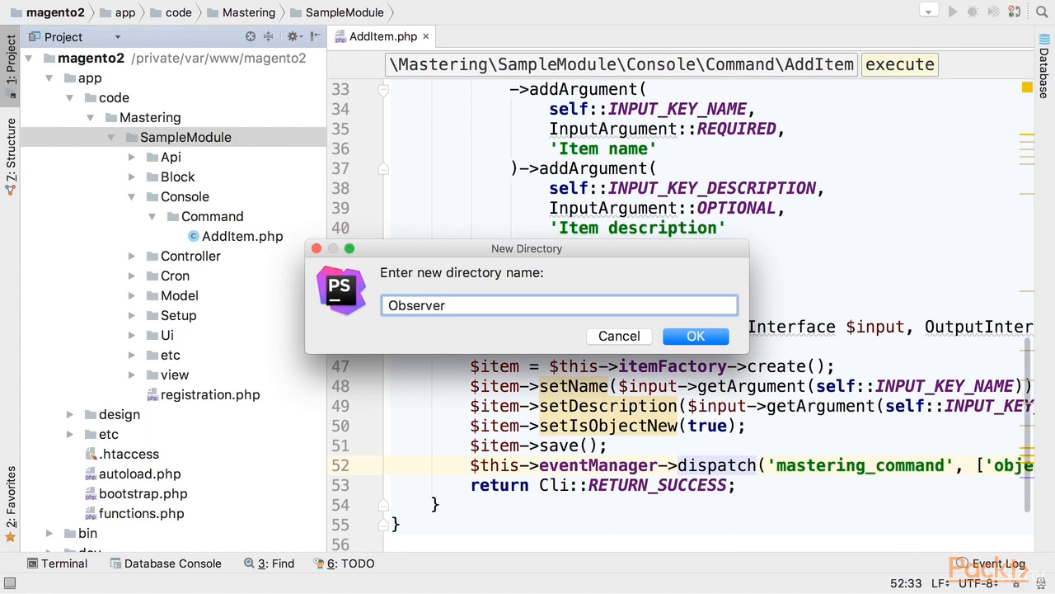
{"action": "left_click", "coordinate": [695, 336]}
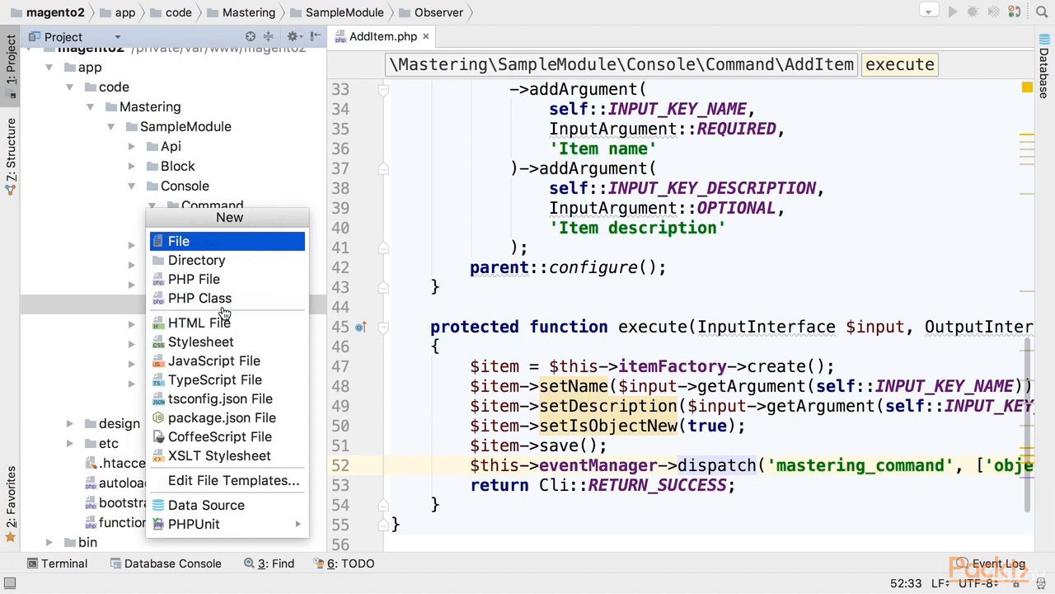
{"action": "mouse_move", "coordinate": [195, 279]}
{"action": "type", "text": "Lo"}
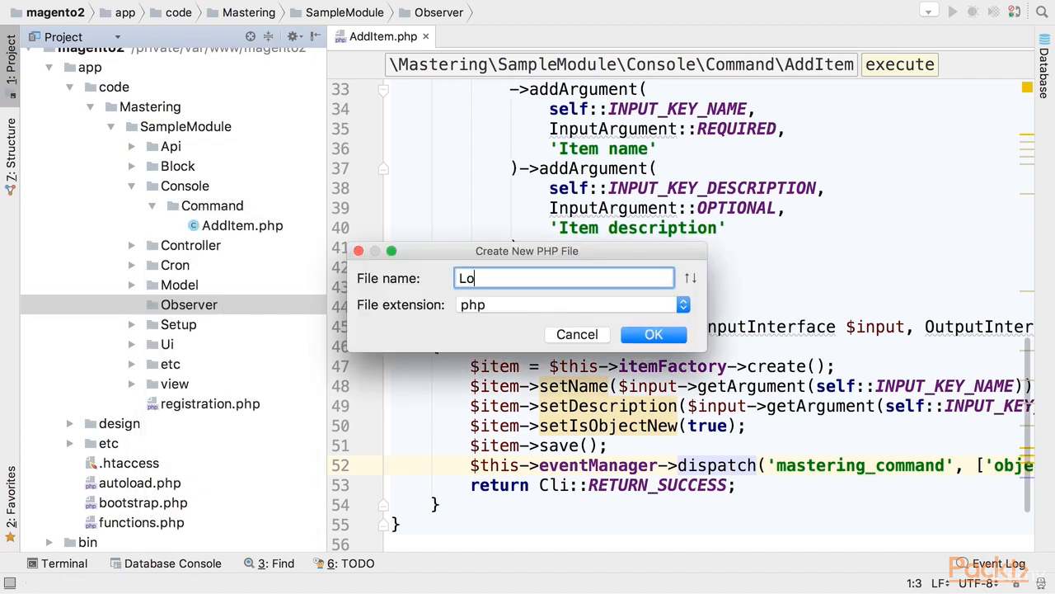
{"action": "left_click", "coordinate": [653, 333]}
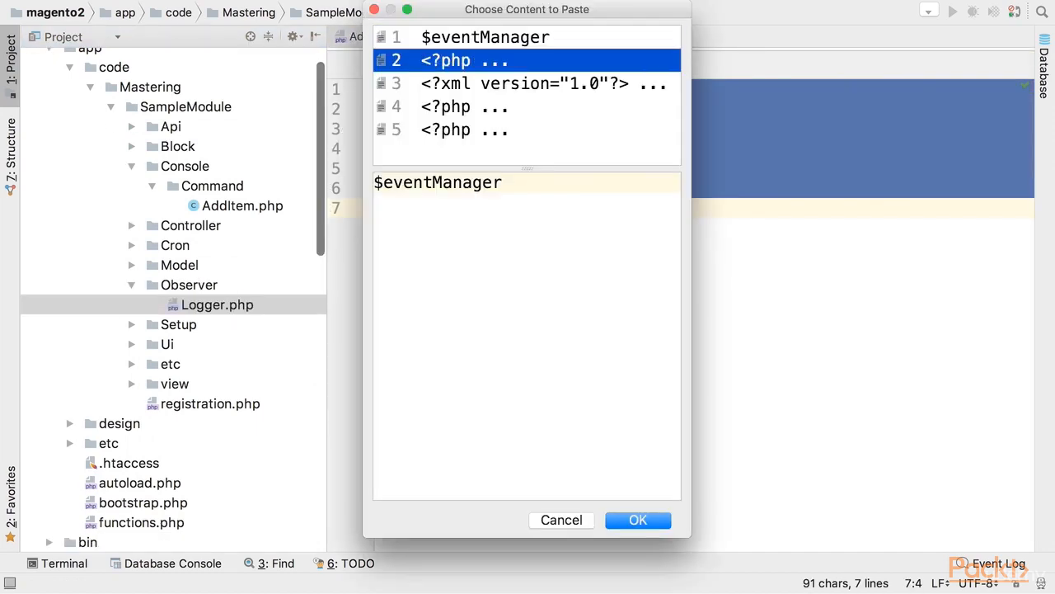
Paste the Logger observer class with its LoggerInterface constructor dependency
{"action": "left_click", "coordinate": [636, 519]}
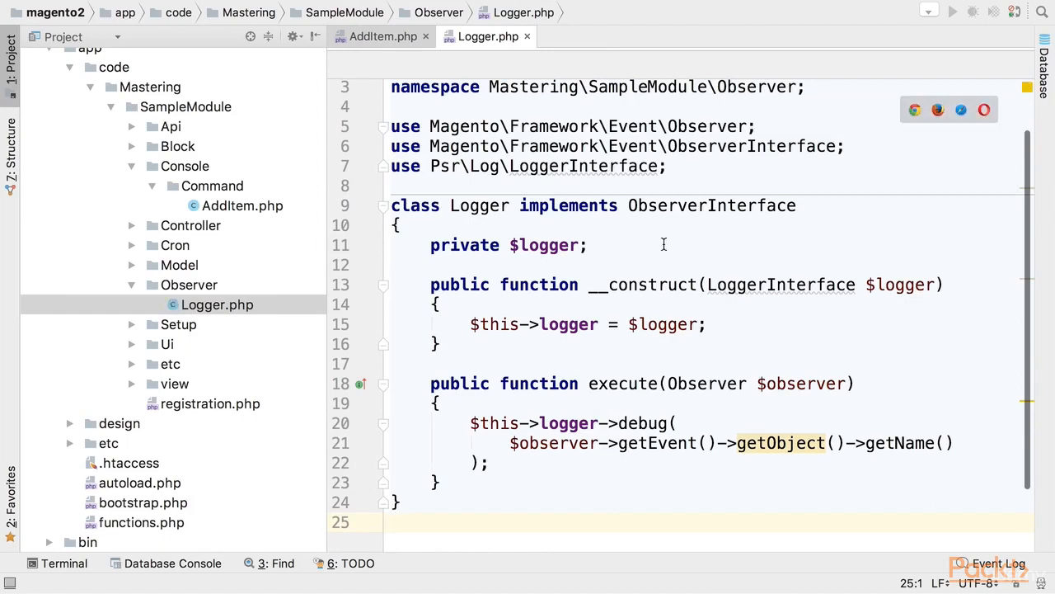
{"action": "scroll", "scroll_direction": "down", "scroll_amount": 3}
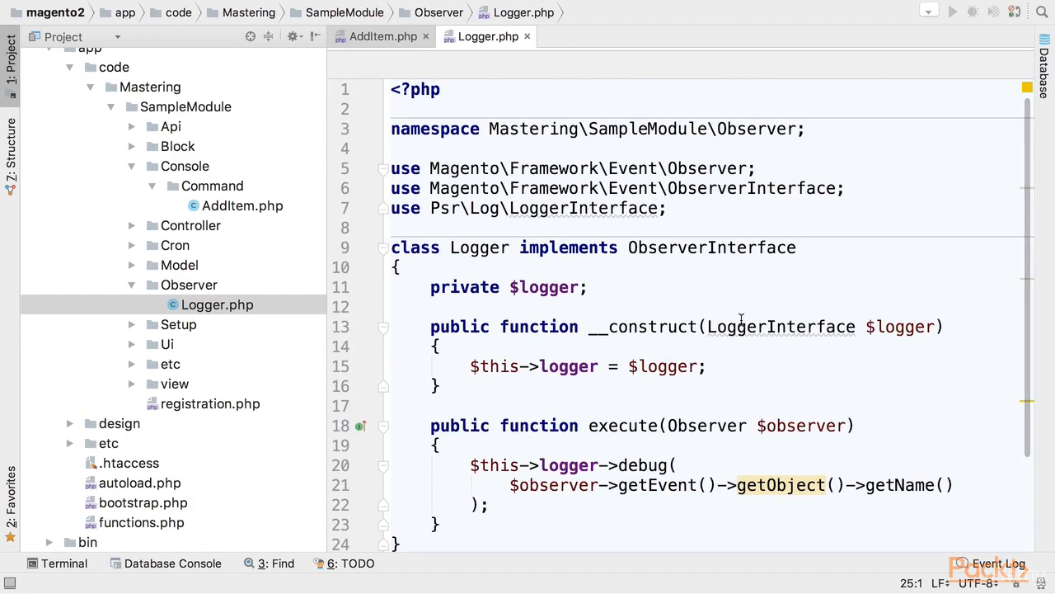
{"action": "left_click", "coordinate": [765, 326]}
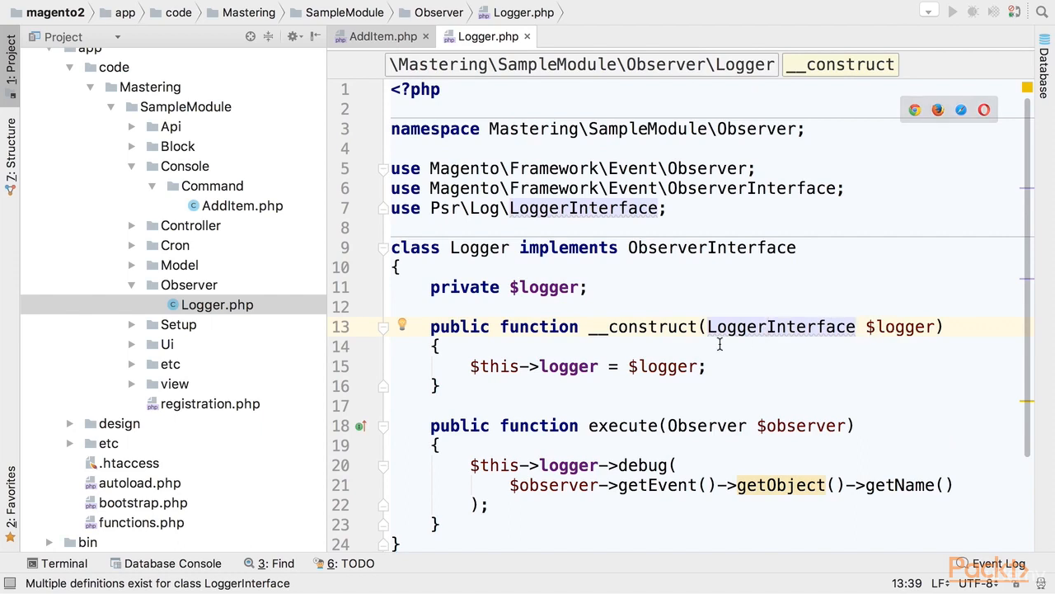
{"action": "mouse_move", "coordinate": [580, 468]}
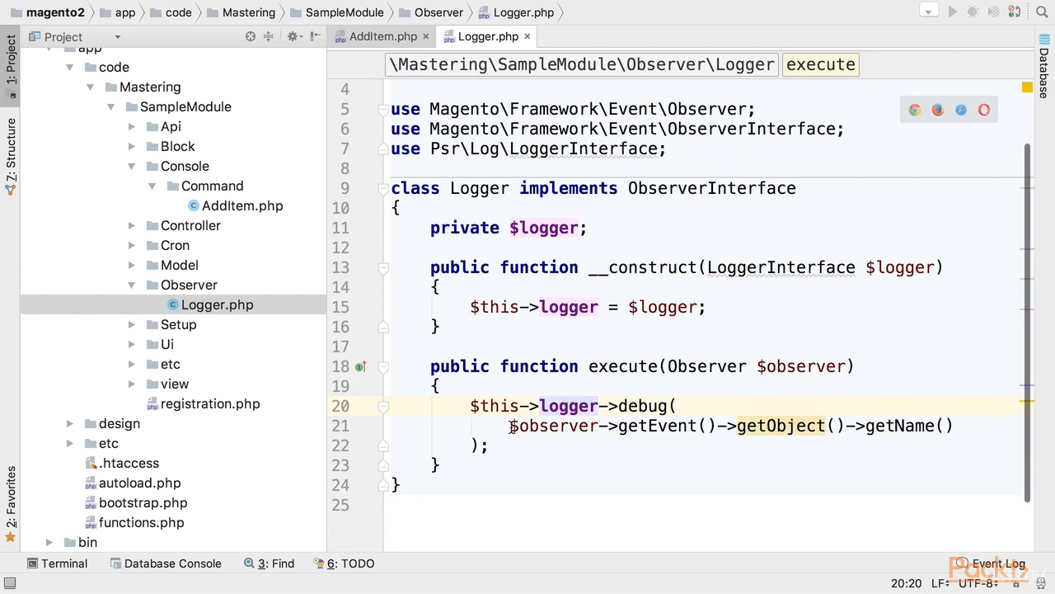
Have execute() log the event's getObject()->getName() value
{"action": "left_click_drag", "start_coordinate": [510, 425], "coordinate": [940, 426]}
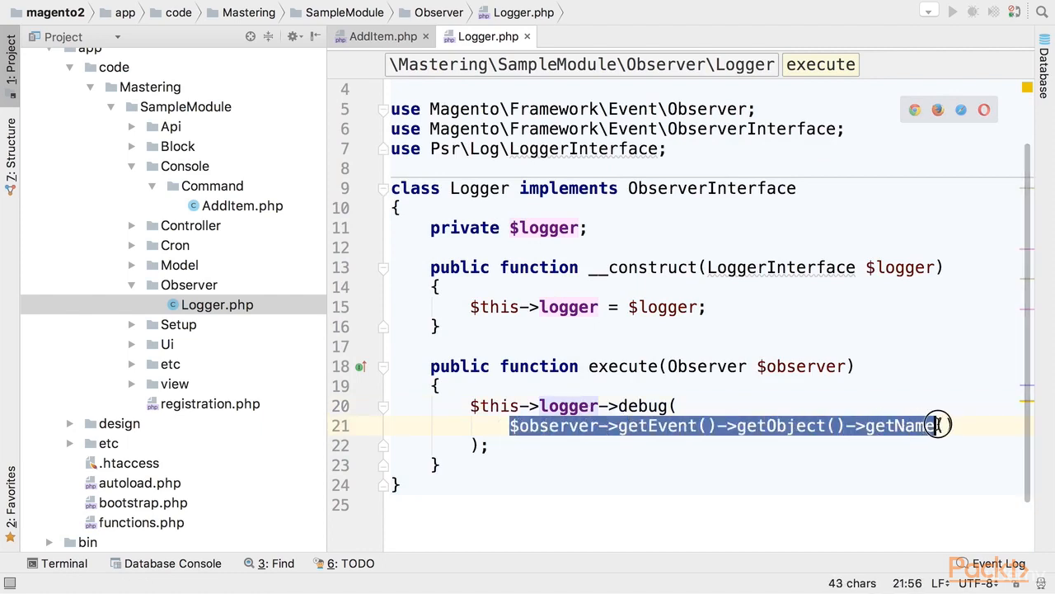
{"action": "type", "text": "e()"}
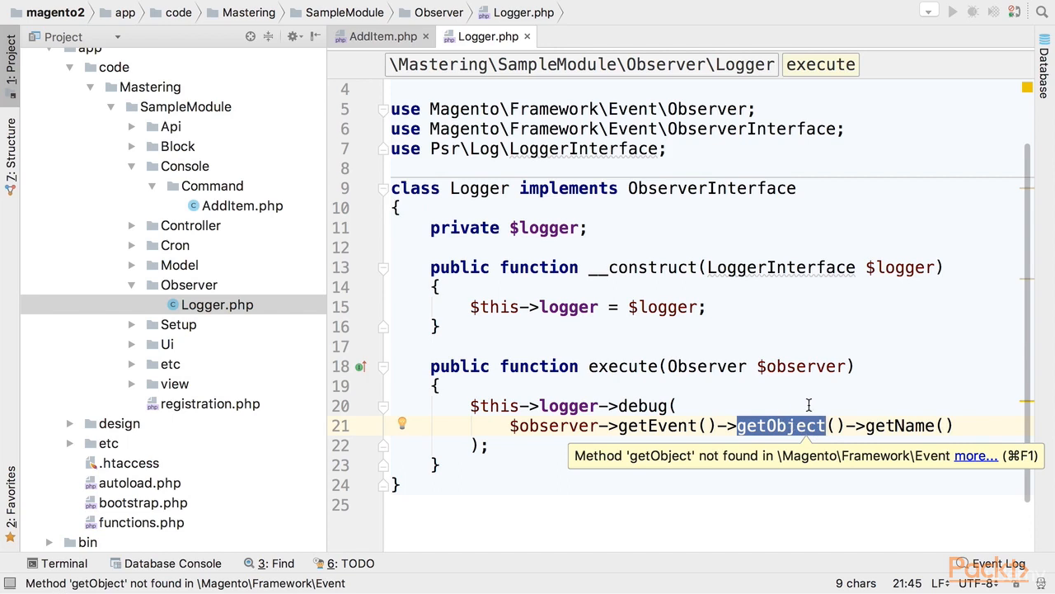
{"action": "double_click", "coordinate": [900, 425]}
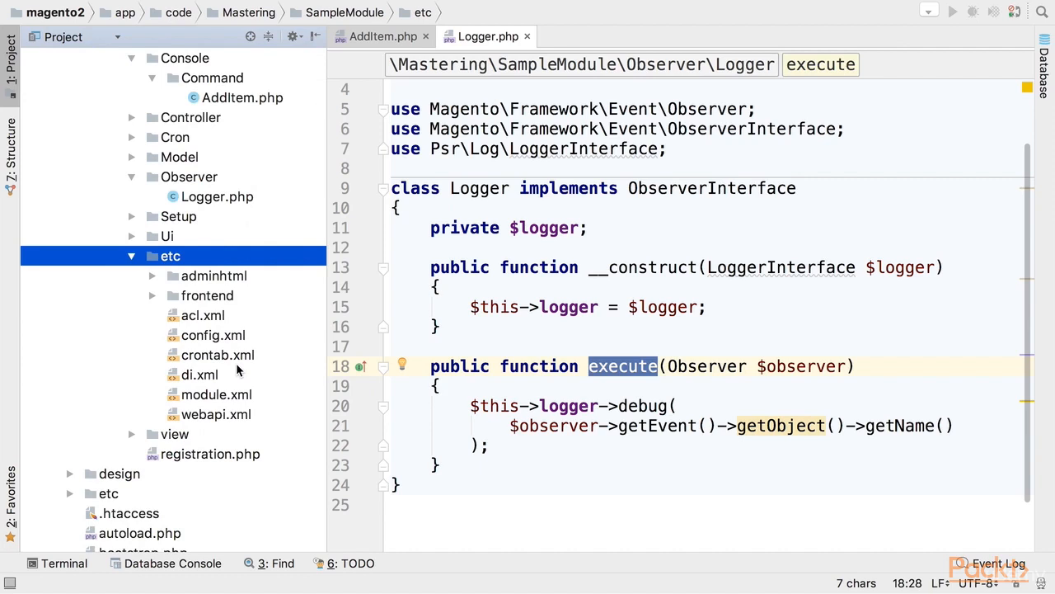
Create events.xml in the etc folder and paste the event configuration XML
{"action": "right_click", "coordinate": [170, 256]}
{"action": "type", "text": "e"}
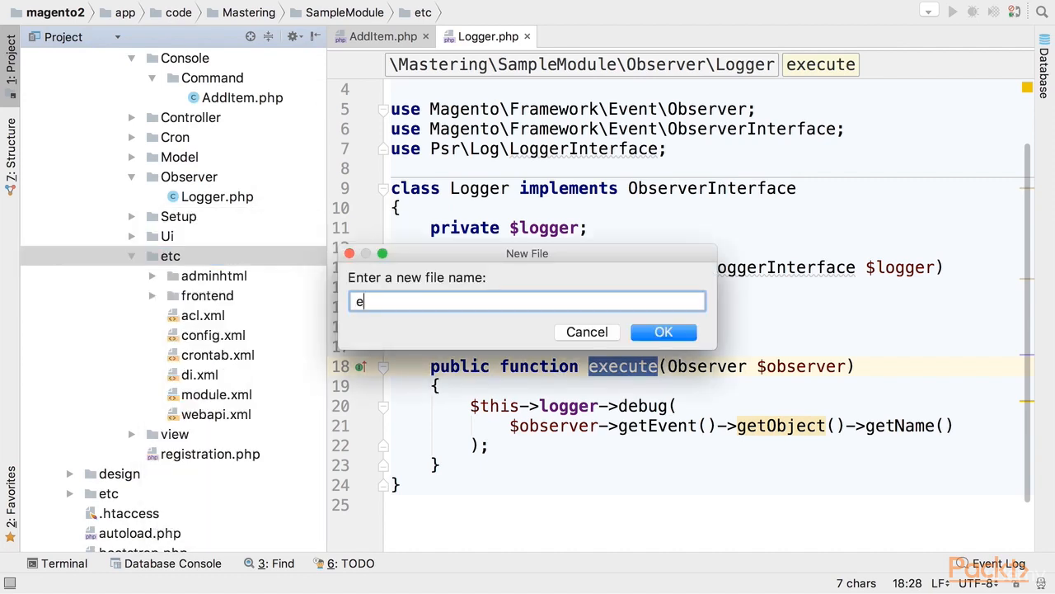
{"action": "type", "text": "vents."}
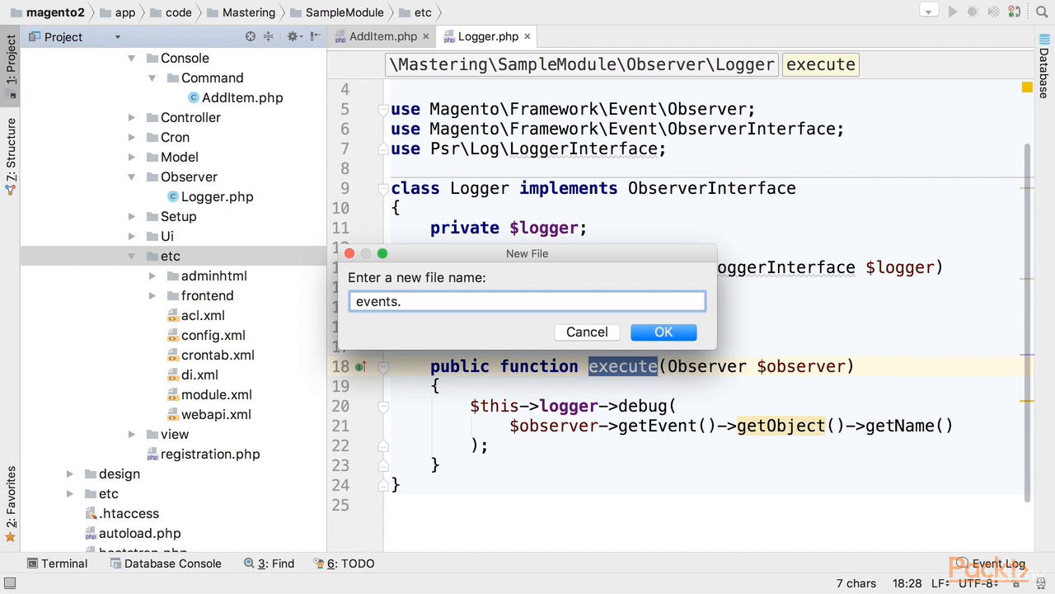
{"action": "left_click", "coordinate": [663, 331]}
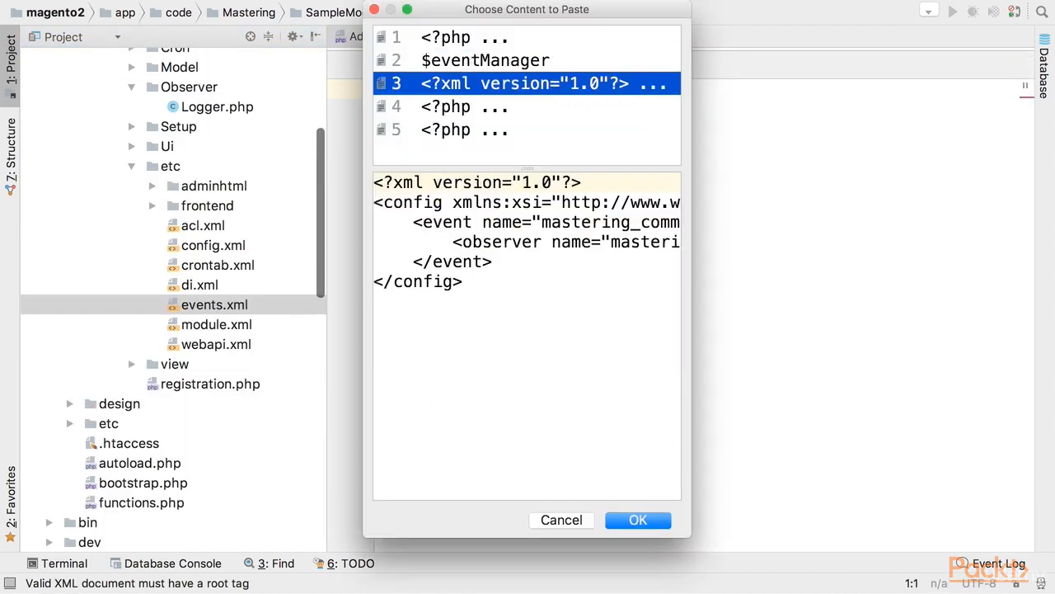
{"action": "left_click", "coordinate": [637, 520]}
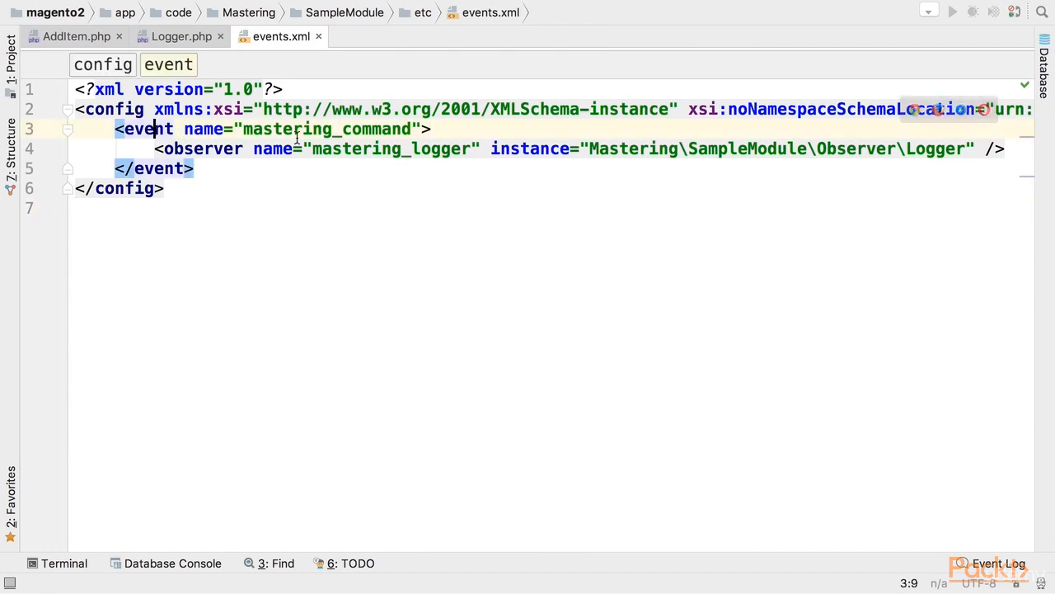
Review the mastering_command event and mastering_logger observer names in events.xml
{"action": "double_click", "coordinate": [326, 128]}
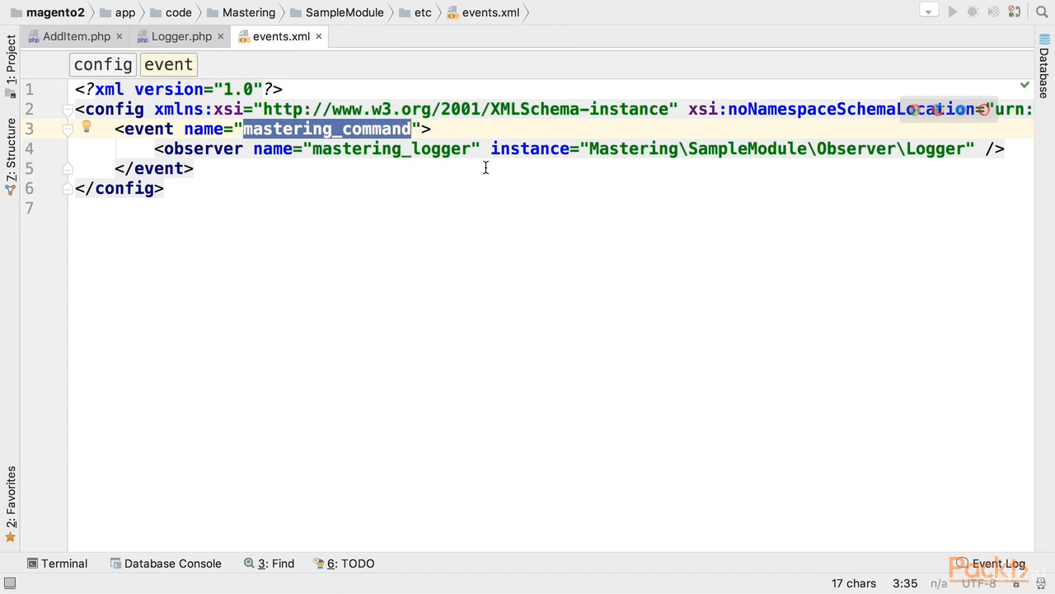
{"action": "mouse_move", "coordinate": [600, 139]}
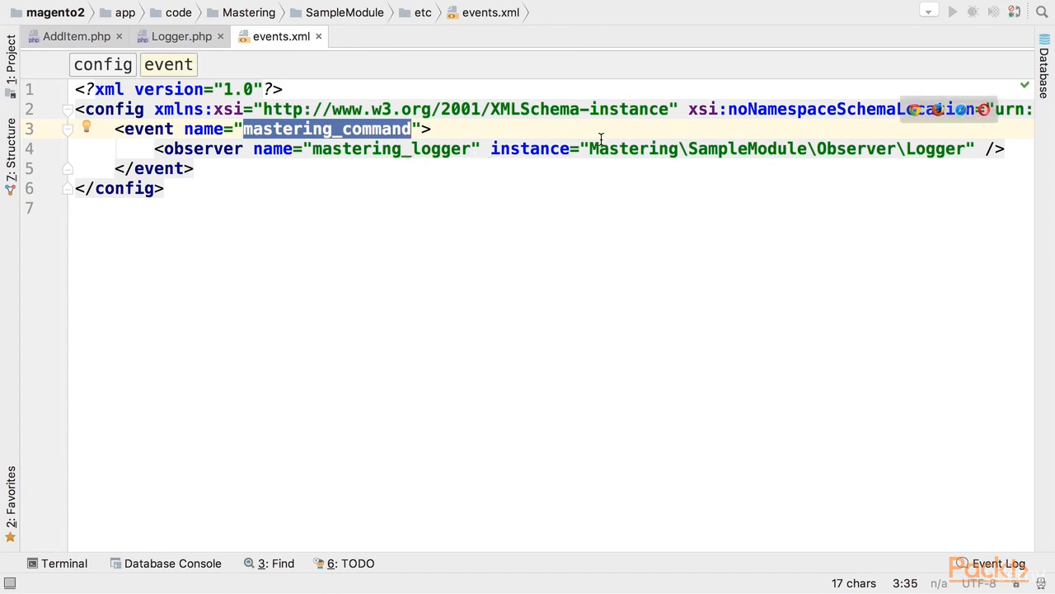
{"action": "double_click", "coordinate": [627, 148]}
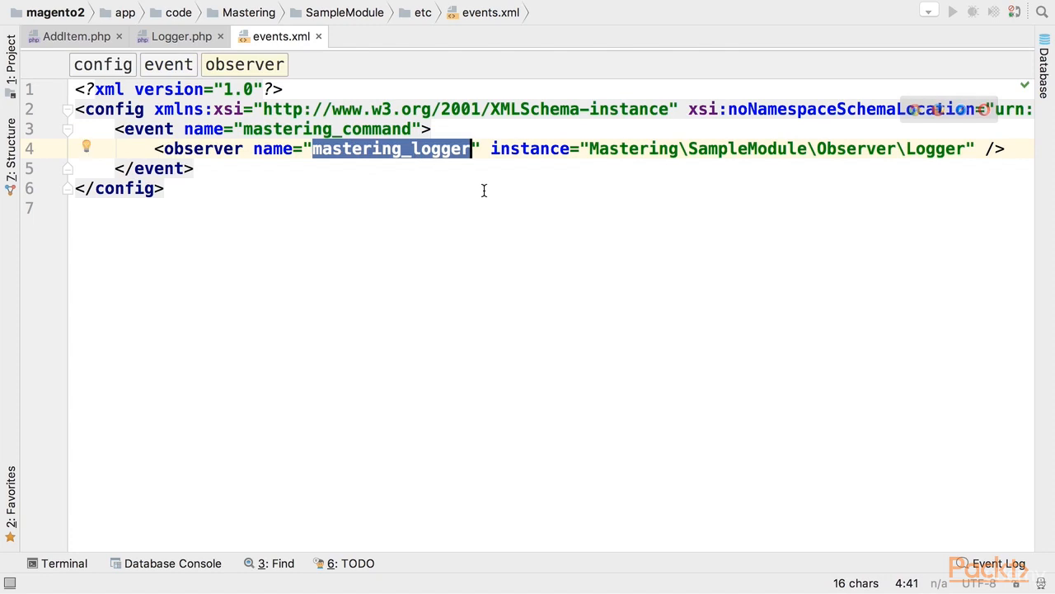
{"action": "left_click", "coordinate": [11, 62]}
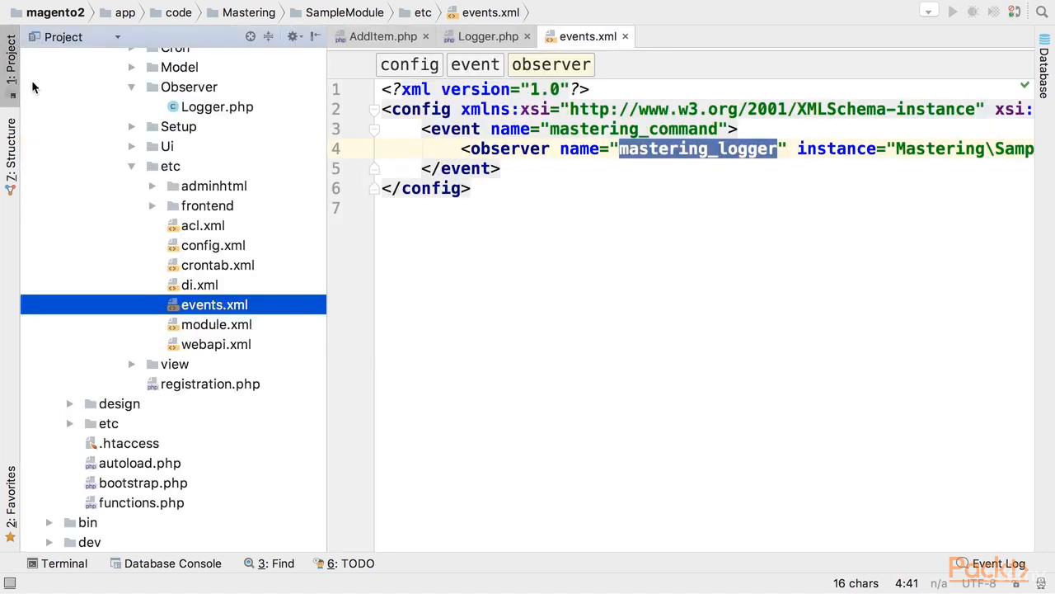
{"action": "mouse_move", "coordinate": [239, 284]}
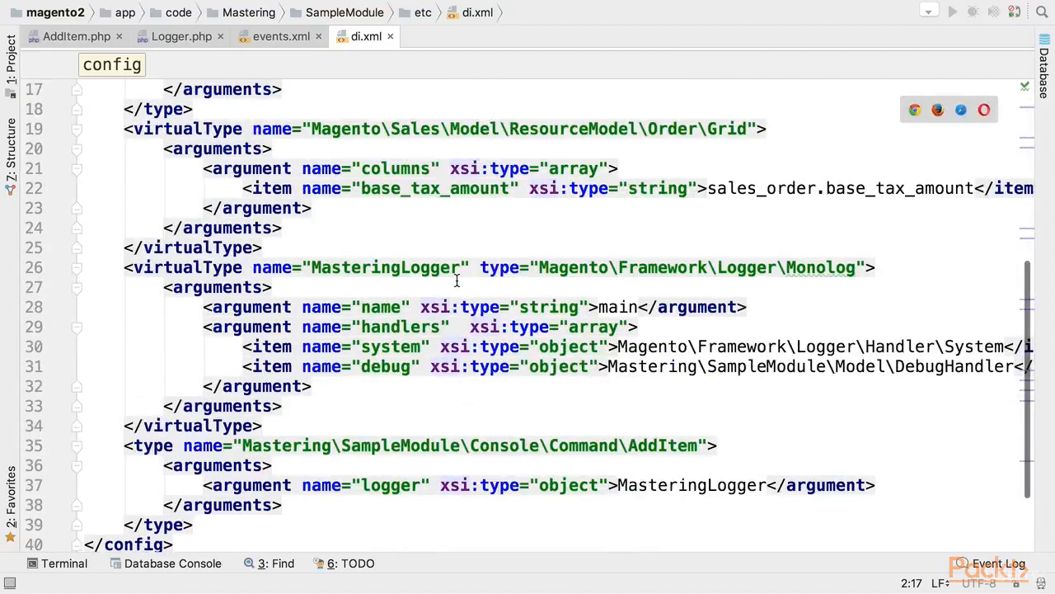
Change di.xml's MasteringLogger type from Console\Command\AddItem to Observer\Logger
{"action": "scroll", "scroll_direction": "down", "scroll_amount": 3}
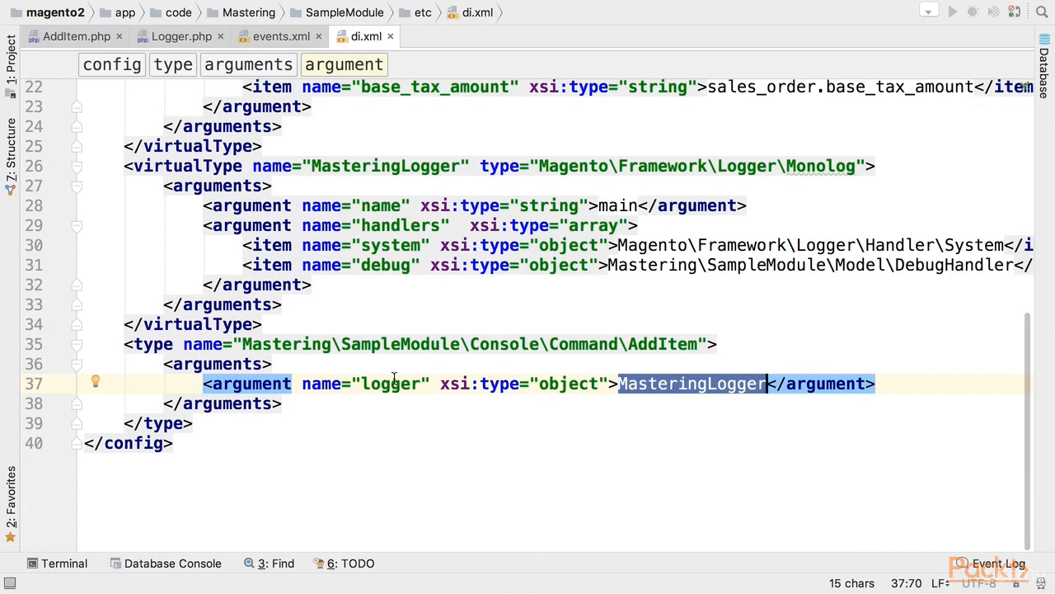
{"action": "double_click", "coordinate": [389, 382]}
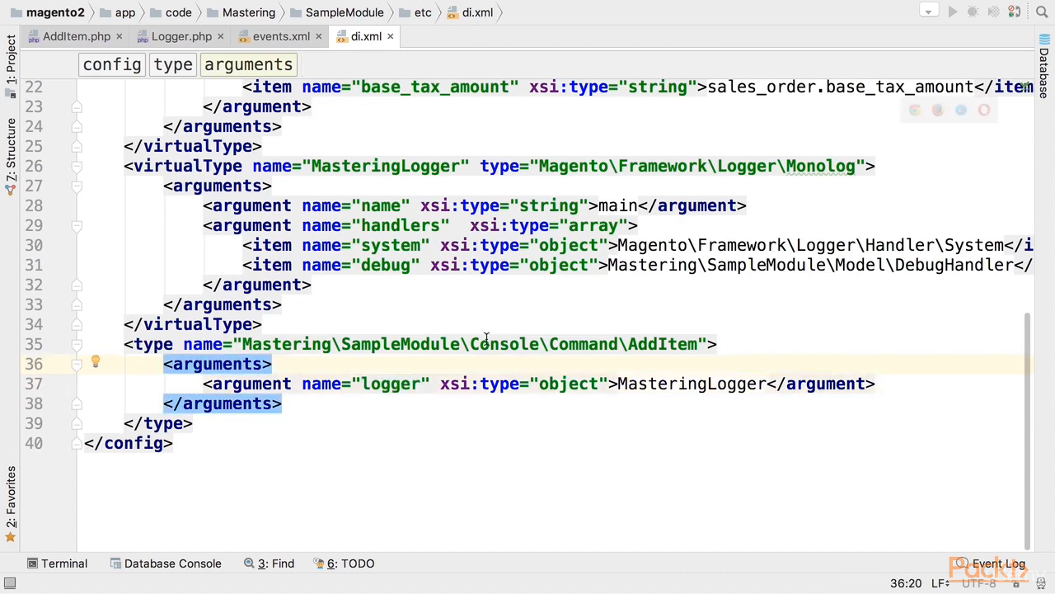
{"action": "double_click", "coordinate": [386, 382]}
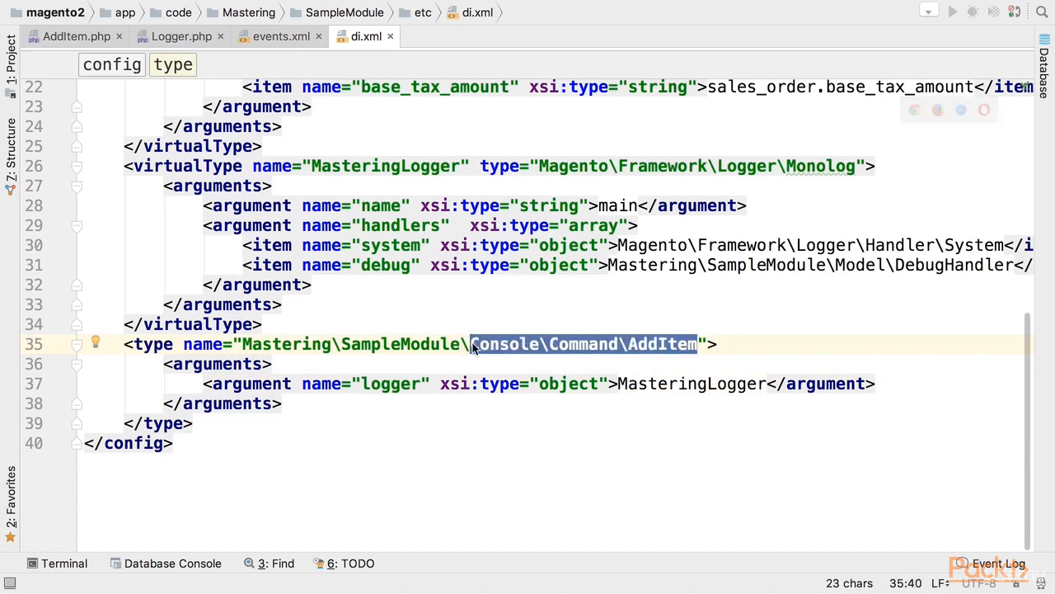
{"action": "type", "text": "O"}
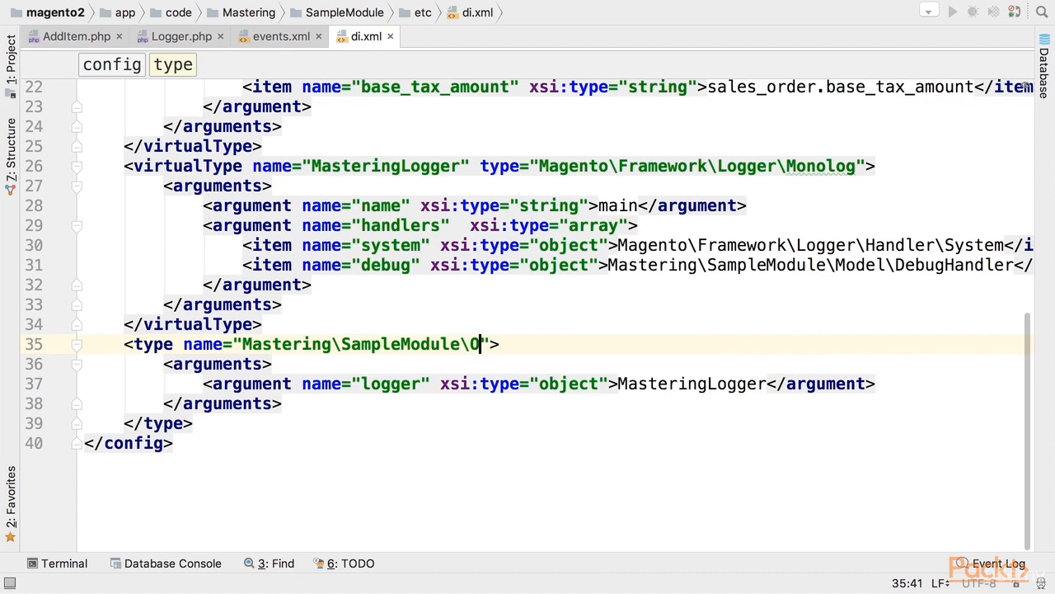
{"action": "type", "text": "bserver"}
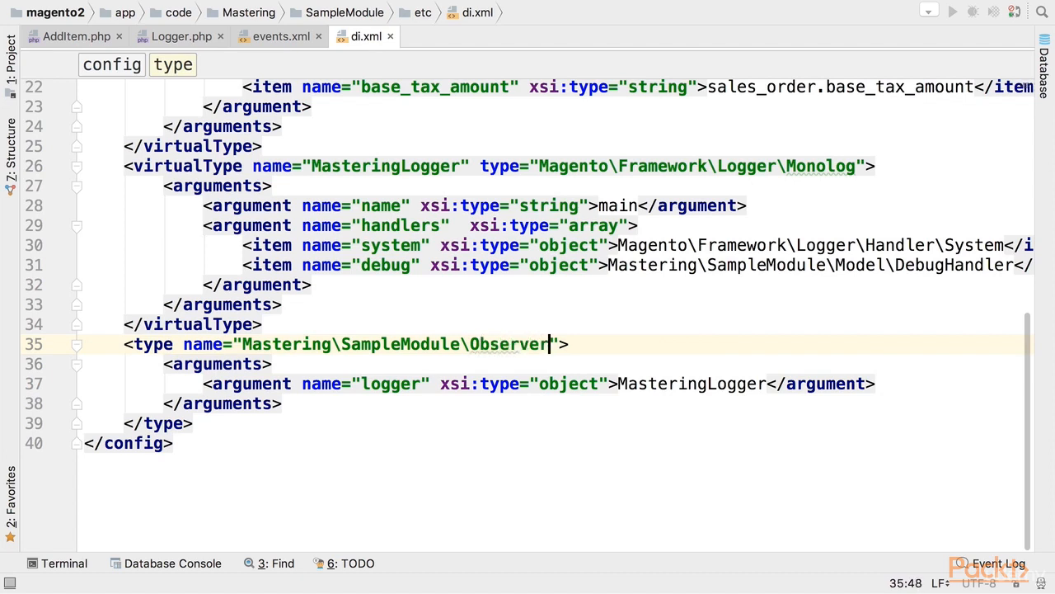
{"action": "type", "text": "\\"}
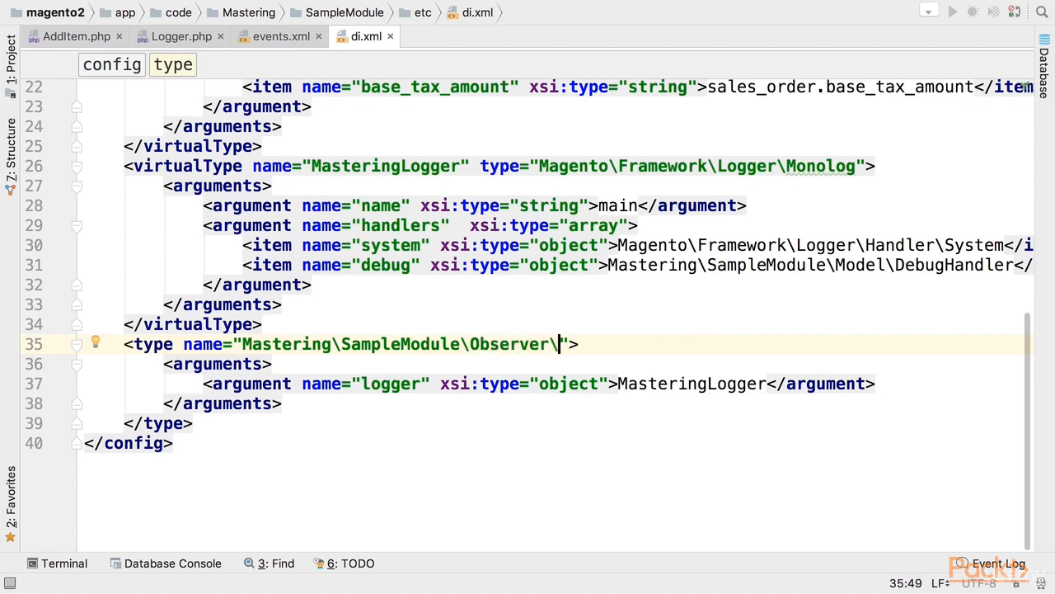
{"action": "type", "text": "Logger"}
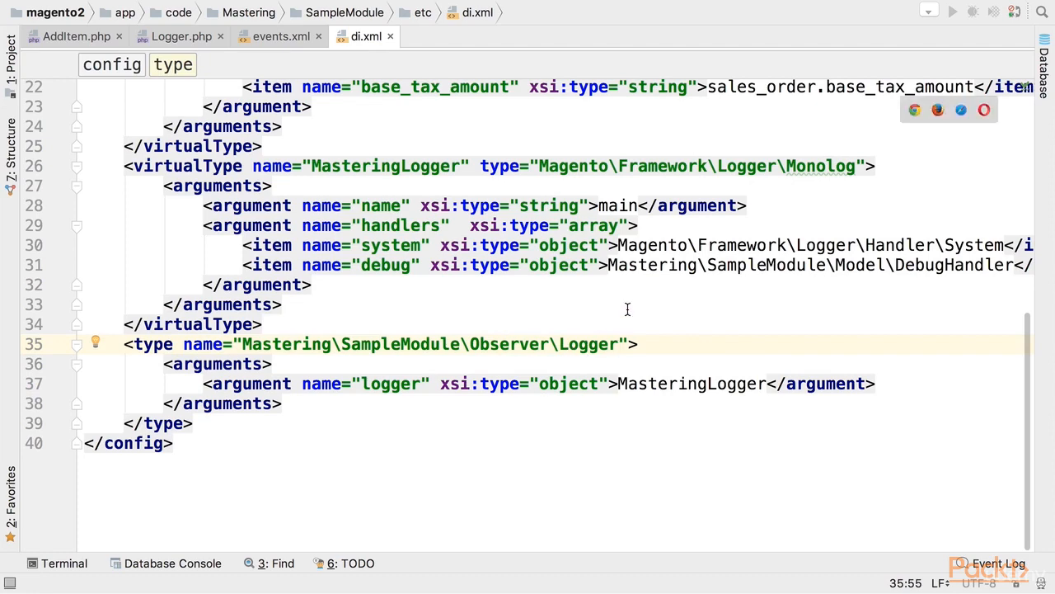
Run bin/magento cache:flush in the terminal
{"action": "left_click", "coordinate": [62, 564]}
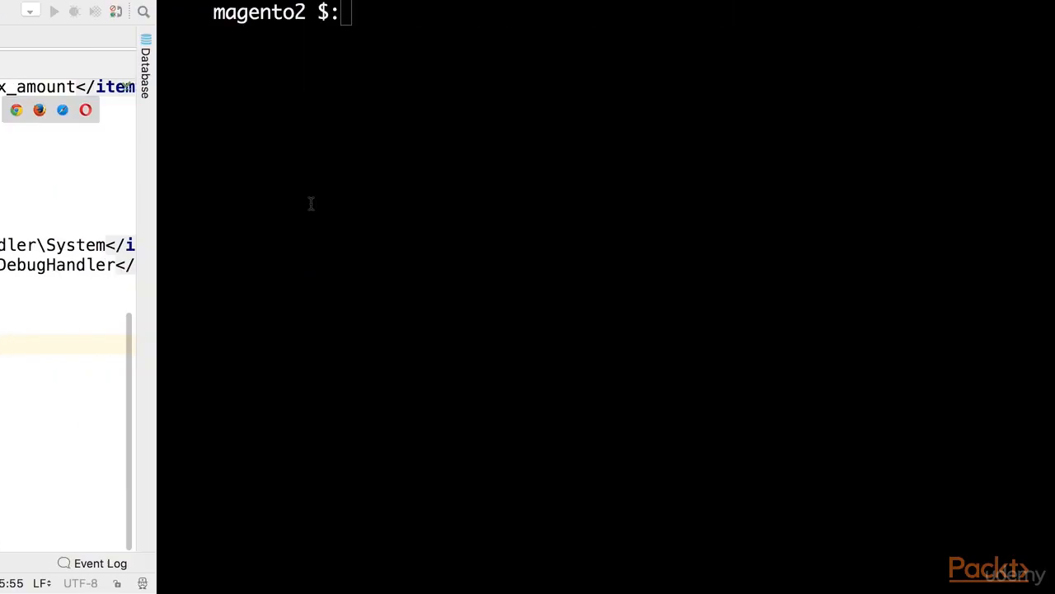
{"action": "type", "text": "bin/magento cache:"}
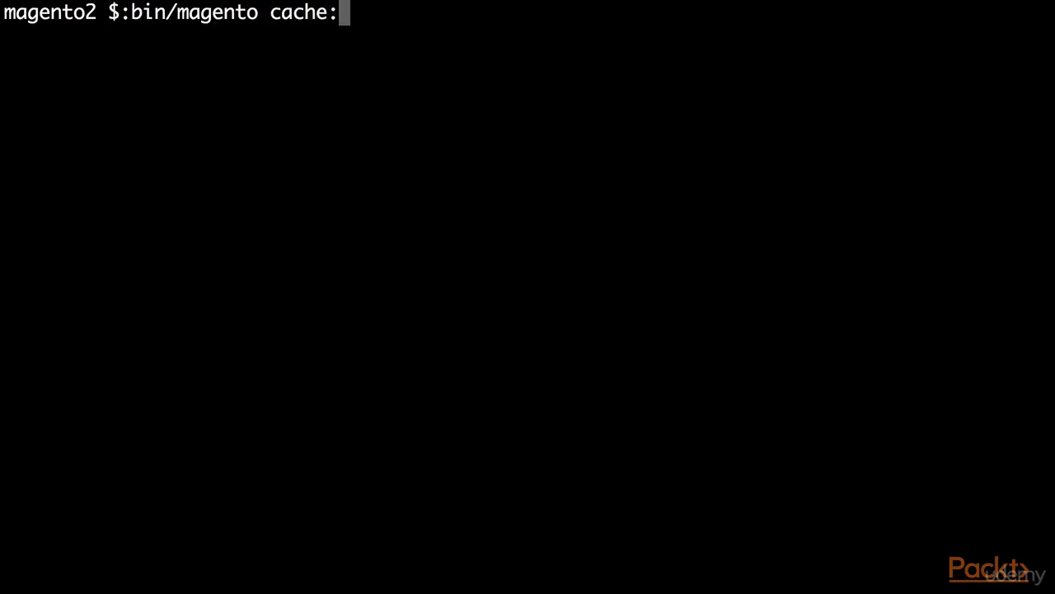
{"action": "type", "text": "flush"}
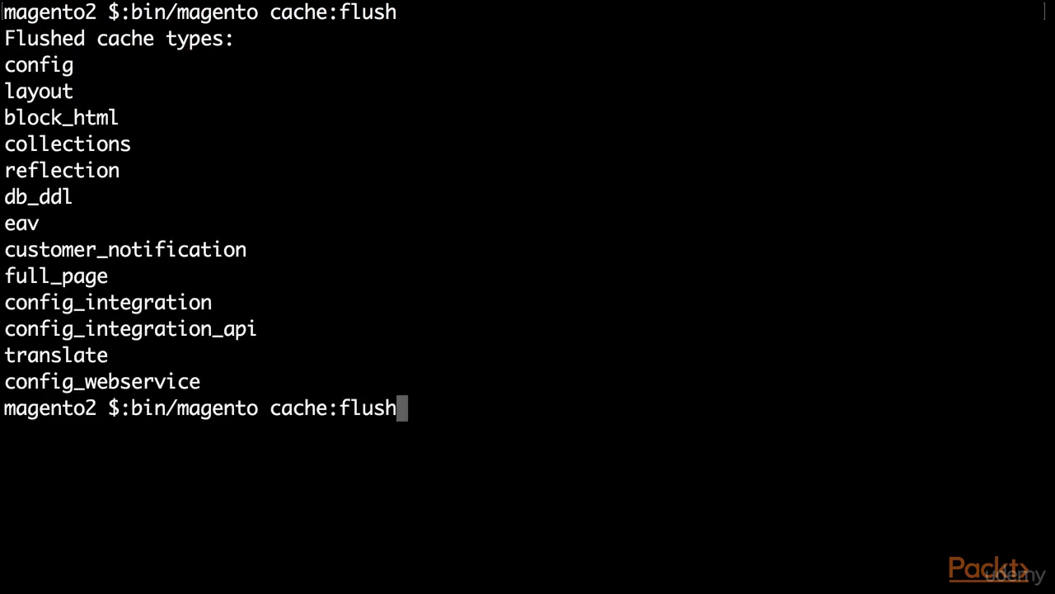
Enter bin/magento mastering:item:add customname at the prompt
{"action": "key", "text": "BackSpace"}
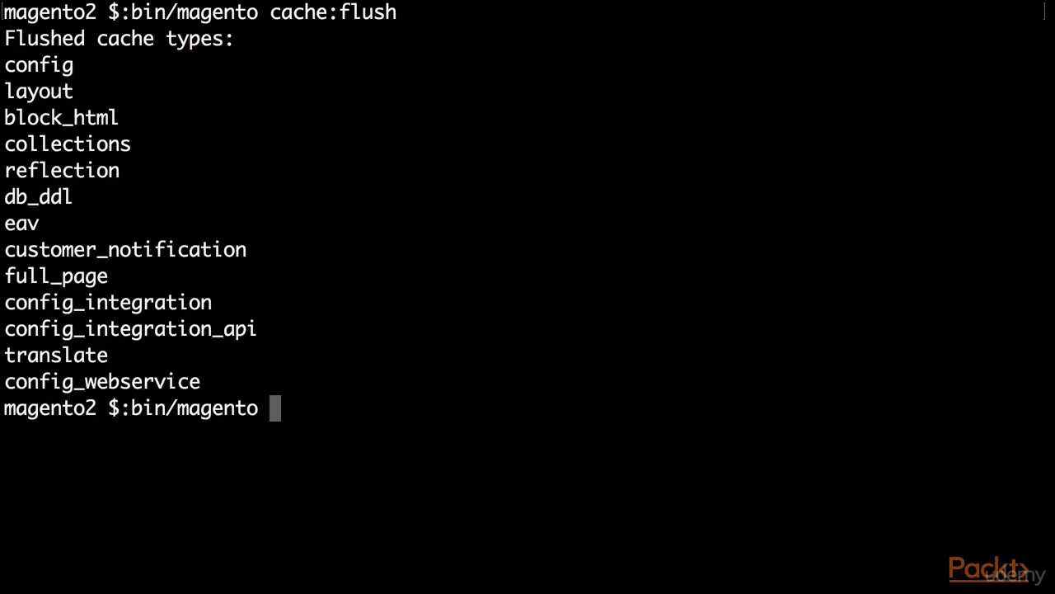
{"action": "type", "text": "mas"}
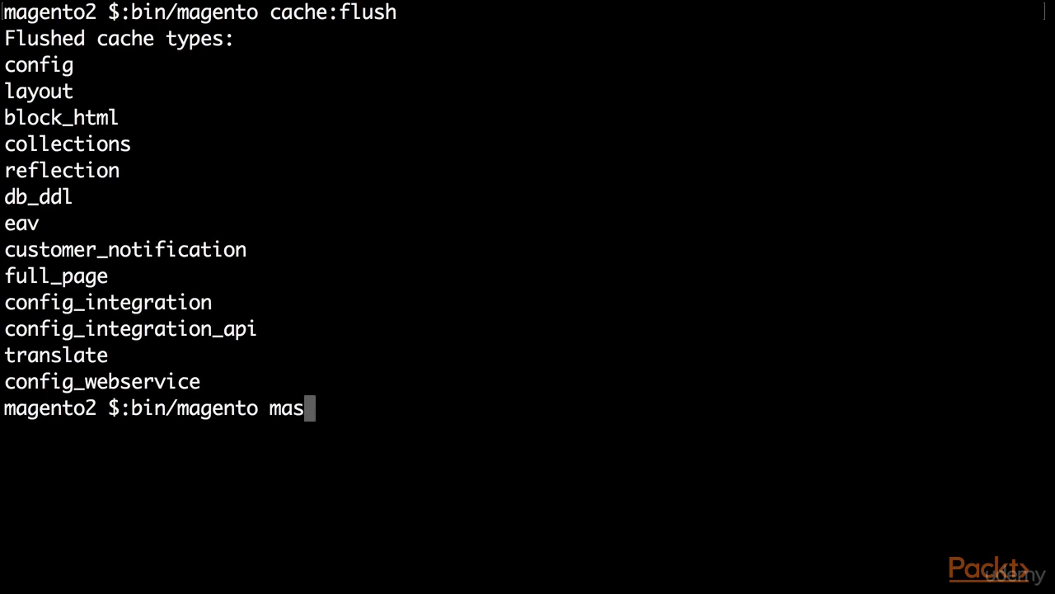
{"action": "type", "text": "tering\""}
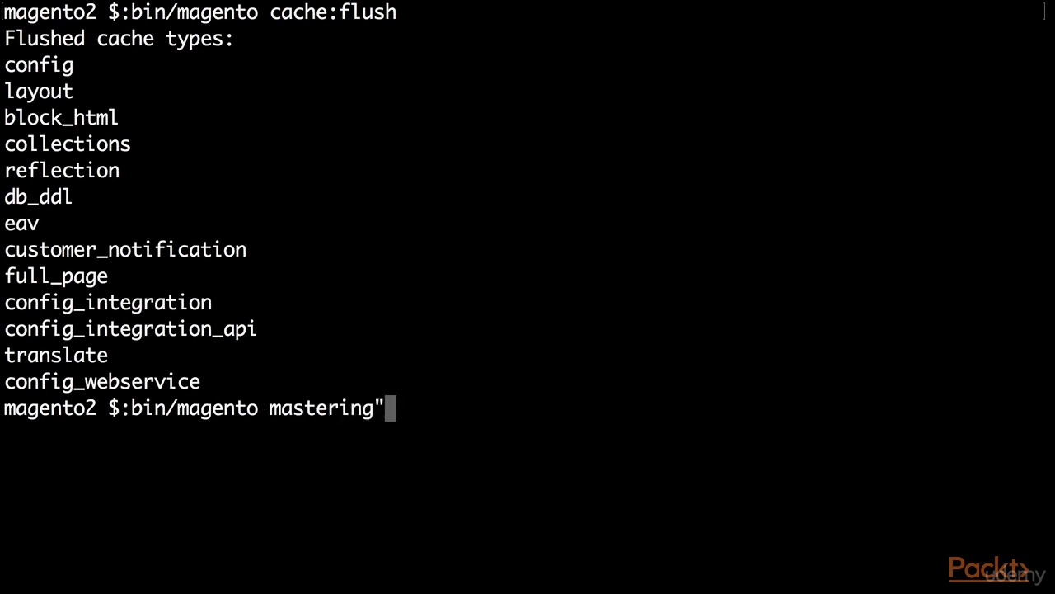
{"action": "type", "text": ":item"}
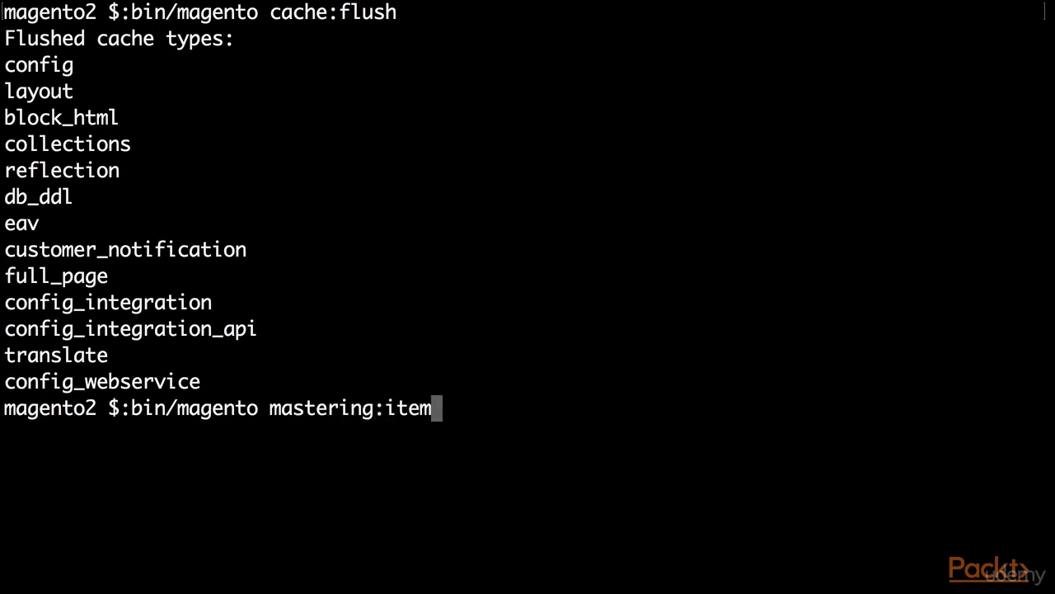
{"action": "type", "text": ":add c"}
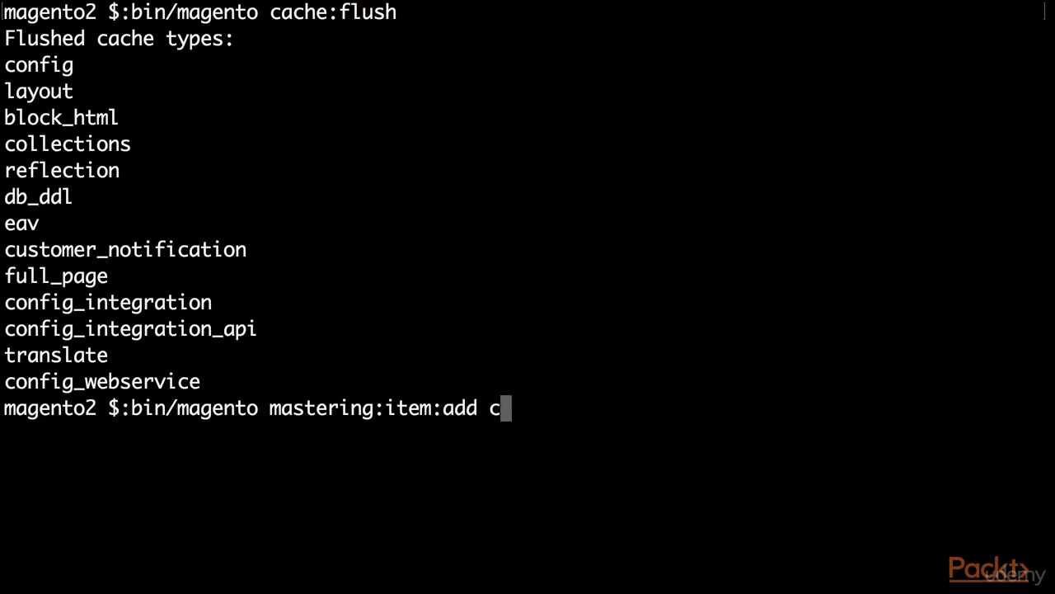
{"action": "type", "text": "u"}
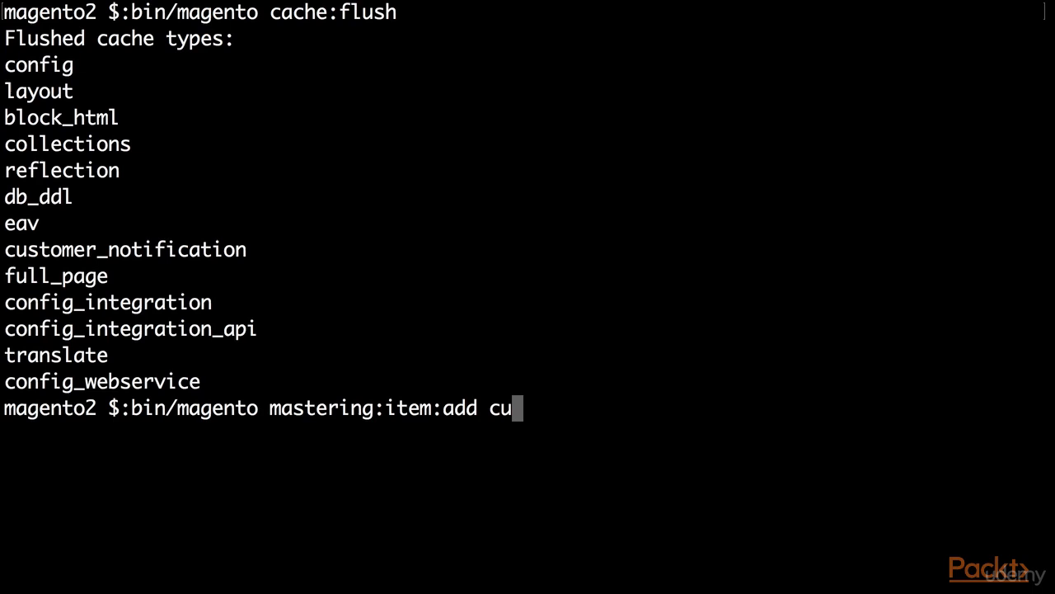
{"action": "type", "text": "s"}
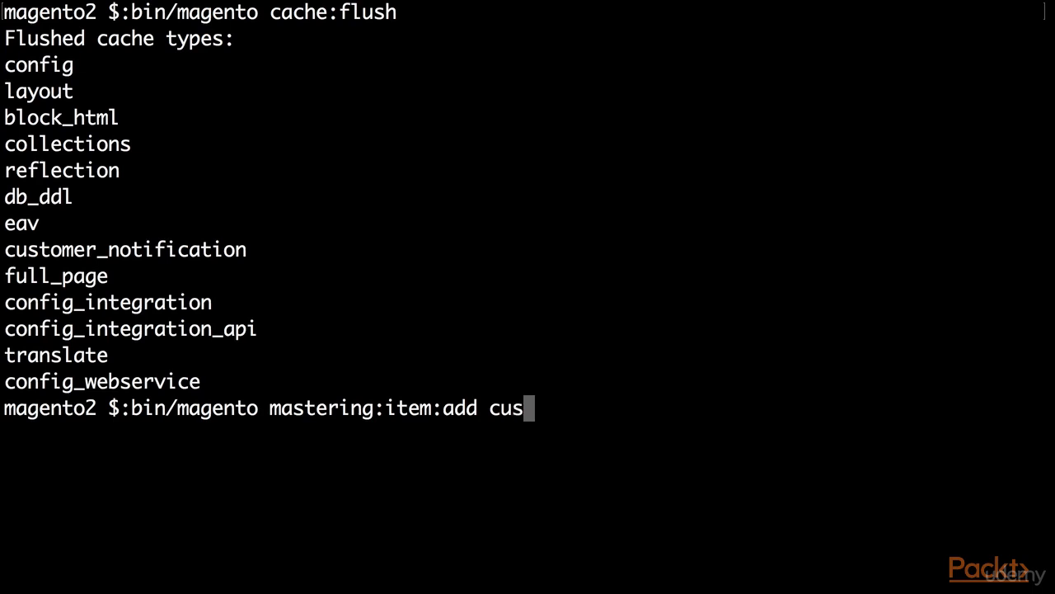
{"action": "type", "text": "tomname"}
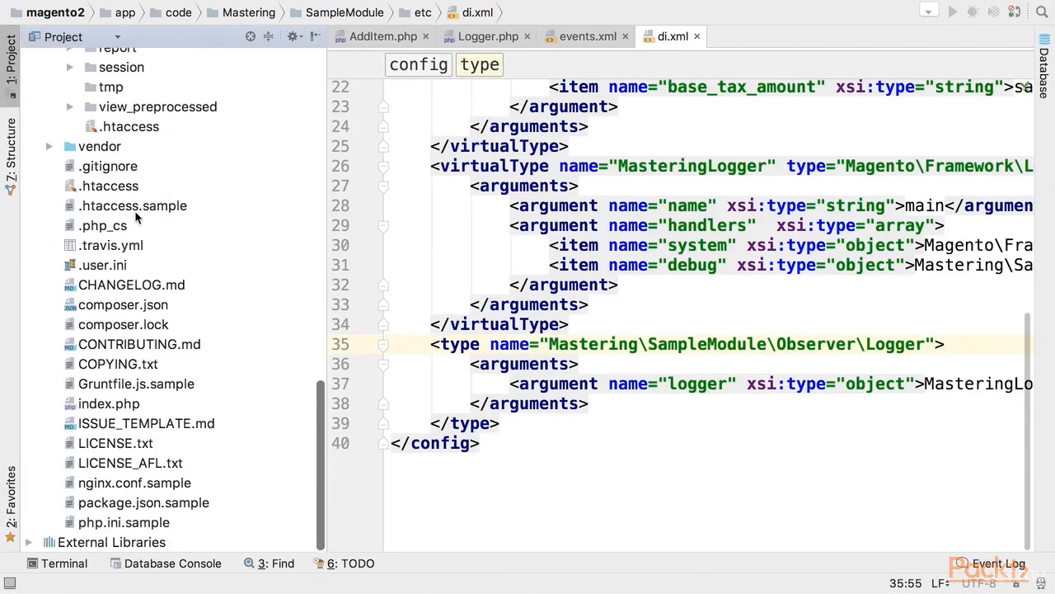
Open var/log/debug_custom.log and highlight the logged word customname
{"action": "left_click", "coordinate": [89, 177]}
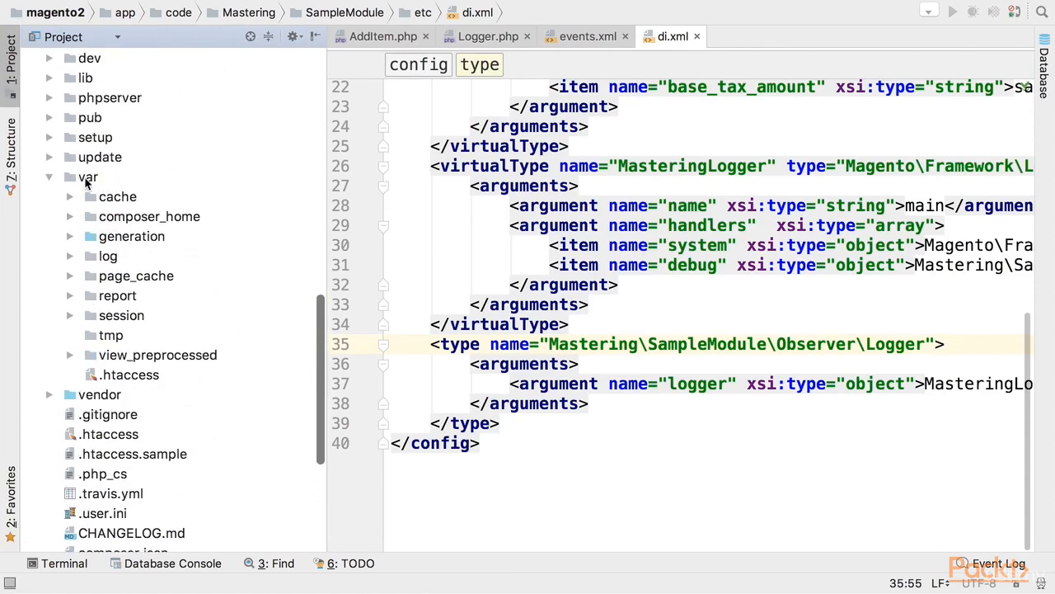
{"action": "left_click", "coordinate": [89, 177]}
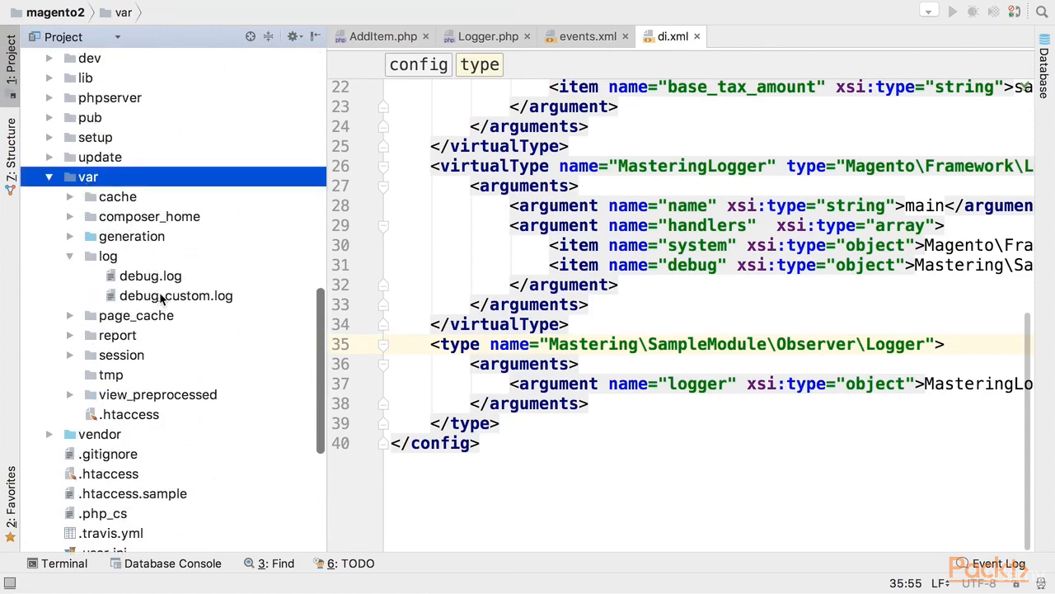
{"action": "double_click", "coordinate": [175, 296]}
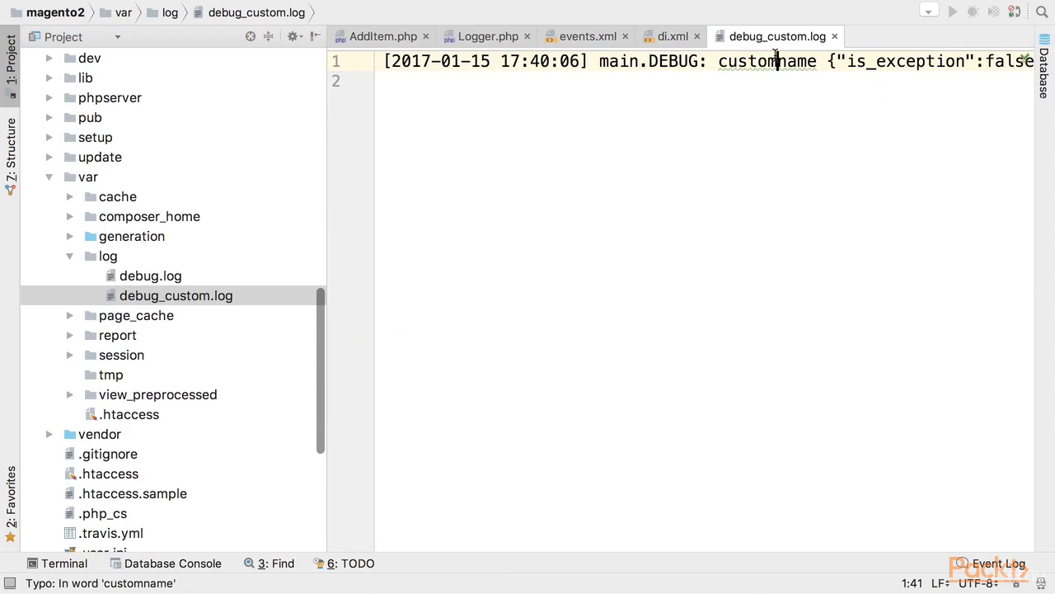
{"action": "double_click", "coordinate": [767, 61]}
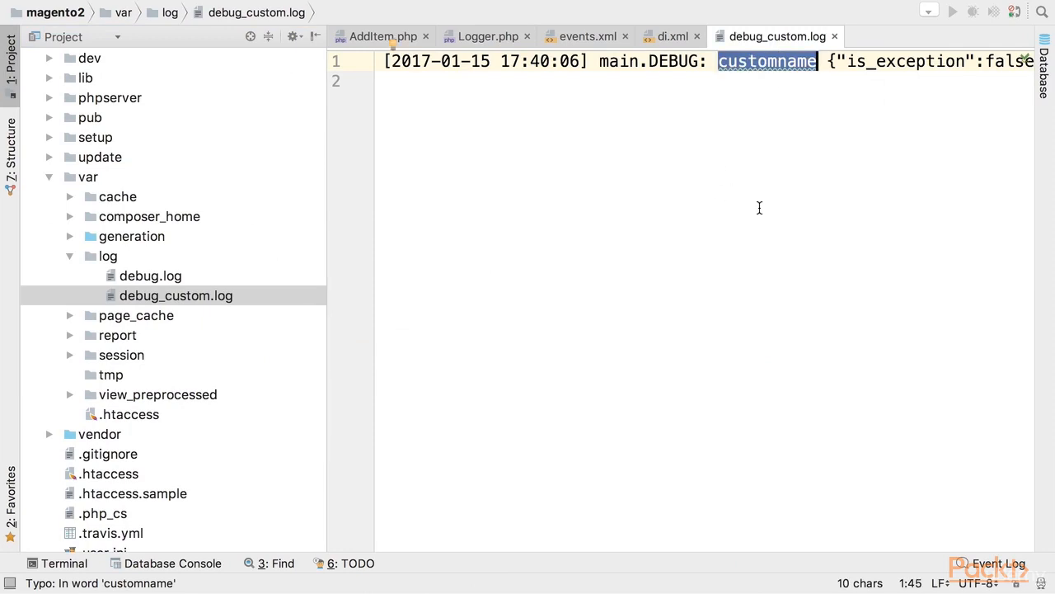
{"action": "mouse_move", "coordinate": [322, 303]}
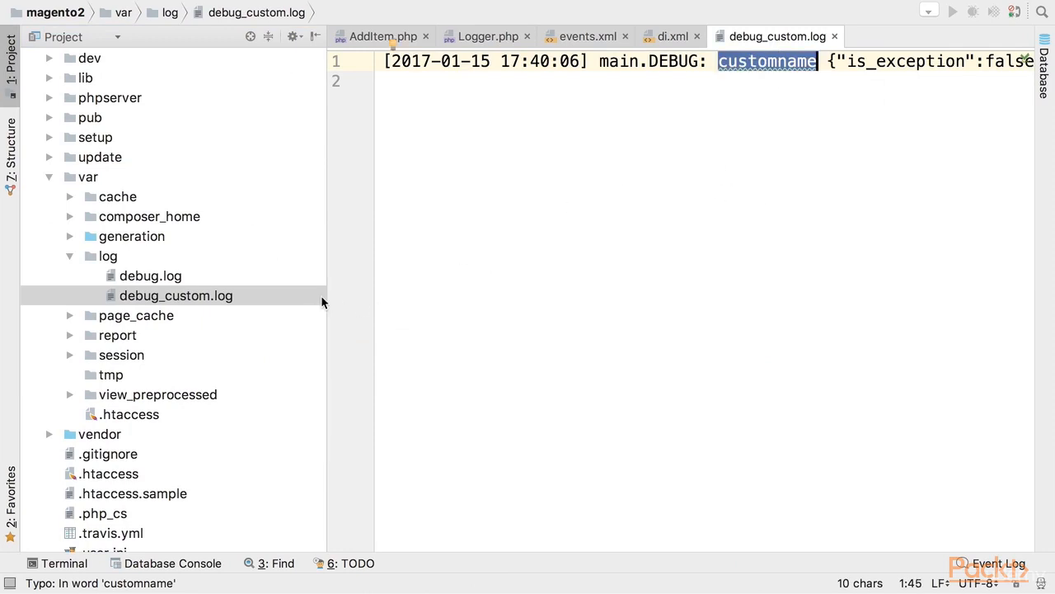
{"action": "mouse_move", "coordinate": [257, 287]}
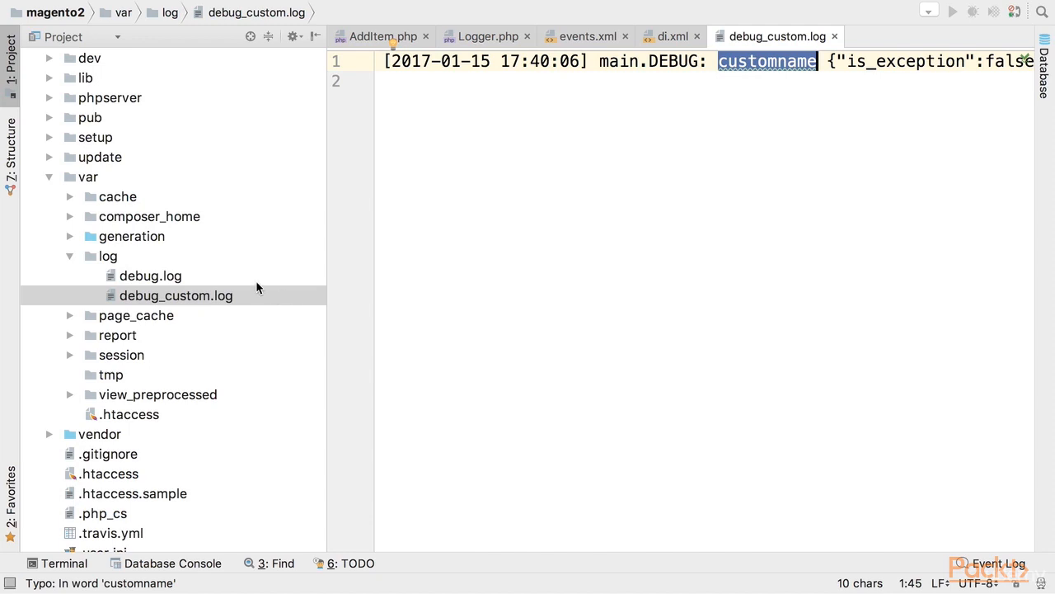
{"action": "mouse_move", "coordinate": [241, 275]}
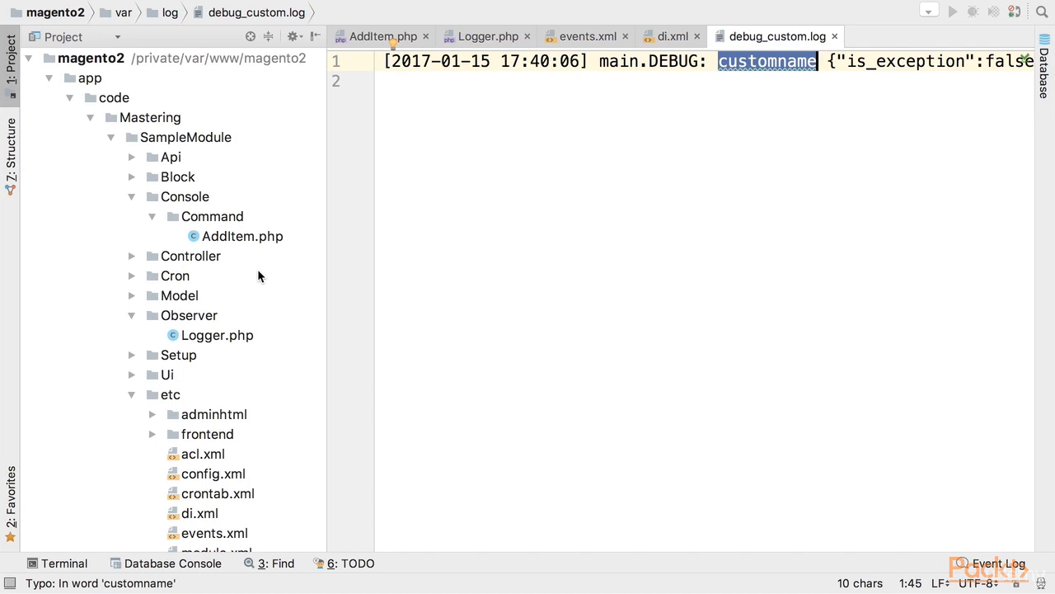
{"action": "mouse_move", "coordinate": [263, 273]}
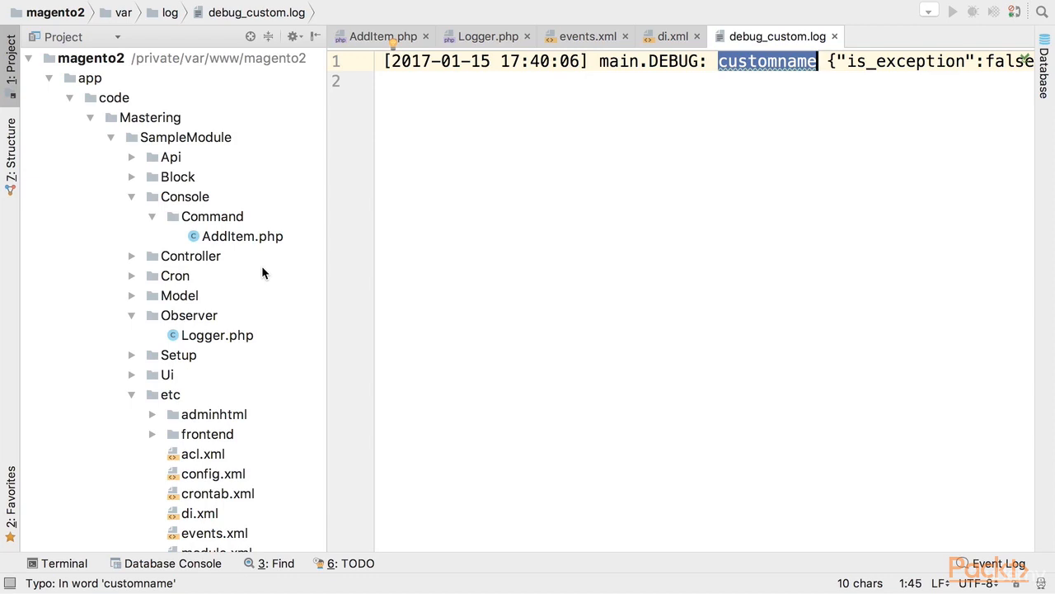
{"action": "mouse_move", "coordinate": [223, 336]}
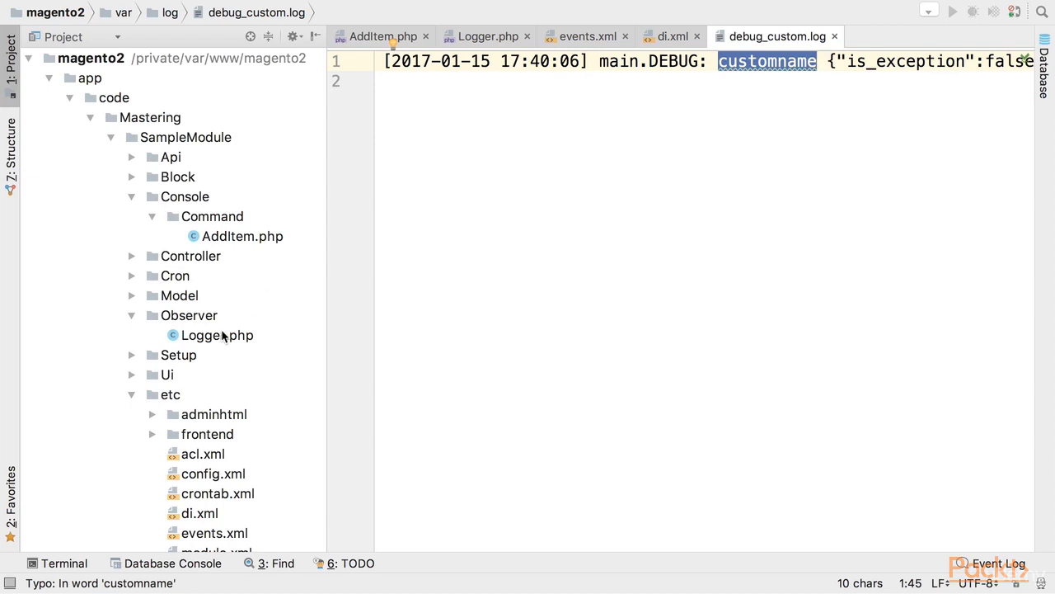
{"action": "mouse_move", "coordinate": [272, 347]}
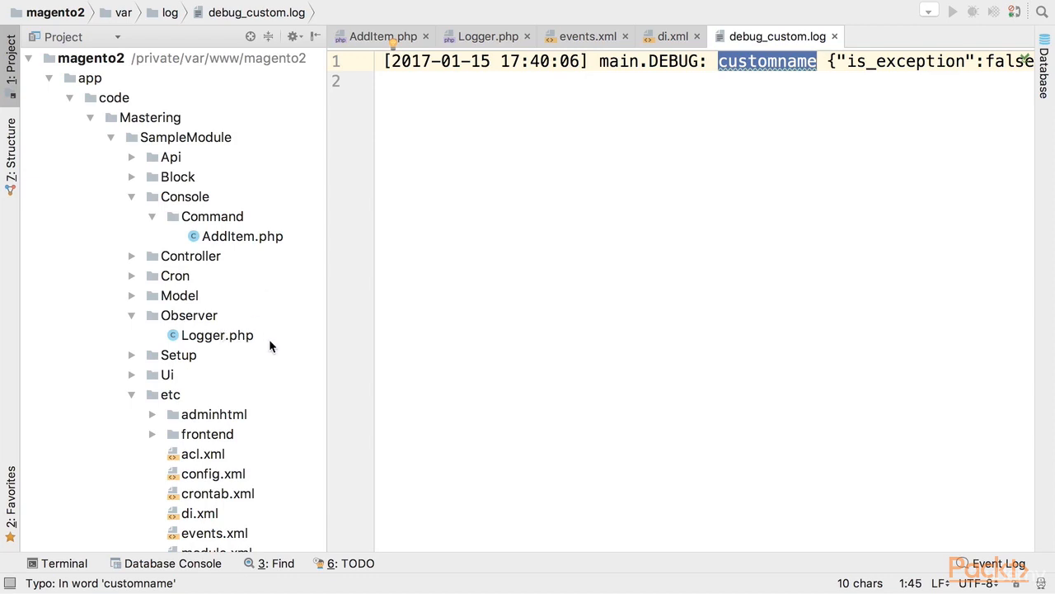
{"action": "mouse_move", "coordinate": [251, 345]}
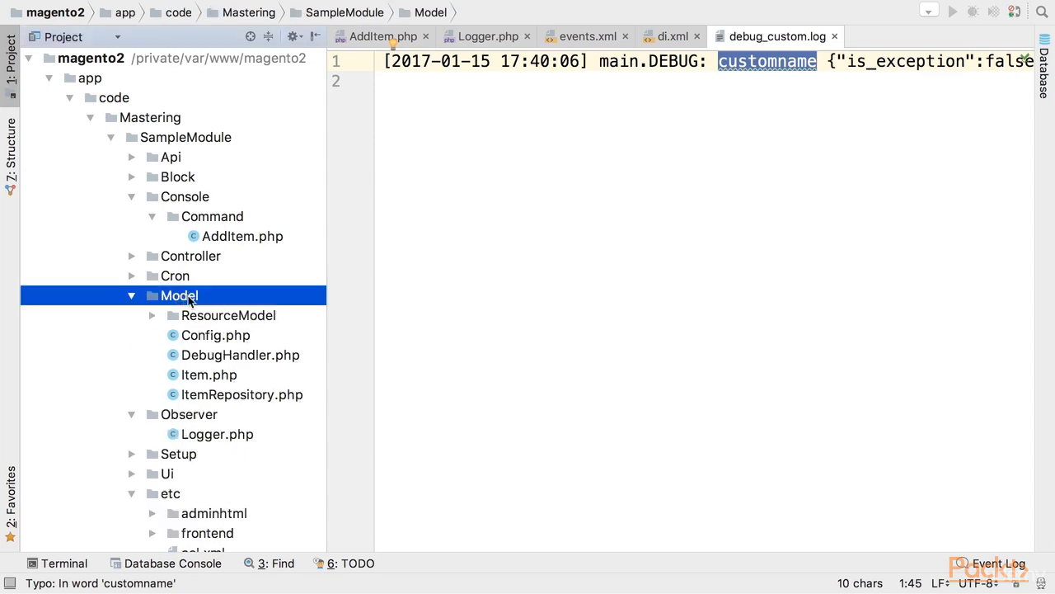
Open Item.php and highlight its $_eventPrefix value mastering_sample_item
{"action": "double_click", "coordinate": [210, 374]}
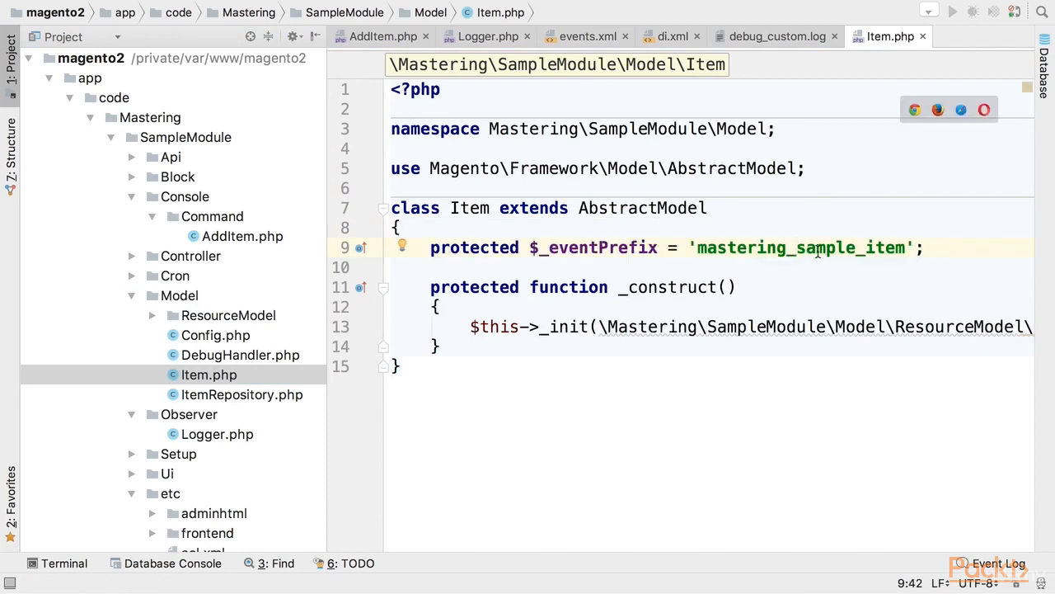
{"action": "double_click", "coordinate": [799, 247]}
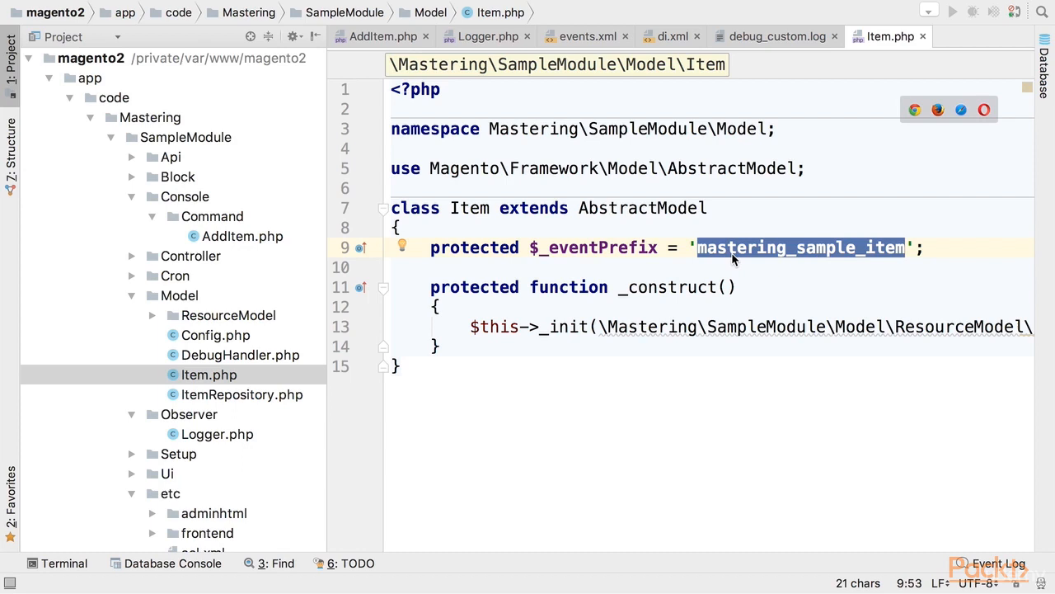
{"action": "mouse_move", "coordinate": [848, 258]}
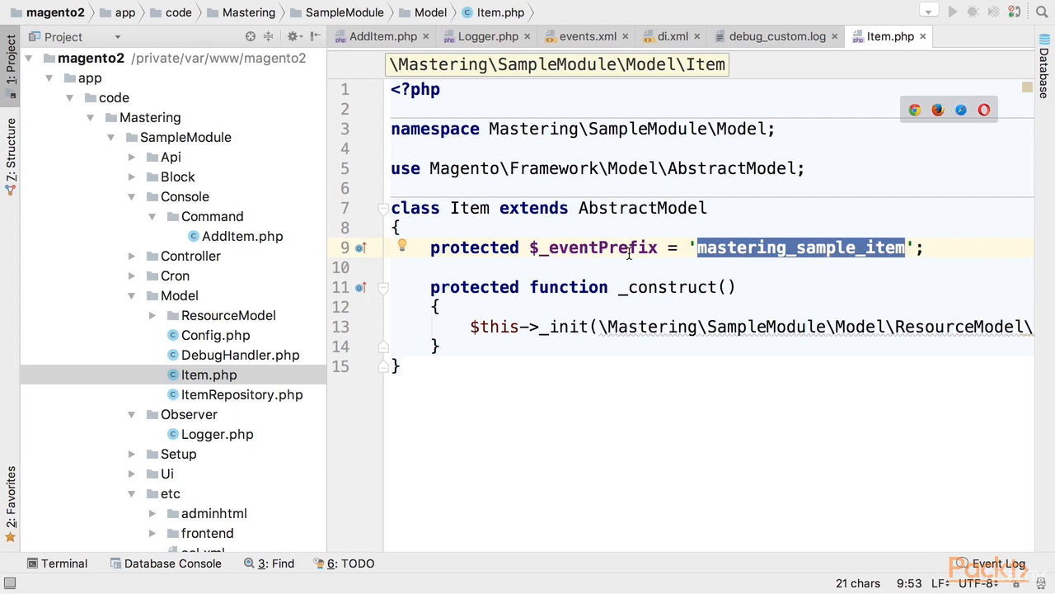
{"action": "left_click", "coordinate": [668, 208]}
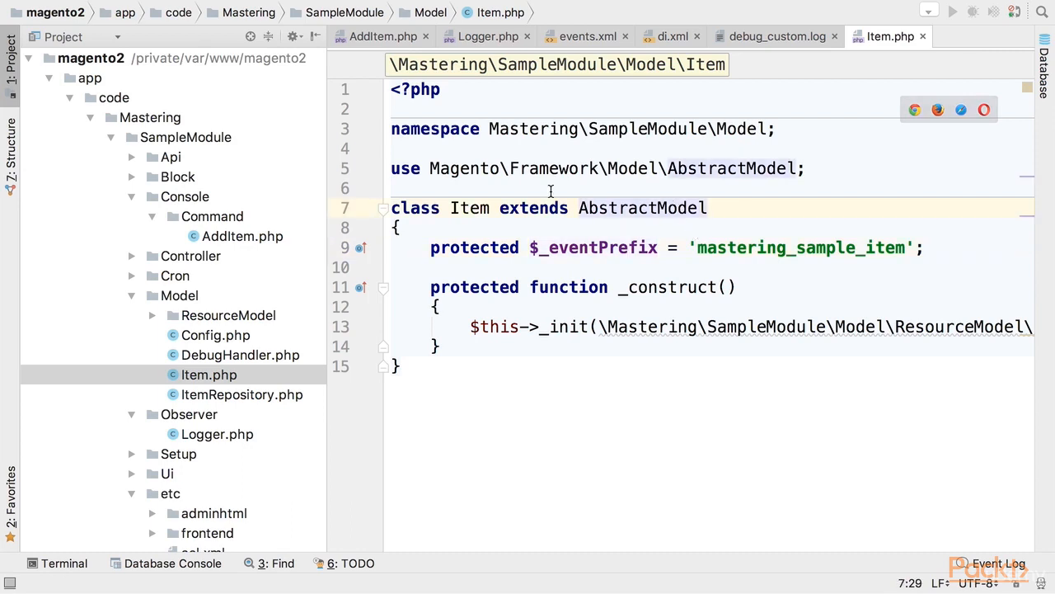
{"action": "scroll", "scroll_direction": "down", "scroll_amount": 3}
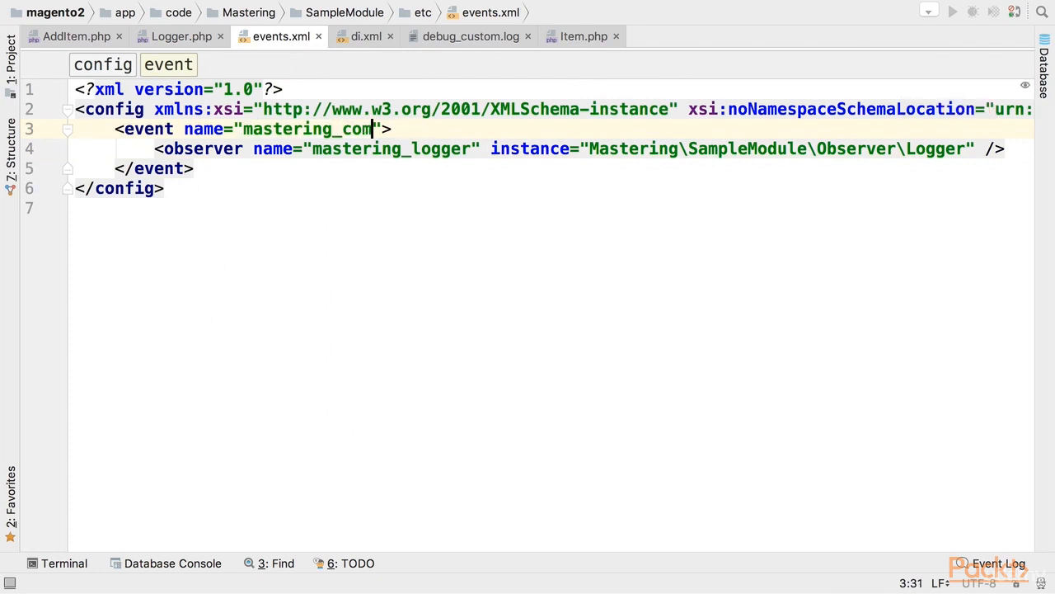
Replace the event name's ending so it reads mastering_sample_item_save_after in events.xml
{"action": "key", "text": "BackSpace"}
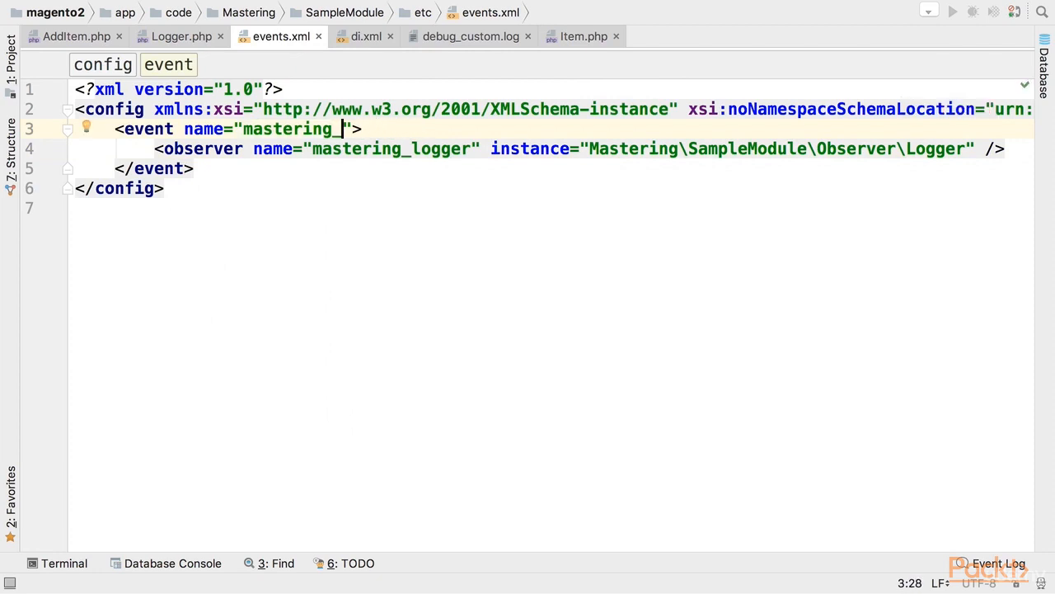
{"action": "type", "text": "sample_item"}
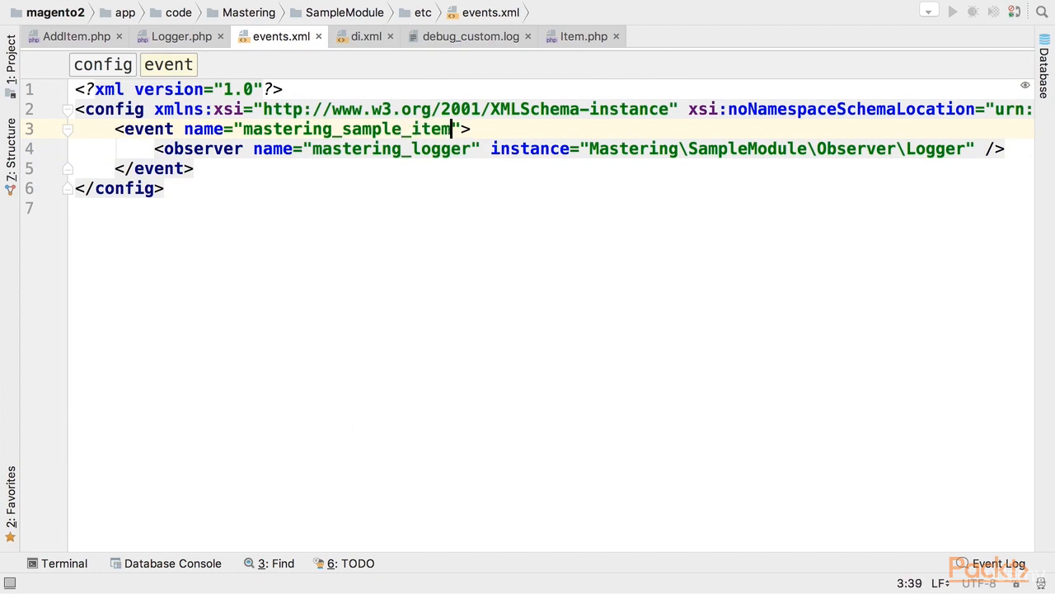
{"action": "type", "text": "_"}
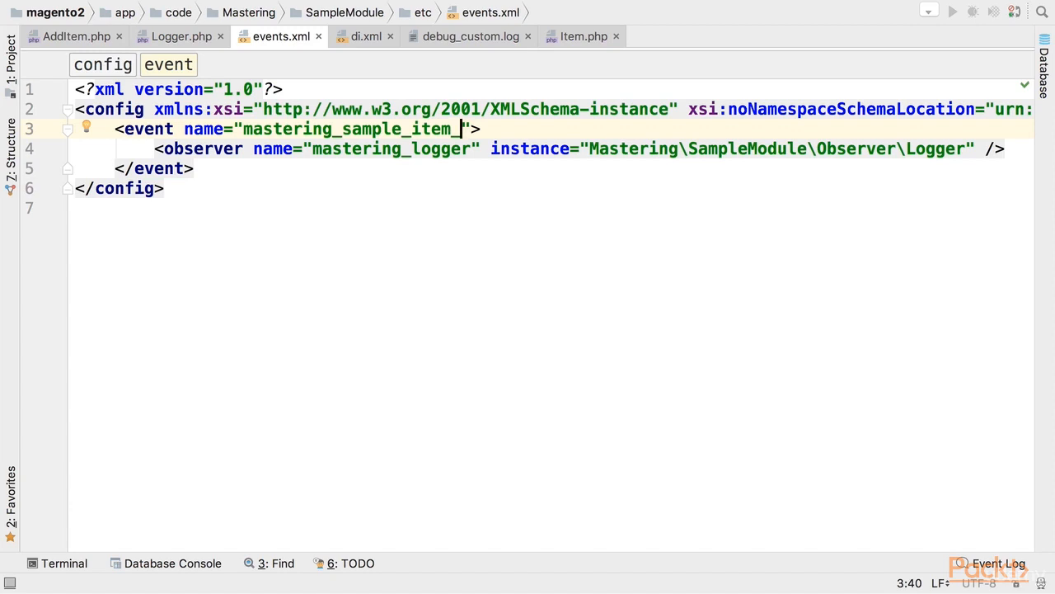
{"action": "type", "text": "save"}
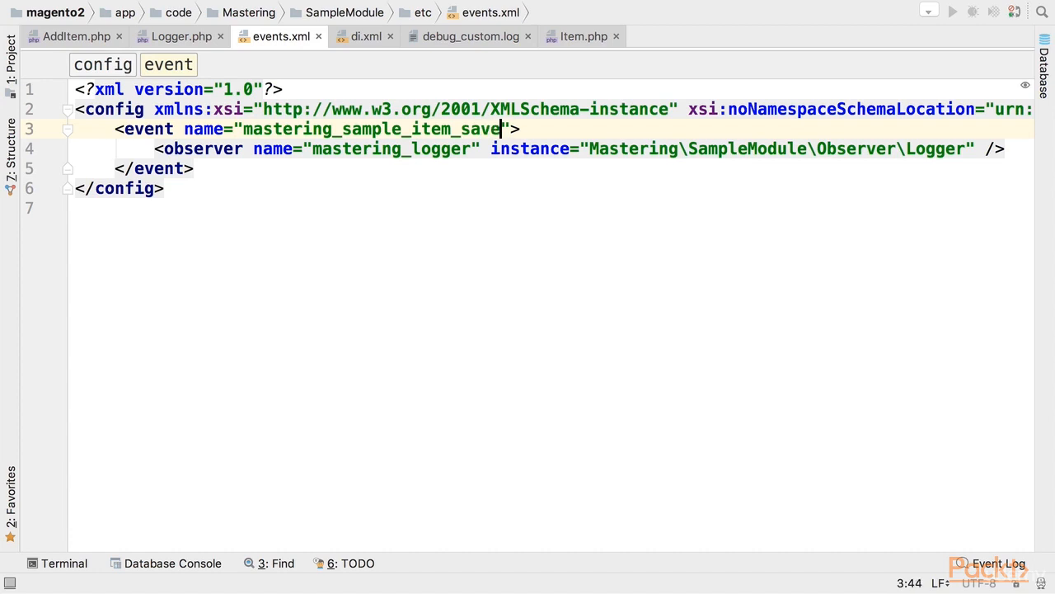
{"action": "type", "text": "_after"}
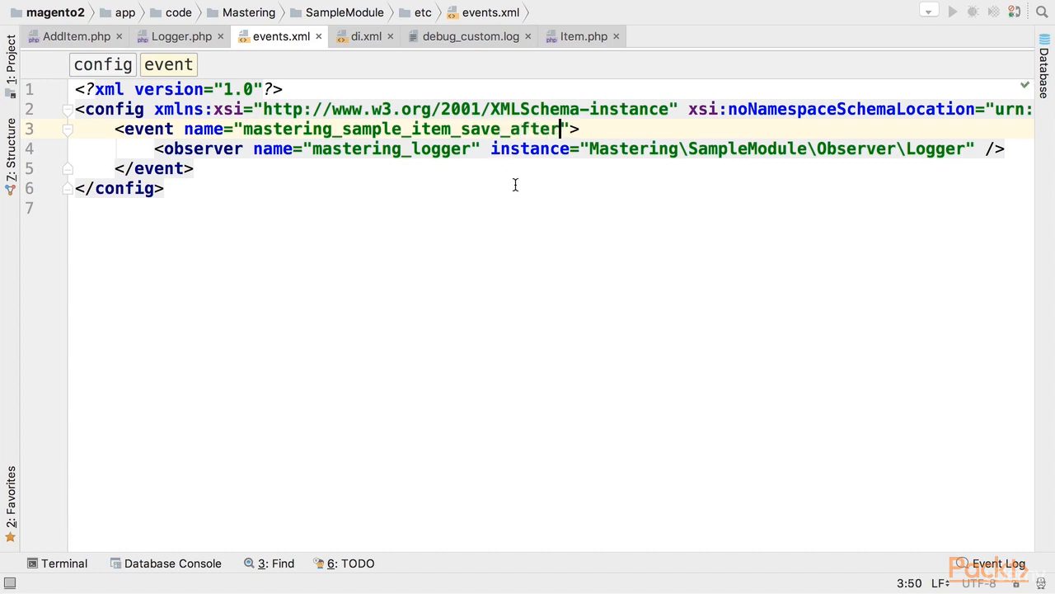
{"action": "mouse_move", "coordinate": [606, 160]}
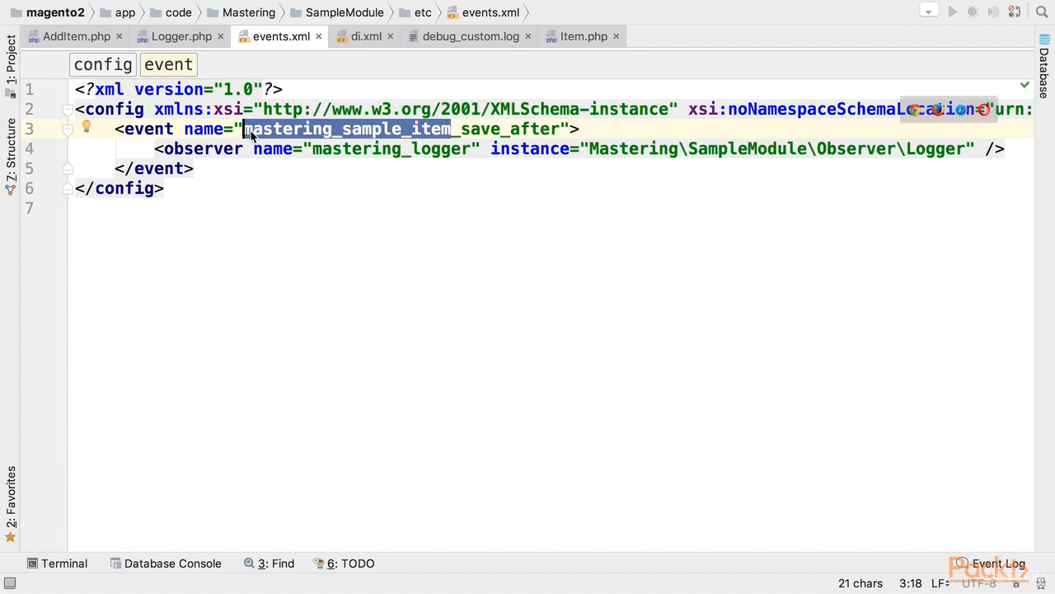
{"action": "mouse_move", "coordinate": [547, 148]}
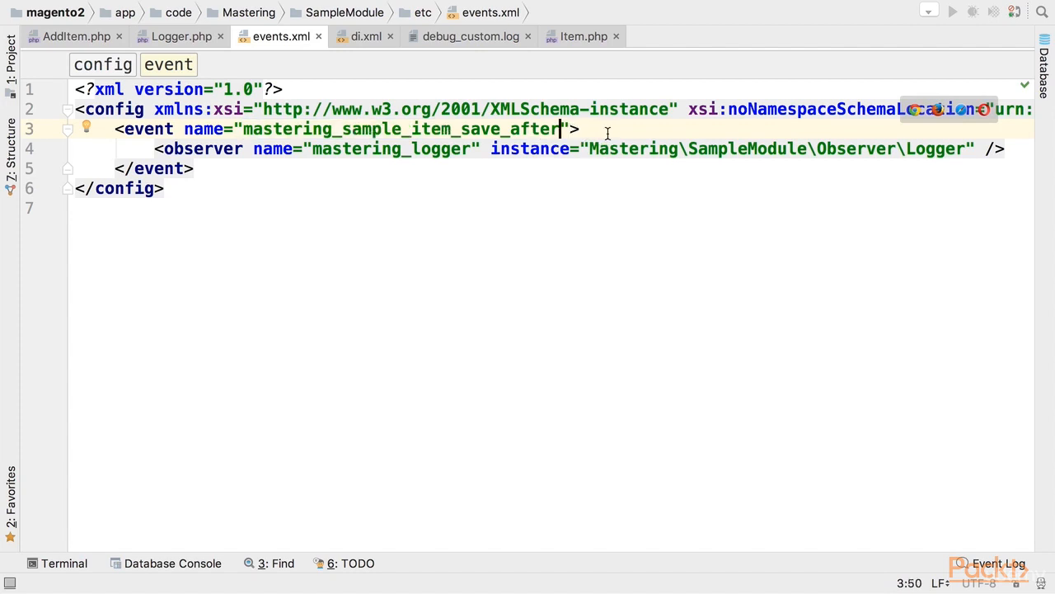
{"action": "mouse_move", "coordinate": [580, 139]}
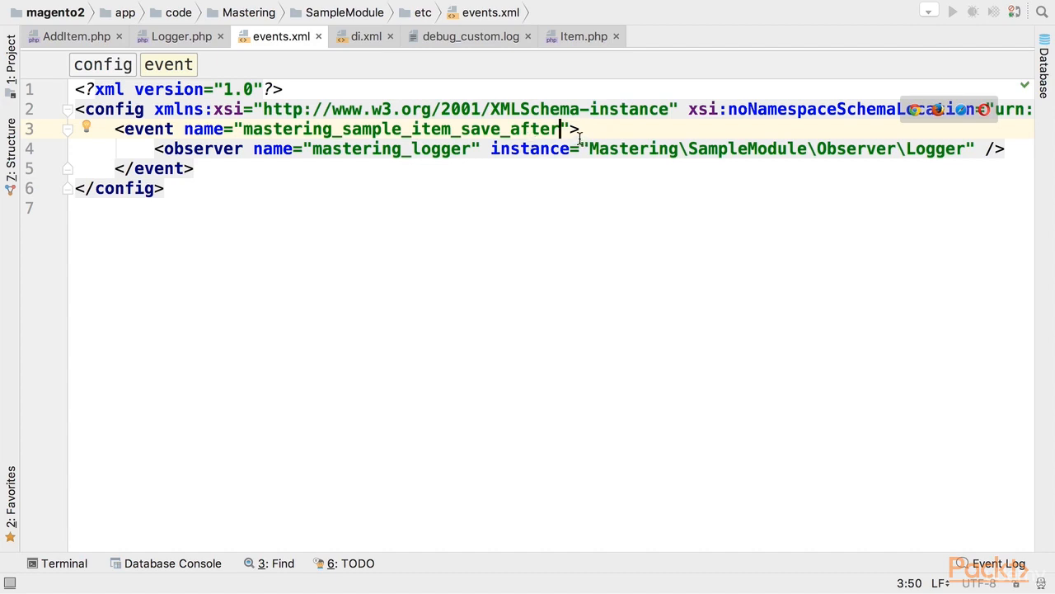
{"action": "mouse_move", "coordinate": [626, 148]}
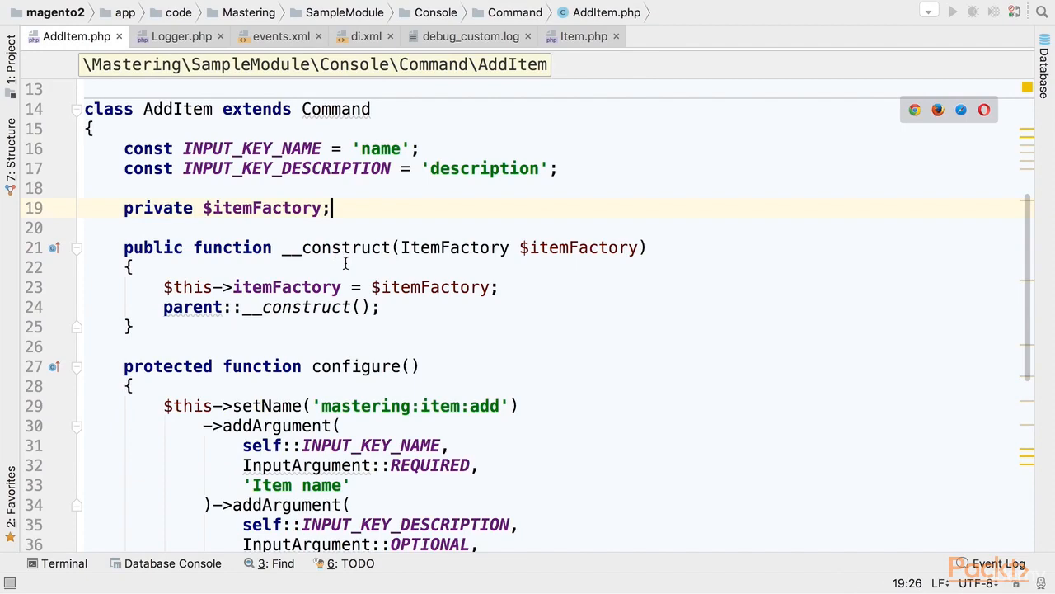
Scroll through AddItem.php to review the itemFactory constructor injection
{"action": "scroll", "scroll_direction": "down", "scroll_amount": 3}
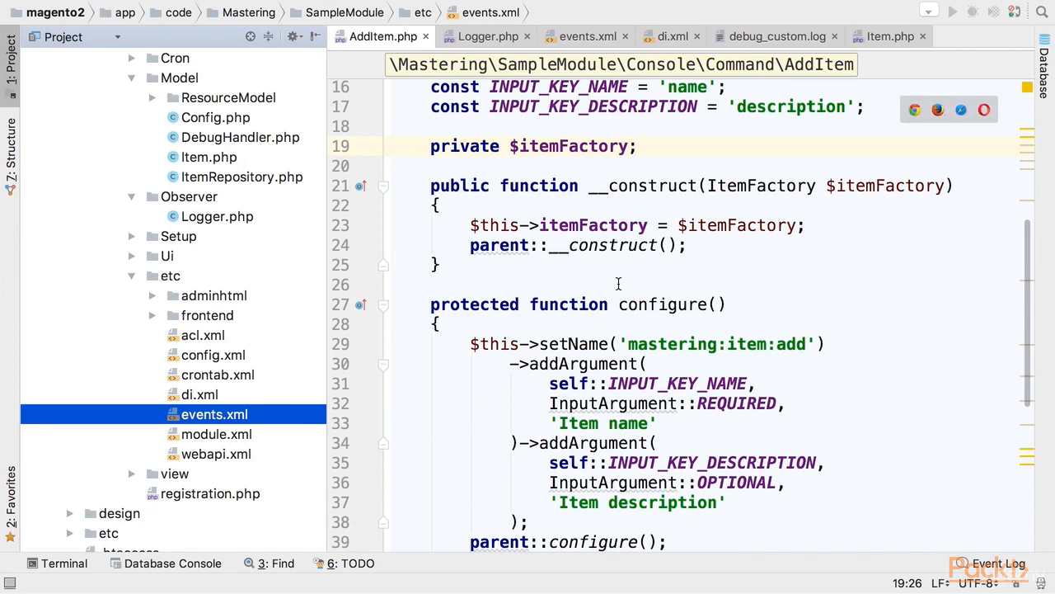
{"action": "mouse_move", "coordinate": [609, 277]}
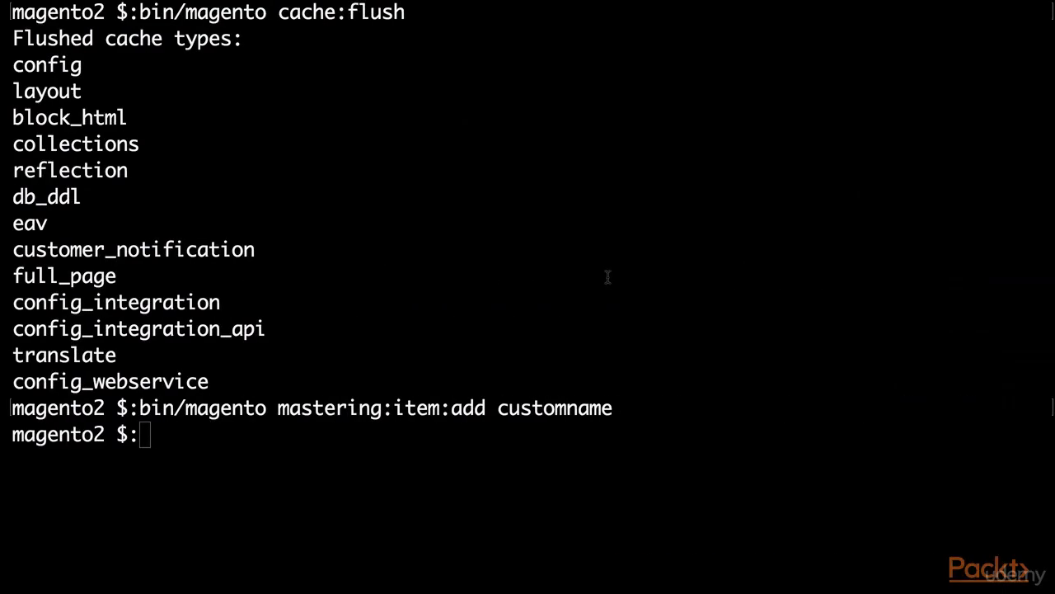
Run bin/magento cache:flush, then rerun mastering:item:add with customname2
{"action": "type", "text": "bin/magento cache:flush"}
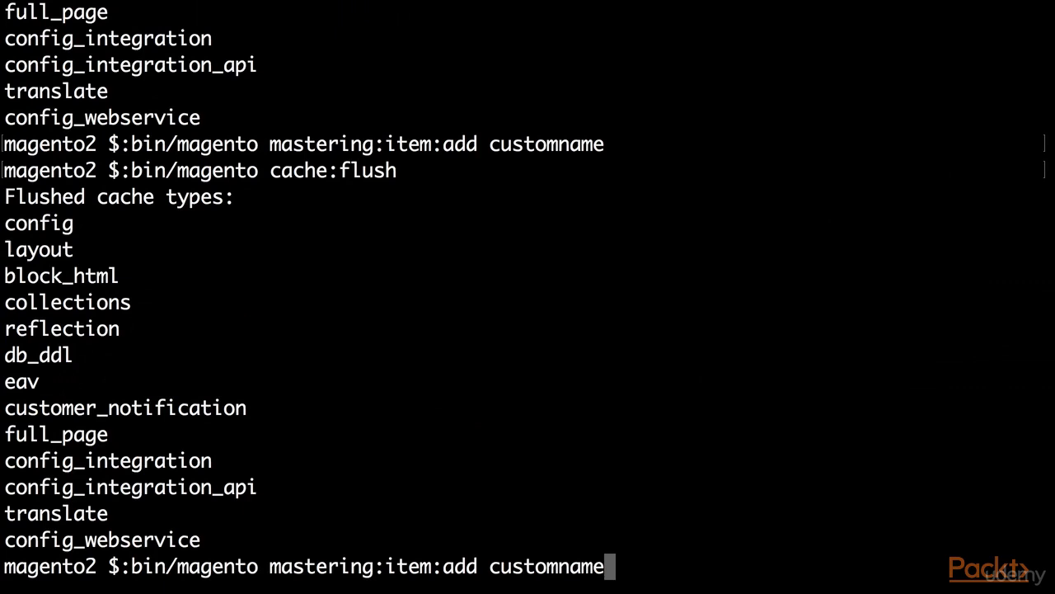
{"action": "type", "text": "2"}
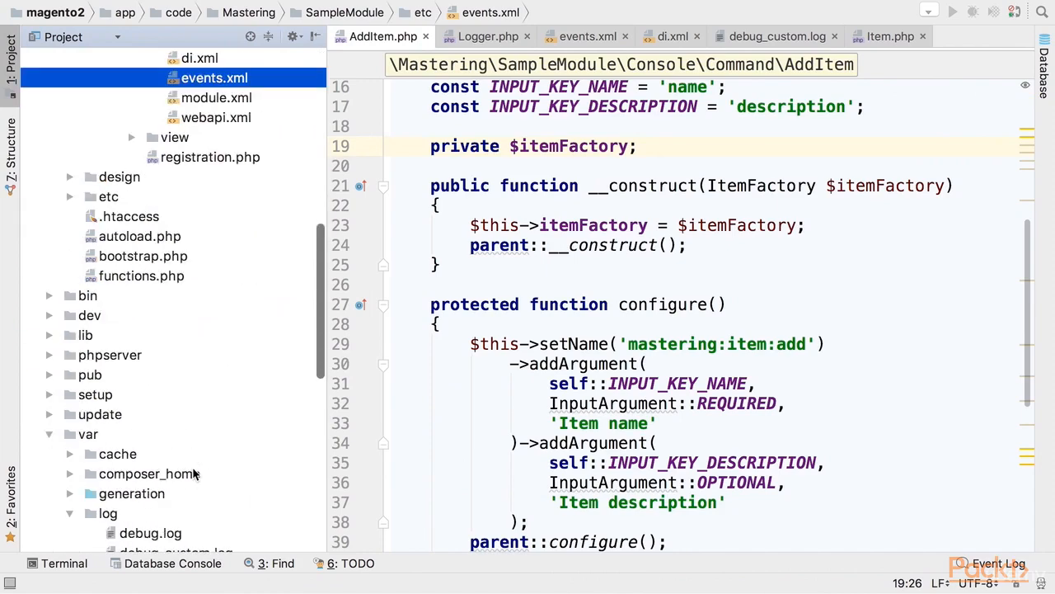
Open debug_custom.log from var/log to check the logged customname and customname2 entries
{"action": "scroll", "scroll_direction": "down", "scroll_amount": 3}
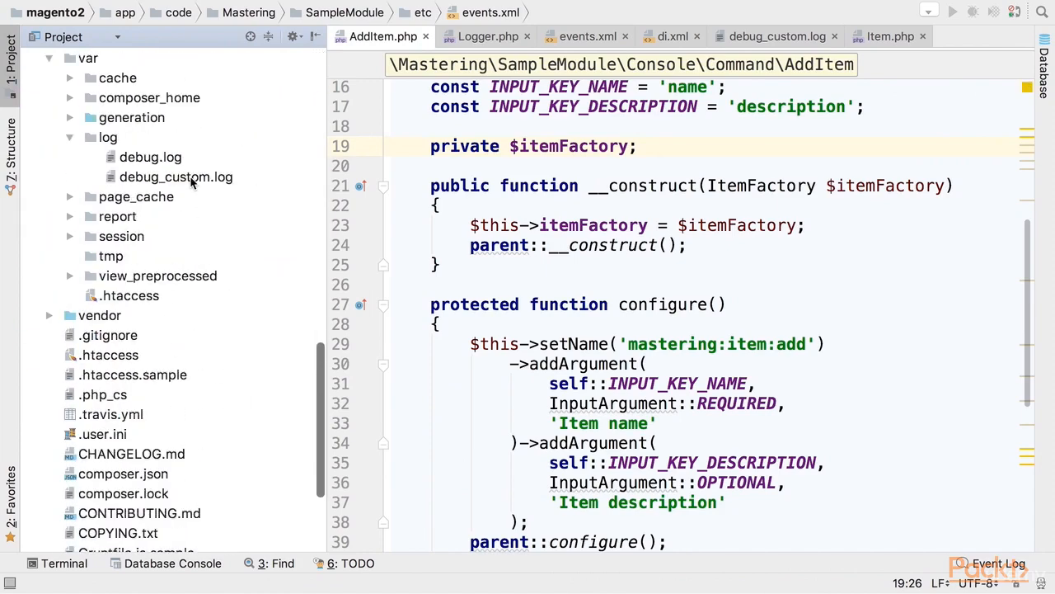
{"action": "double_click", "coordinate": [174, 176]}
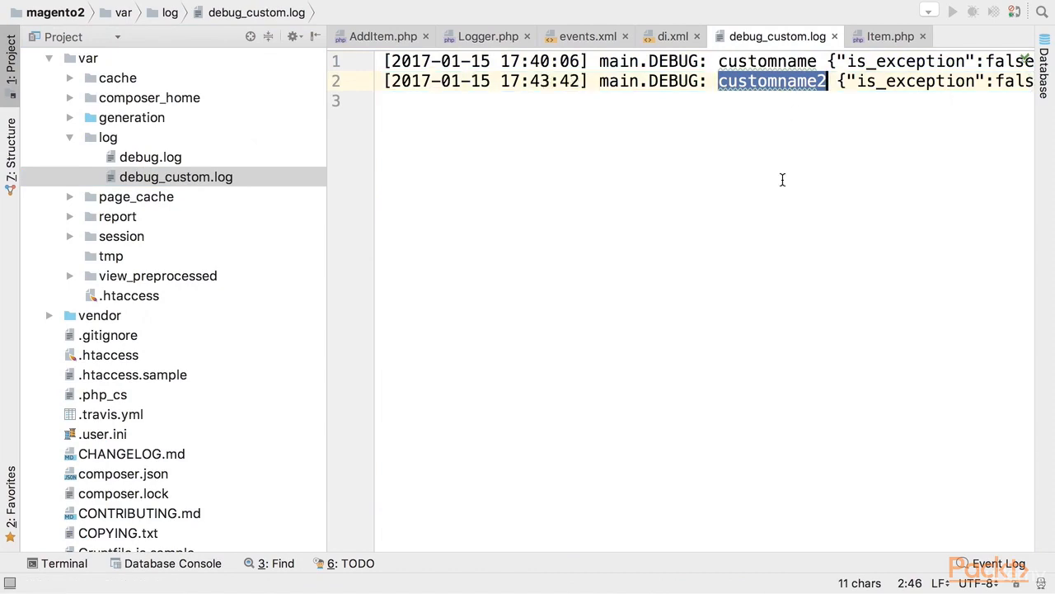
{"action": "mouse_move", "coordinate": [816, 81]}
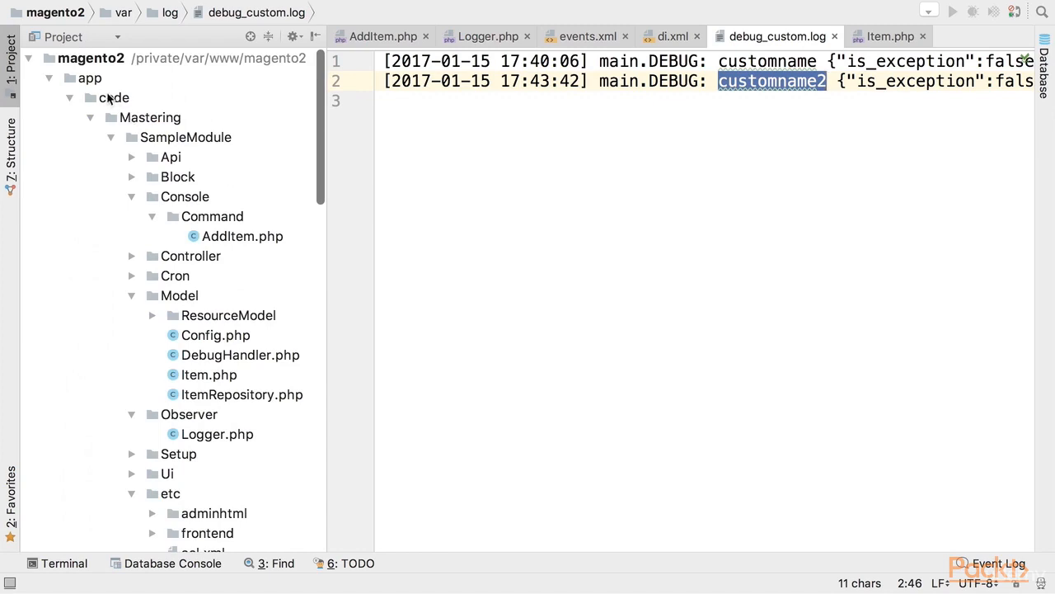
Scroll the Project tree down to the vendor/magento folder
{"action": "scroll", "scroll_direction": "down", "scroll_amount": 3}
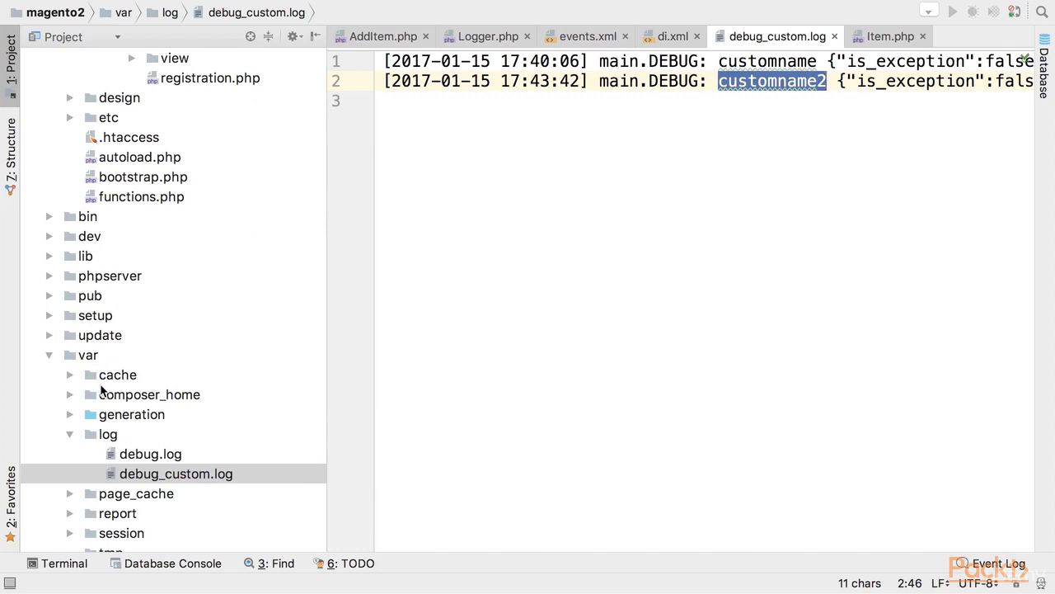
{"action": "scroll", "scroll_direction": "down", "scroll_amount": 3}
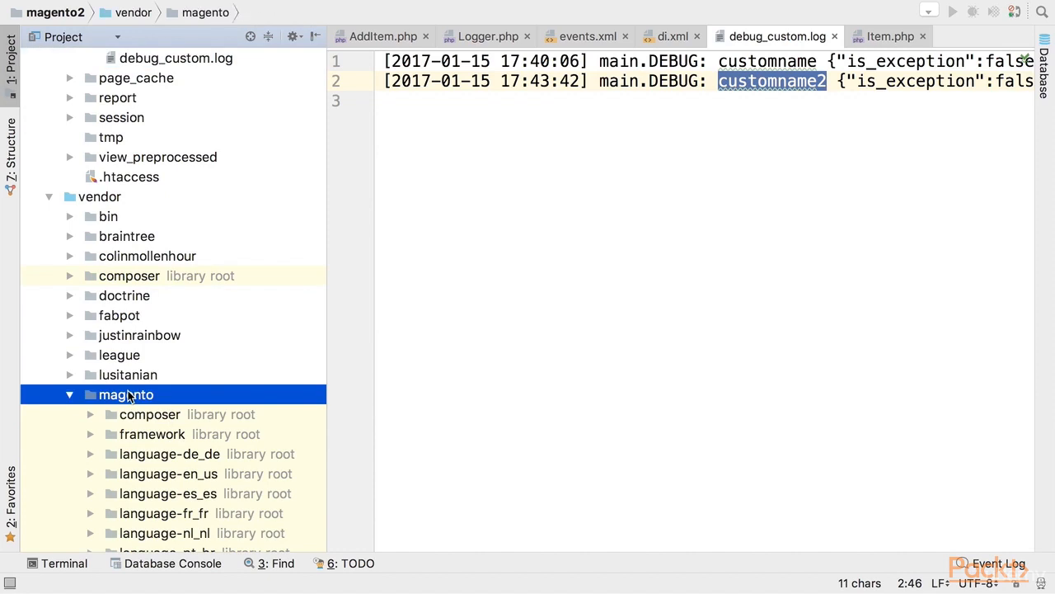
Start a Find in Path search on vendor/magento for eventManager->dispatch(
{"action": "right_click", "coordinate": [125, 394]}
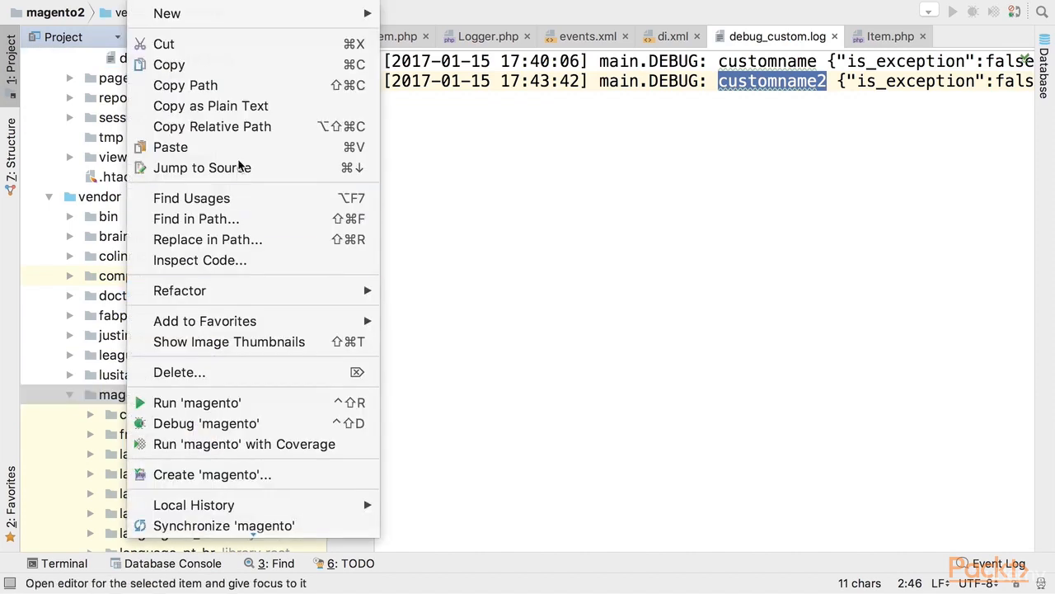
{"action": "left_click", "coordinate": [197, 217]}
{"action": "type", "text": "->dispatch"}
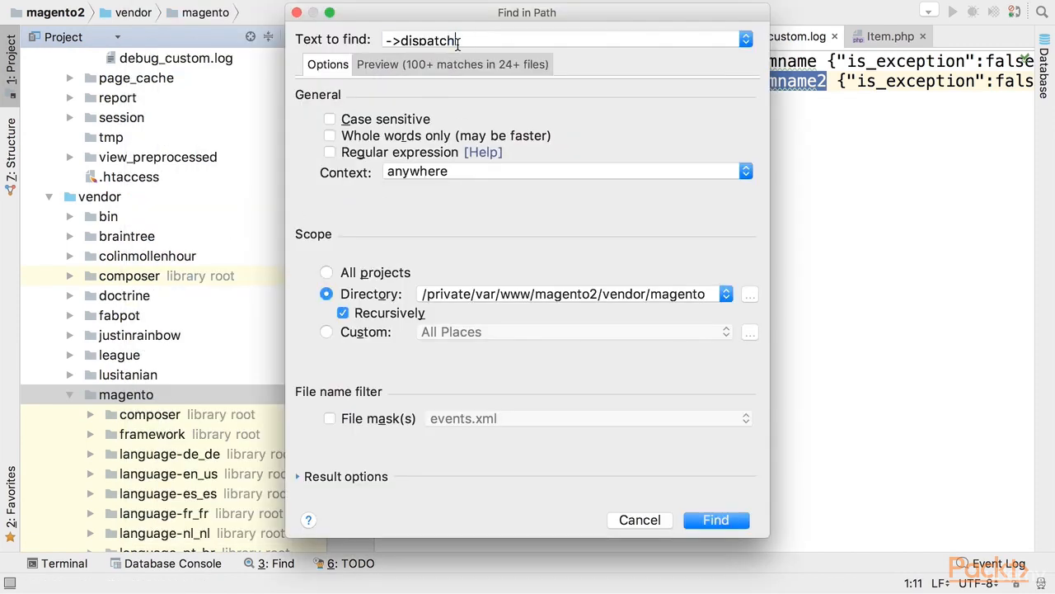
{"action": "type", "text": "("}
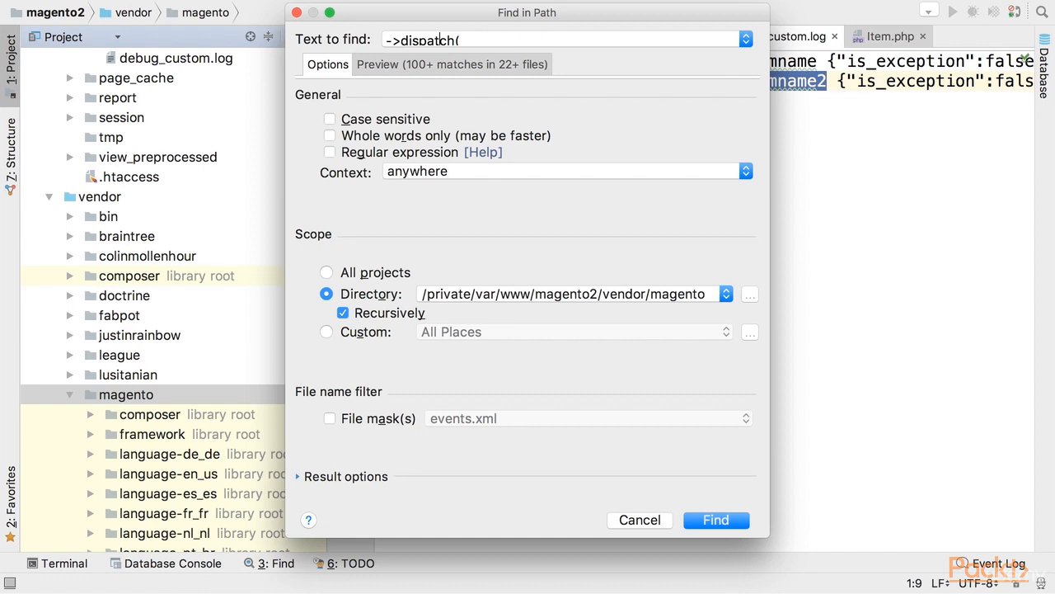
{"action": "type", "text": "even"}
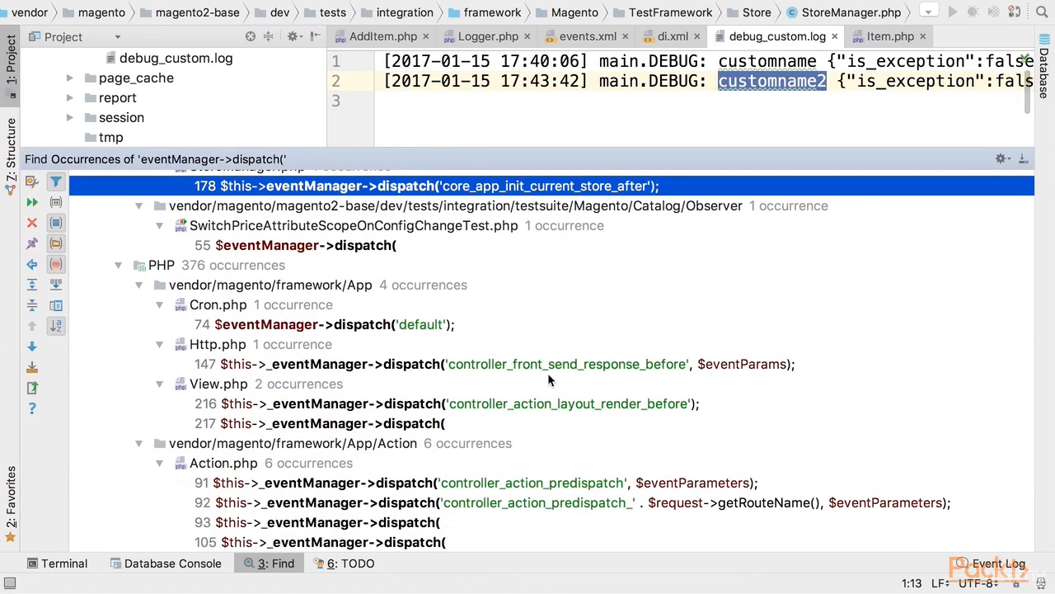
Open the Action.php result at its controller_action_predispatch_ dispatch call
{"action": "scroll", "scroll_direction": "down", "scroll_amount": 3}
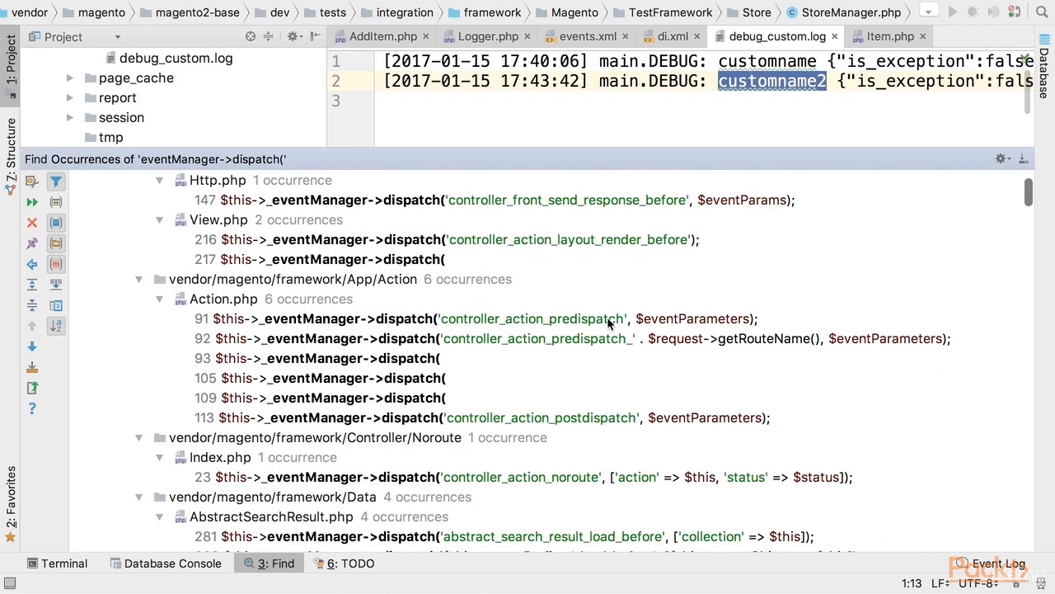
{"action": "left_click", "coordinate": [495, 318]}
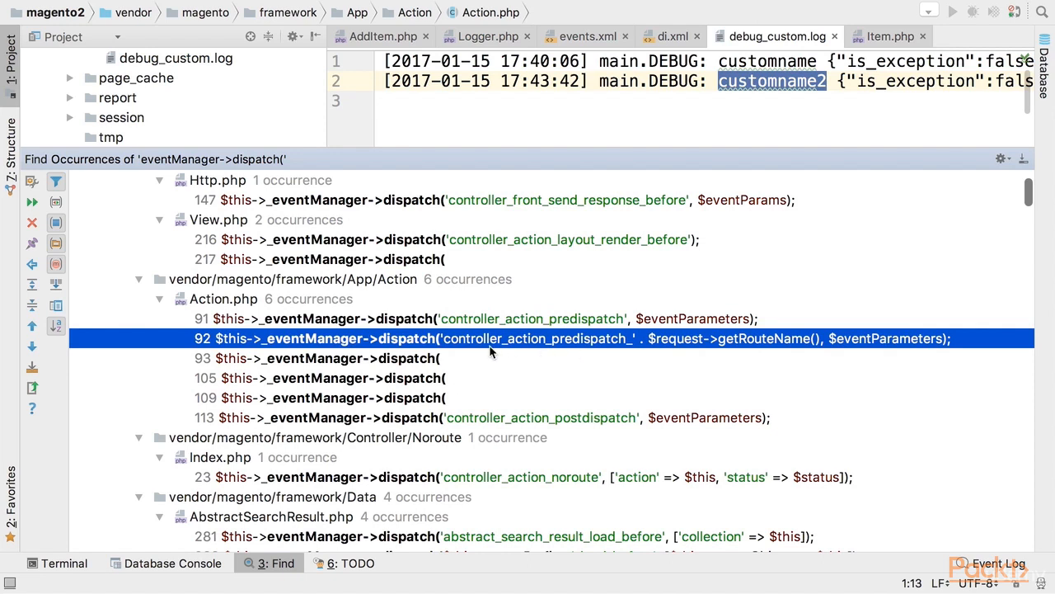
{"action": "mouse_move", "coordinate": [607, 341]}
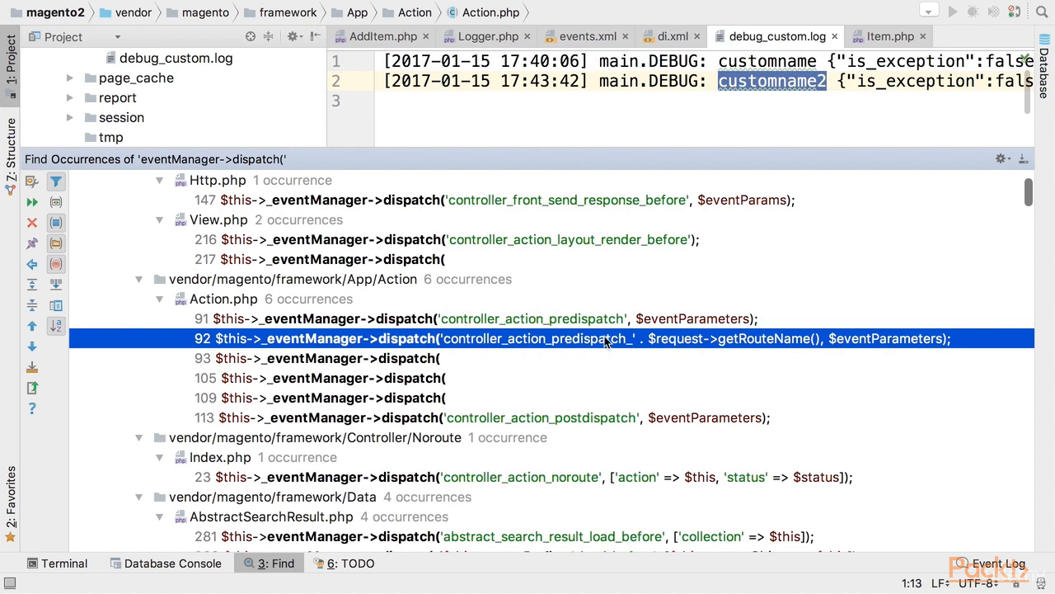
{"action": "mouse_move", "coordinate": [717, 345]}
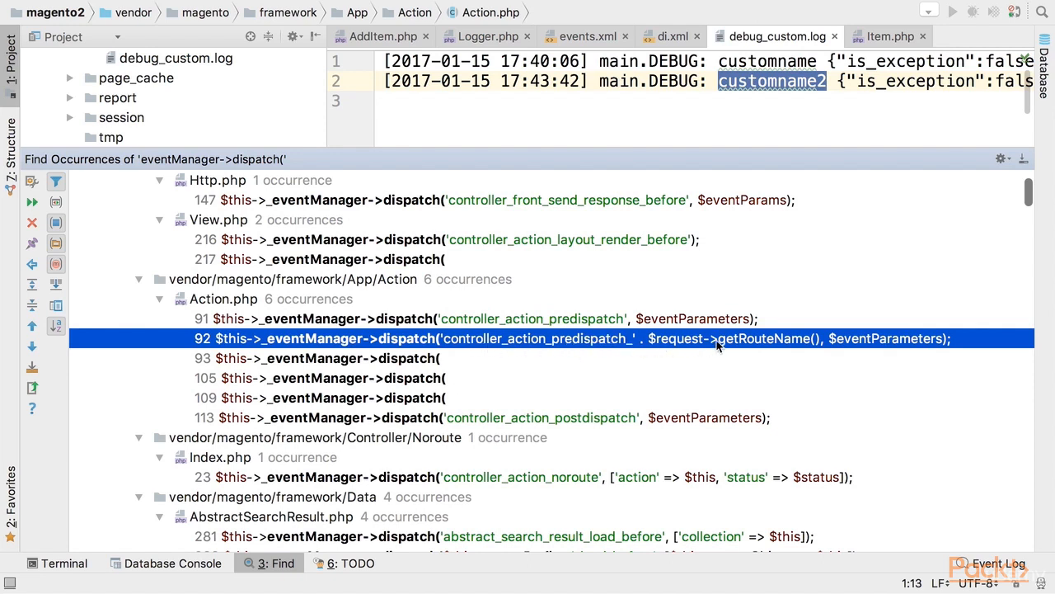
{"action": "mouse_move", "coordinate": [773, 346]}
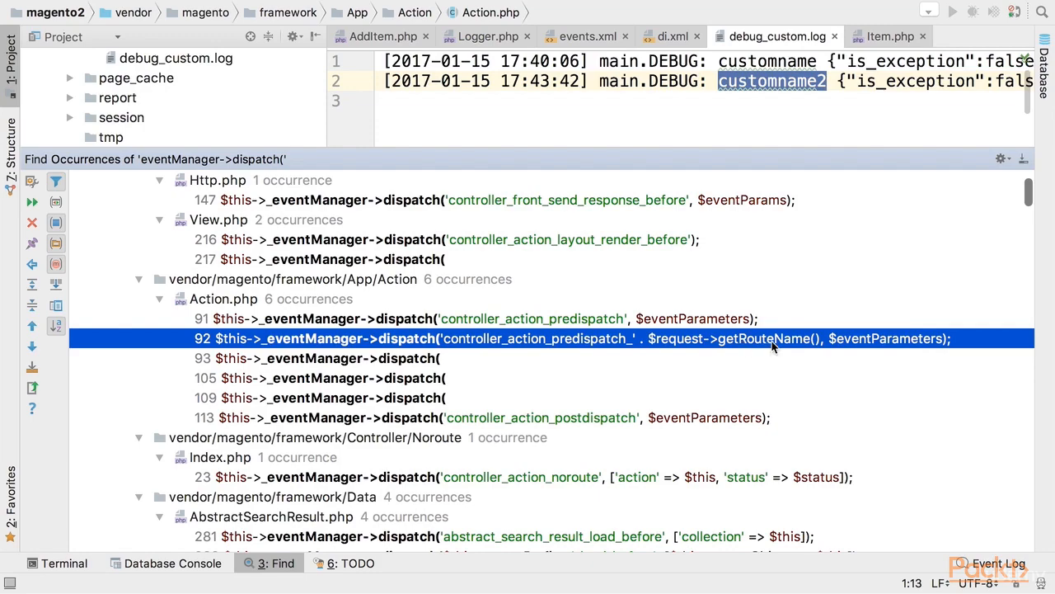